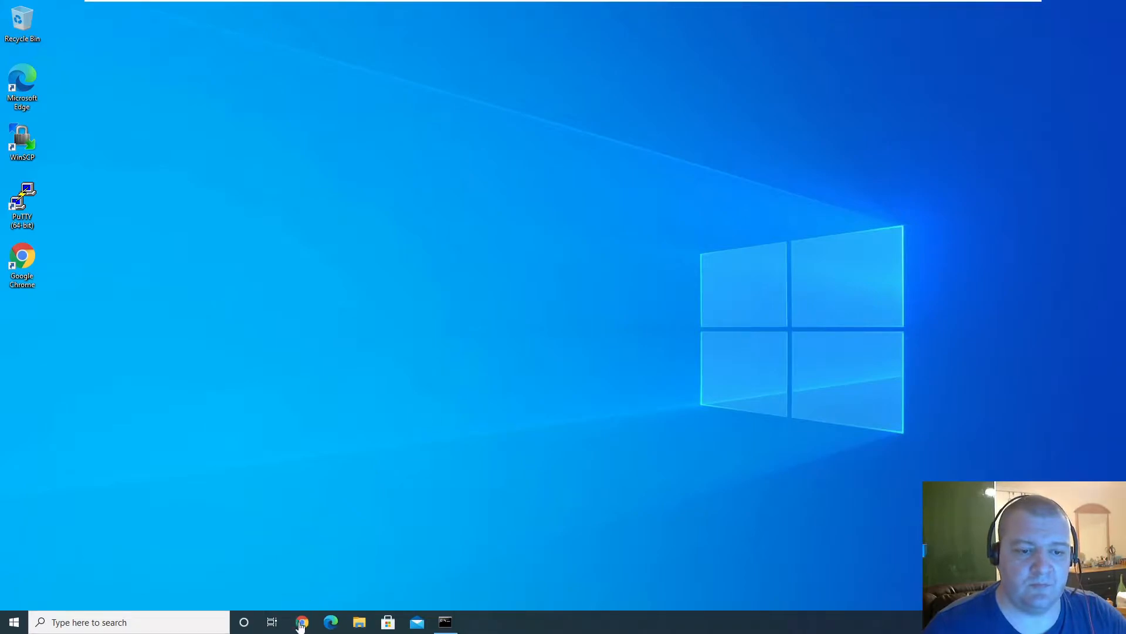
Launch Google Chrome from the taskbar to an empty new tab
{"action": "left_click", "coordinate": [302, 622]}
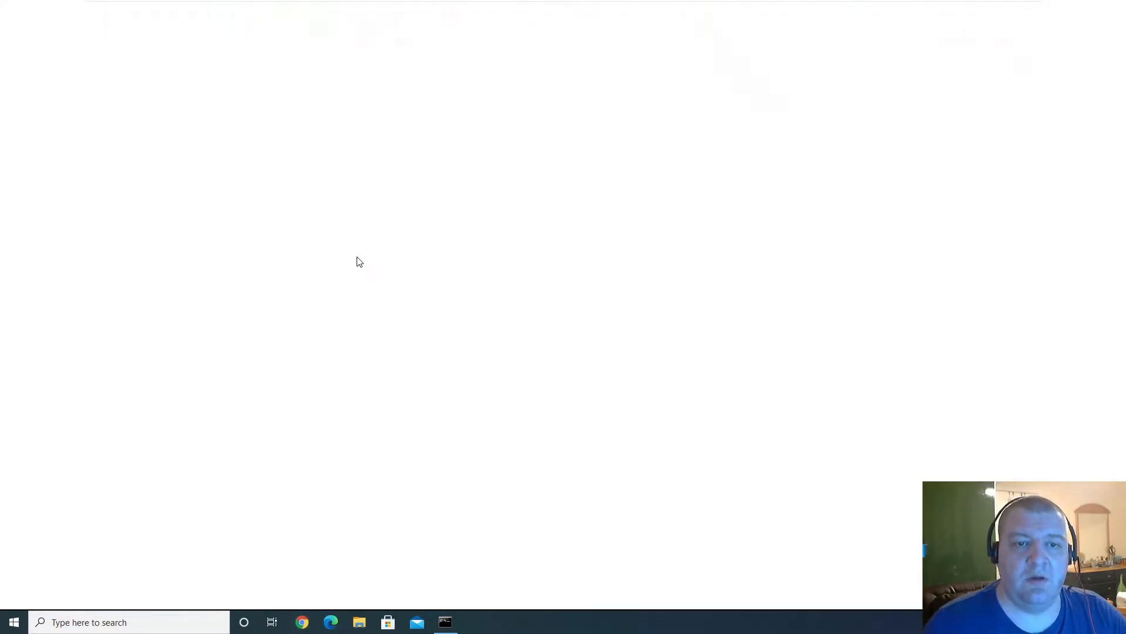
{"action": "left_click", "coordinate": [302, 622]}
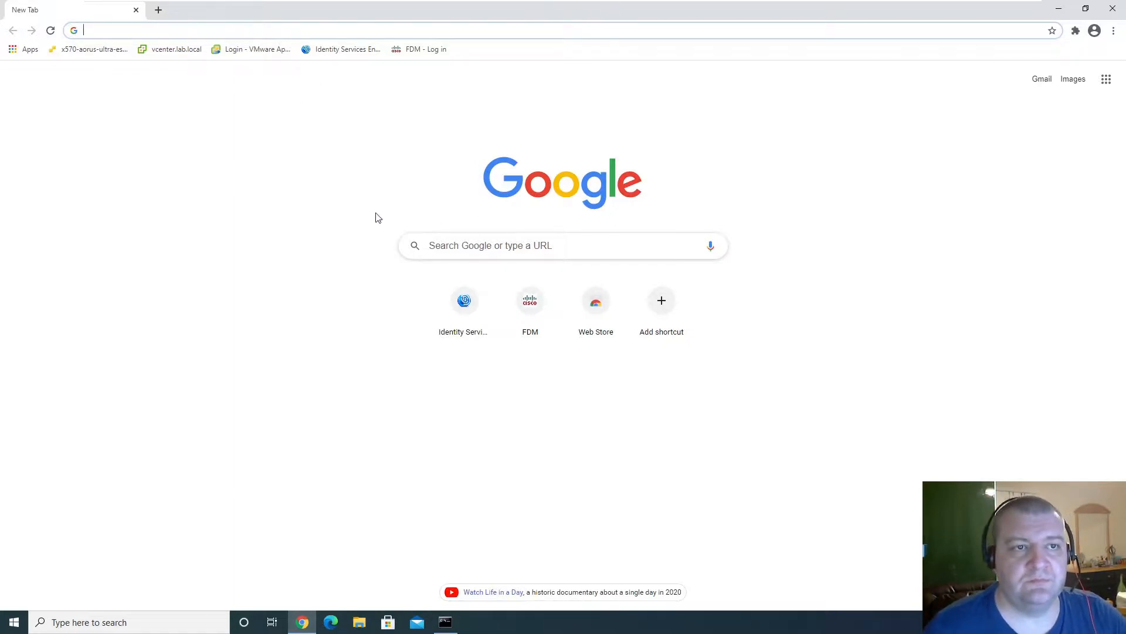
{"action": "mouse_move", "coordinate": [172, 58]}
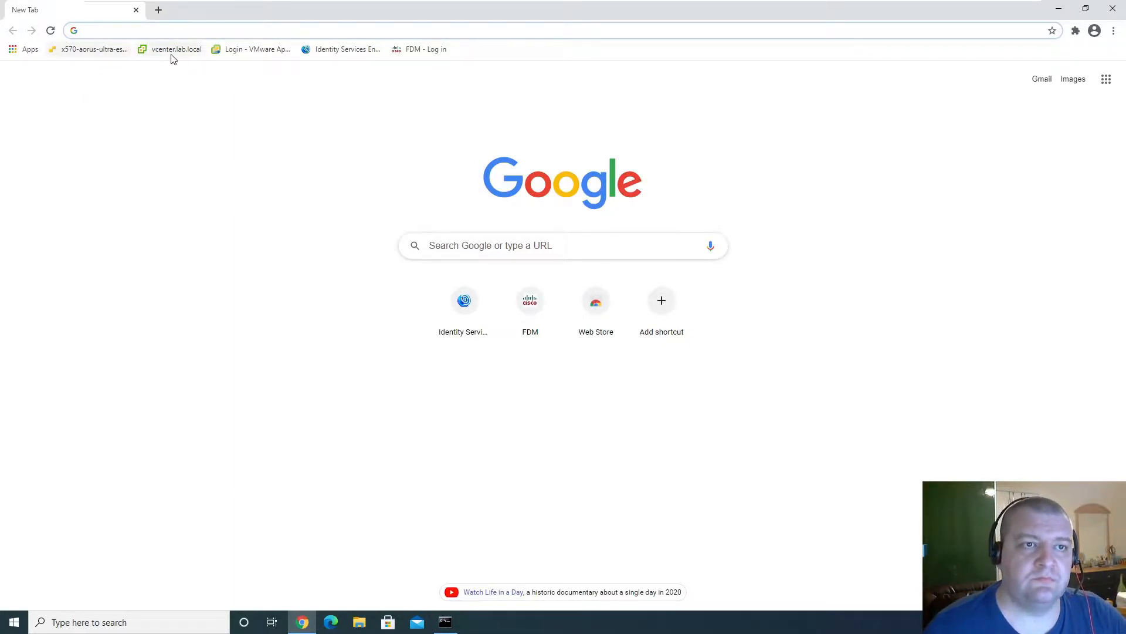
Log in to the ESXi host as root with the saved user name and password
{"action": "left_click", "coordinate": [94, 49]}
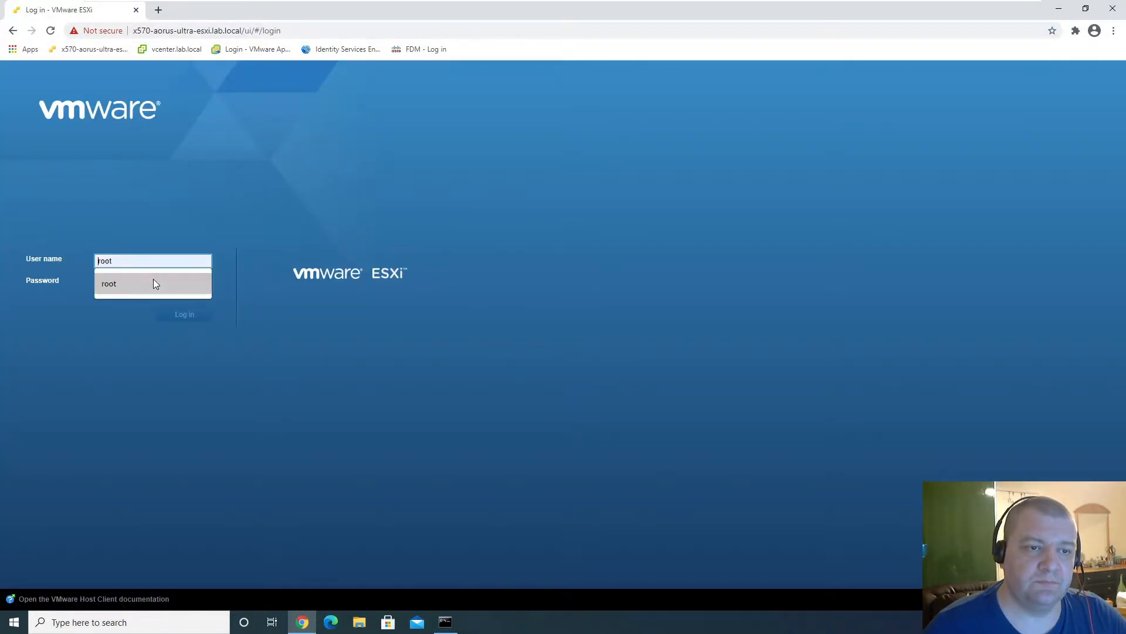
{"action": "left_click", "coordinate": [152, 283]}
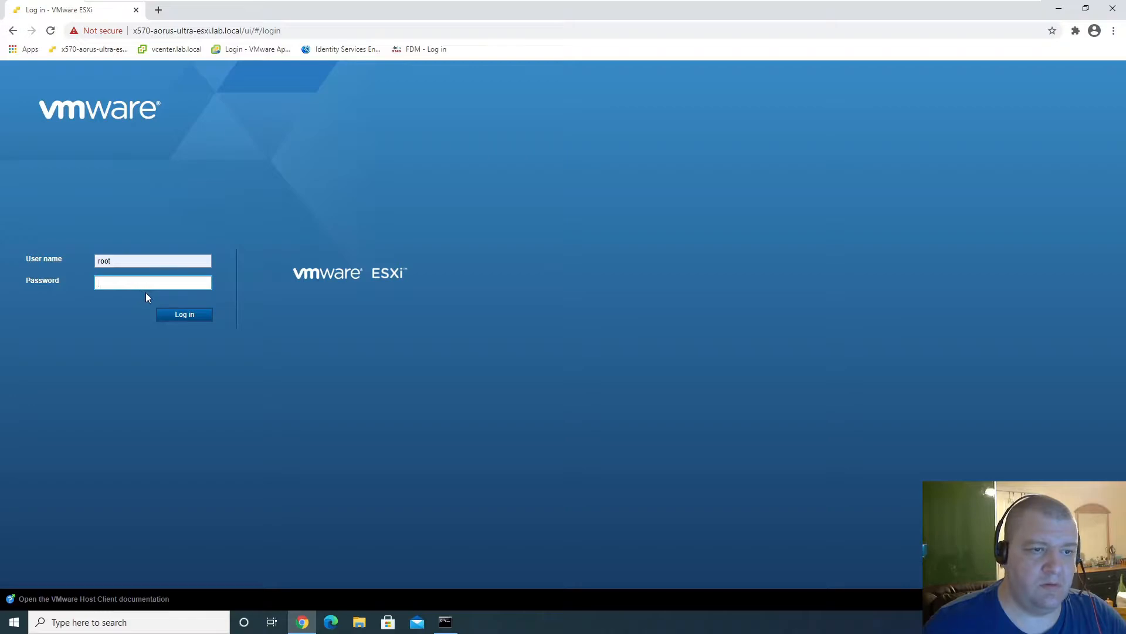
{"action": "type", "text": "password"}
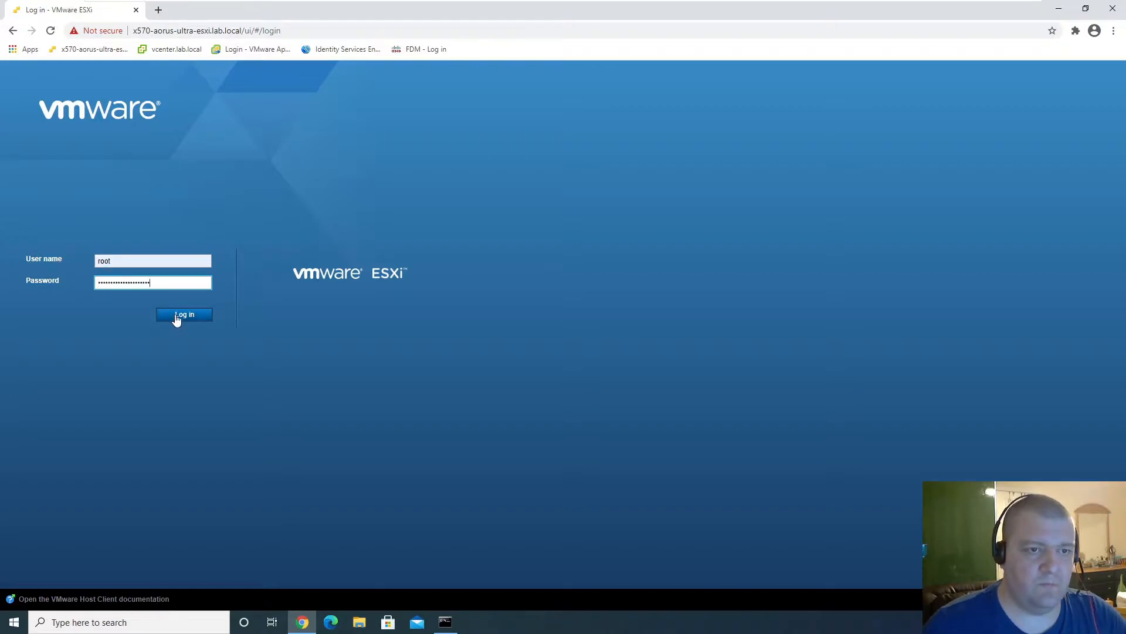
{"action": "left_click", "coordinate": [184, 314]}
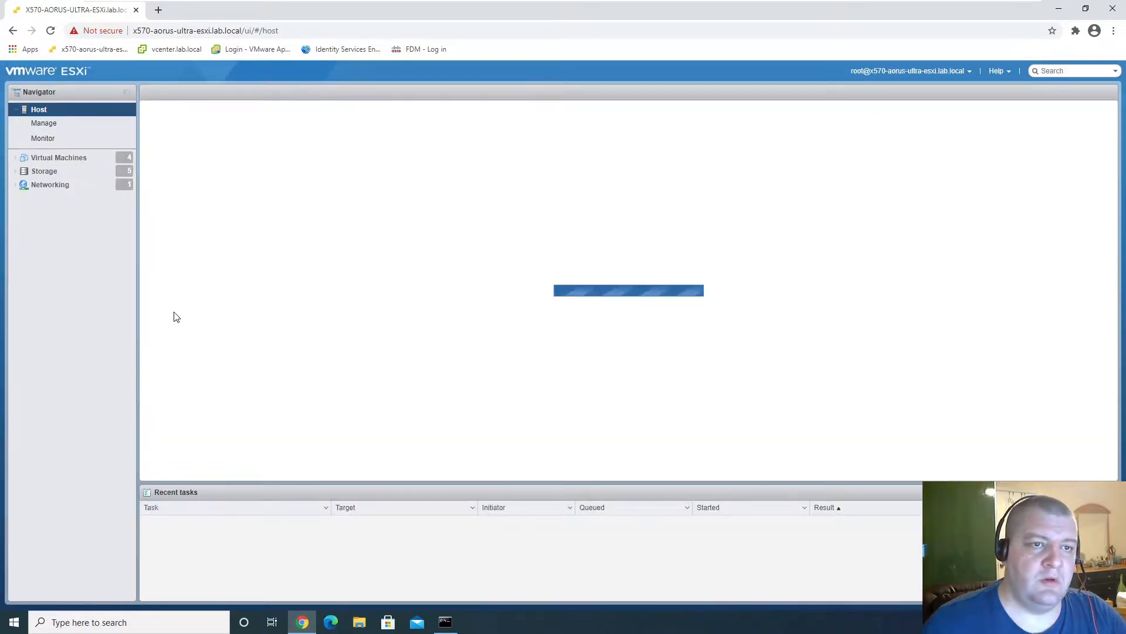
Open the console of the Windows Server 2019 0 virtual machine from the VM list
{"action": "left_click", "coordinate": [58, 157]}
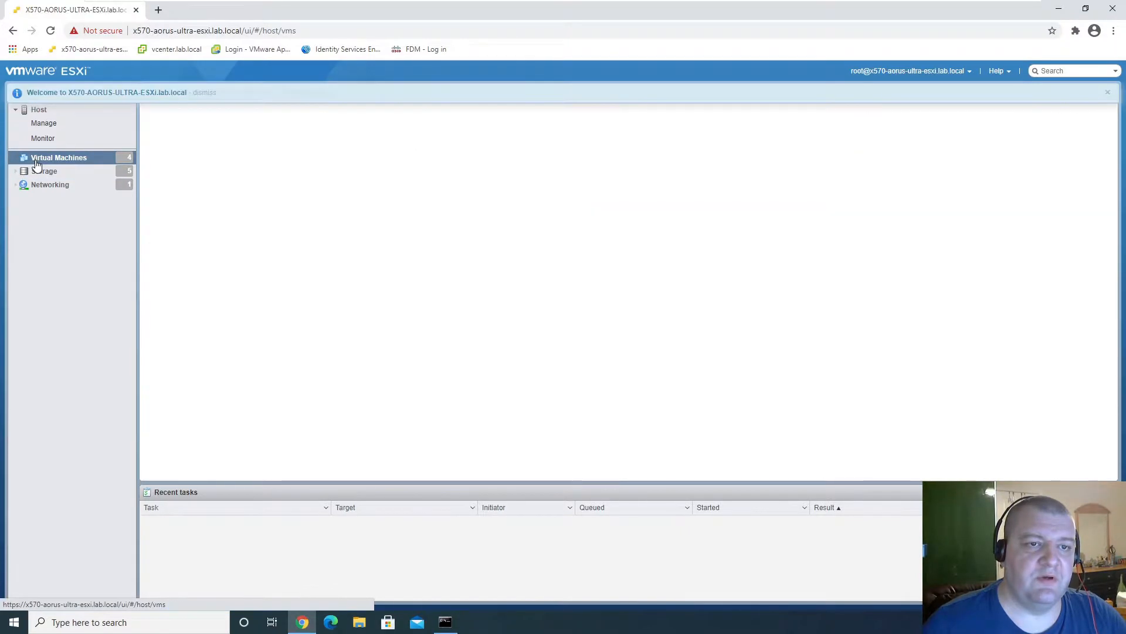
{"action": "left_click", "coordinate": [58, 157]}
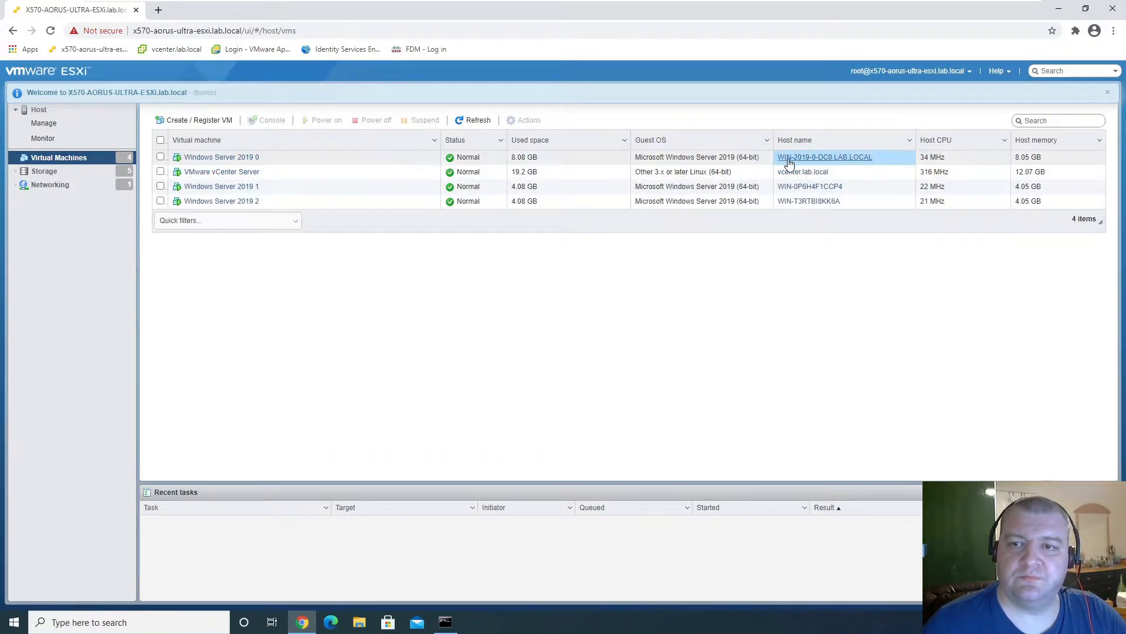
{"action": "left_click", "coordinate": [222, 156]}
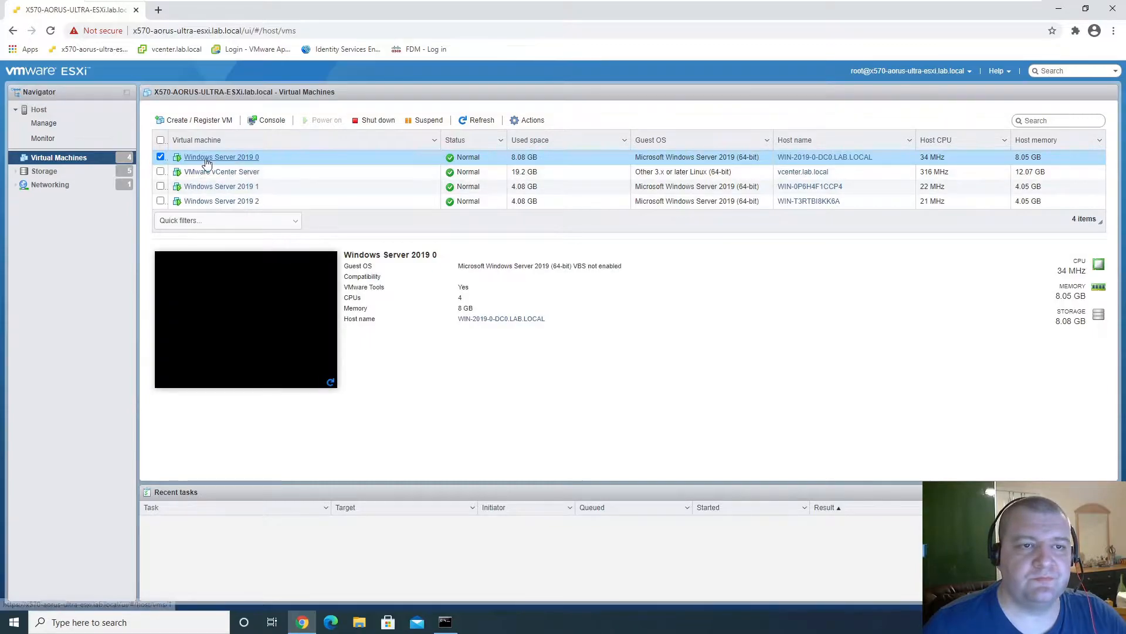
{"action": "left_click", "coordinate": [221, 156]}
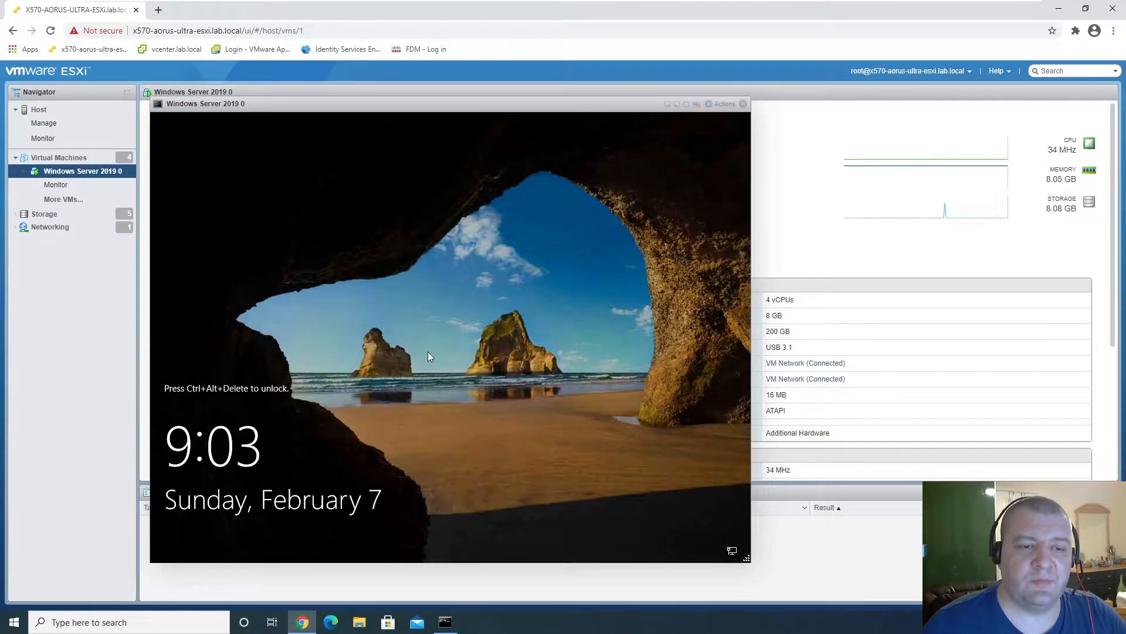
Sign in to Windows Server as LAB\Administrator and bring up the Start menu
{"action": "left_click", "coordinate": [724, 104]}
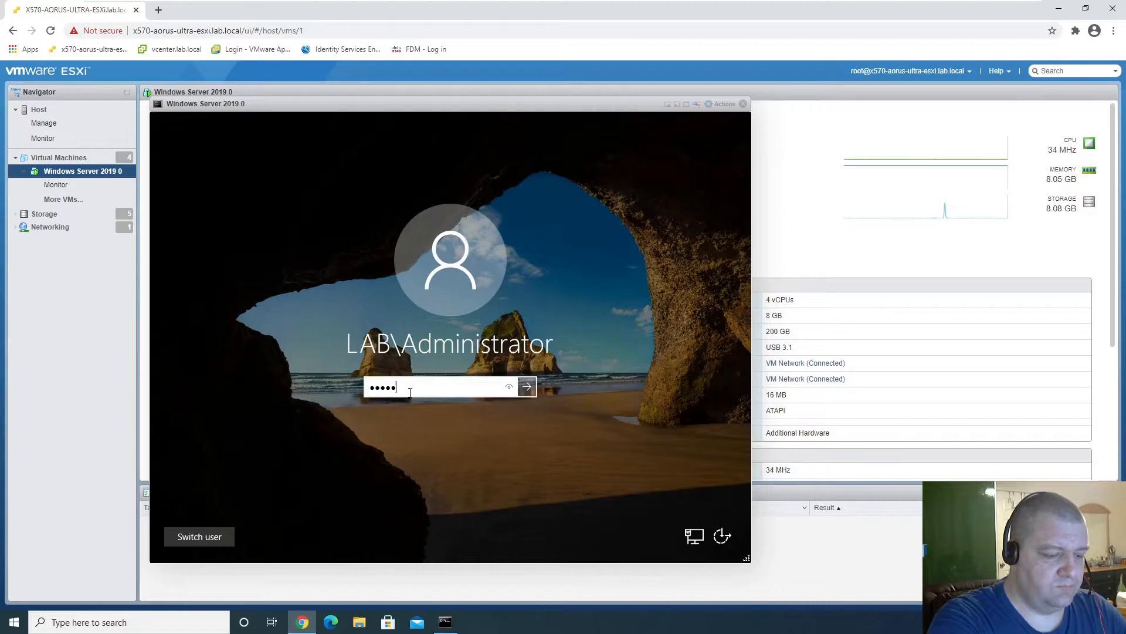
{"action": "key", "text": "Return"}
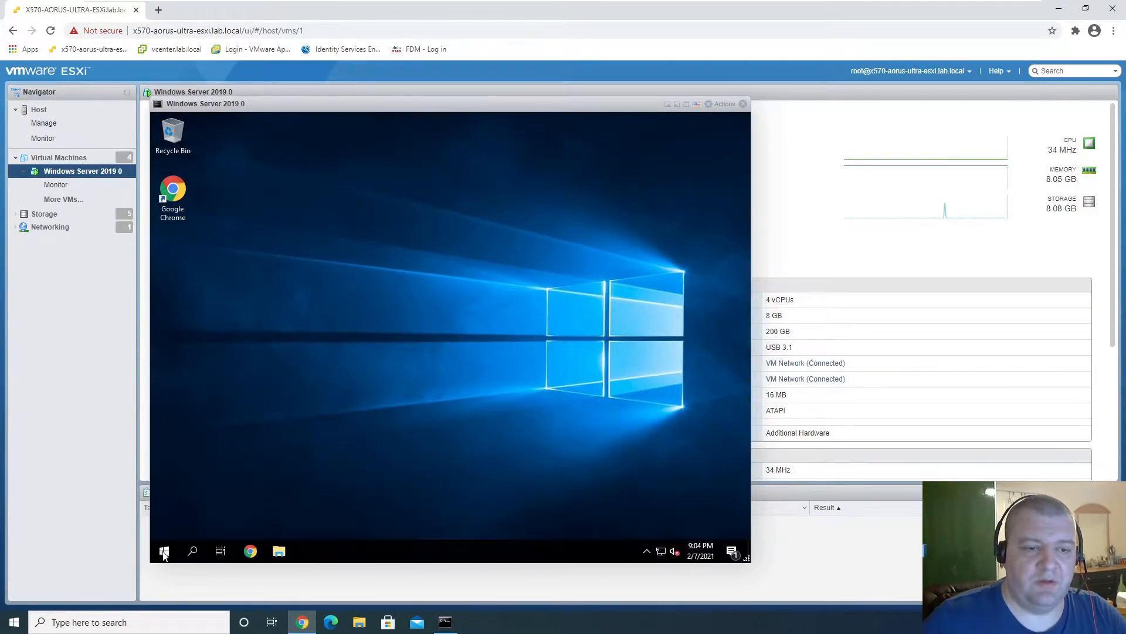
{"action": "left_click", "coordinate": [164, 551]}
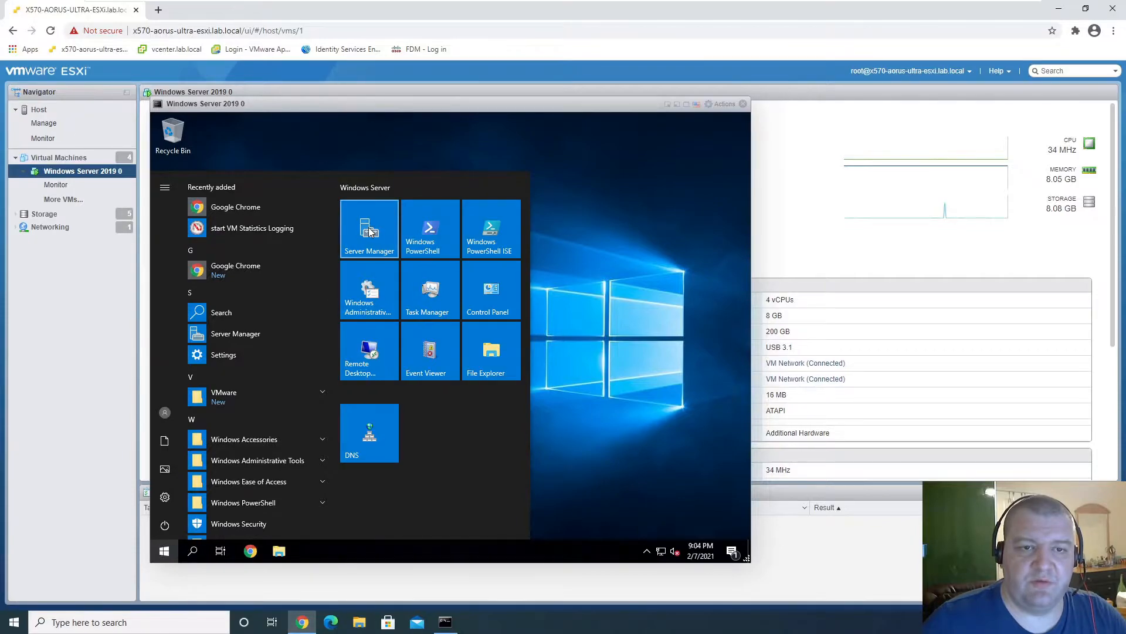
Launch Server Manager and start the Add Roles and Features Wizard
{"action": "left_click", "coordinate": [370, 229]}
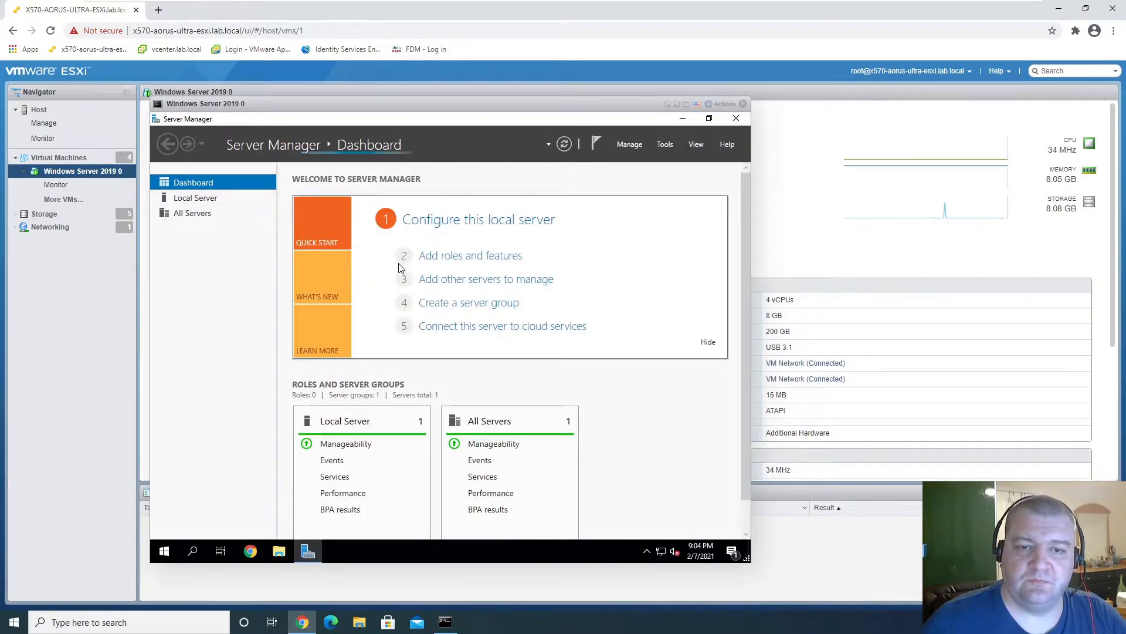
{"action": "mouse_move", "coordinate": [629, 388]}
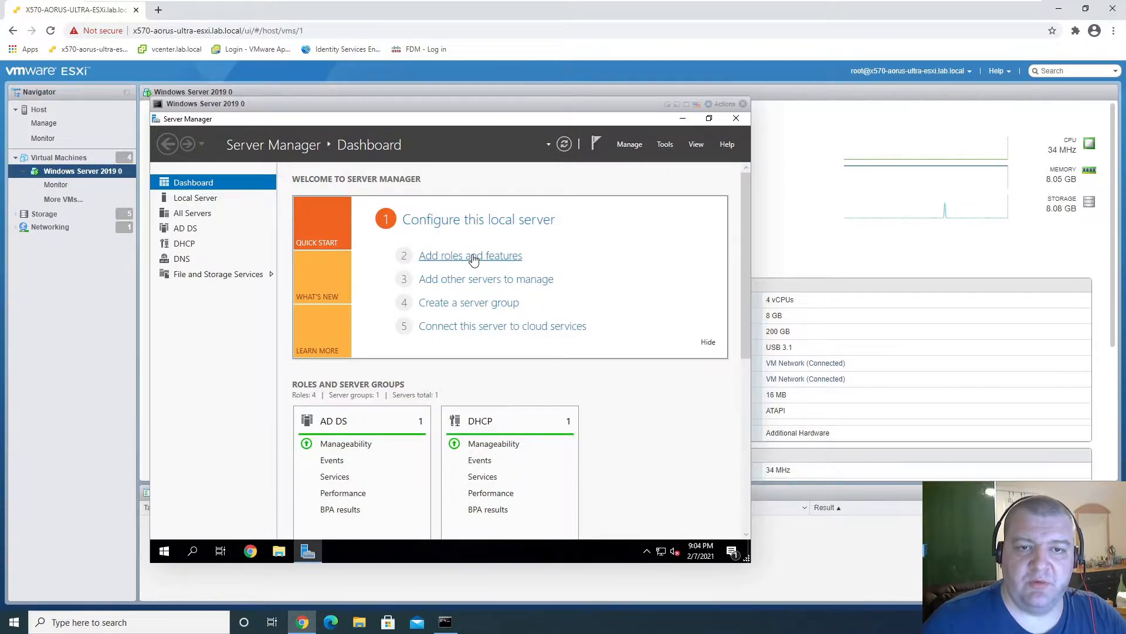
{"action": "mouse_move", "coordinate": [494, 267]}
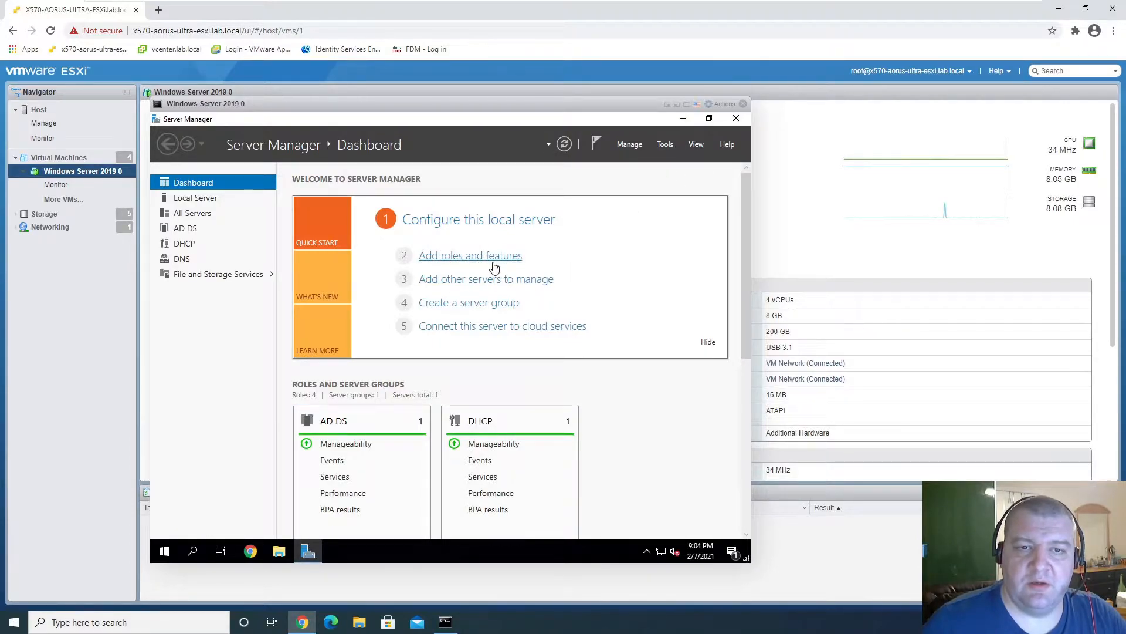
{"action": "left_click", "coordinate": [470, 255]}
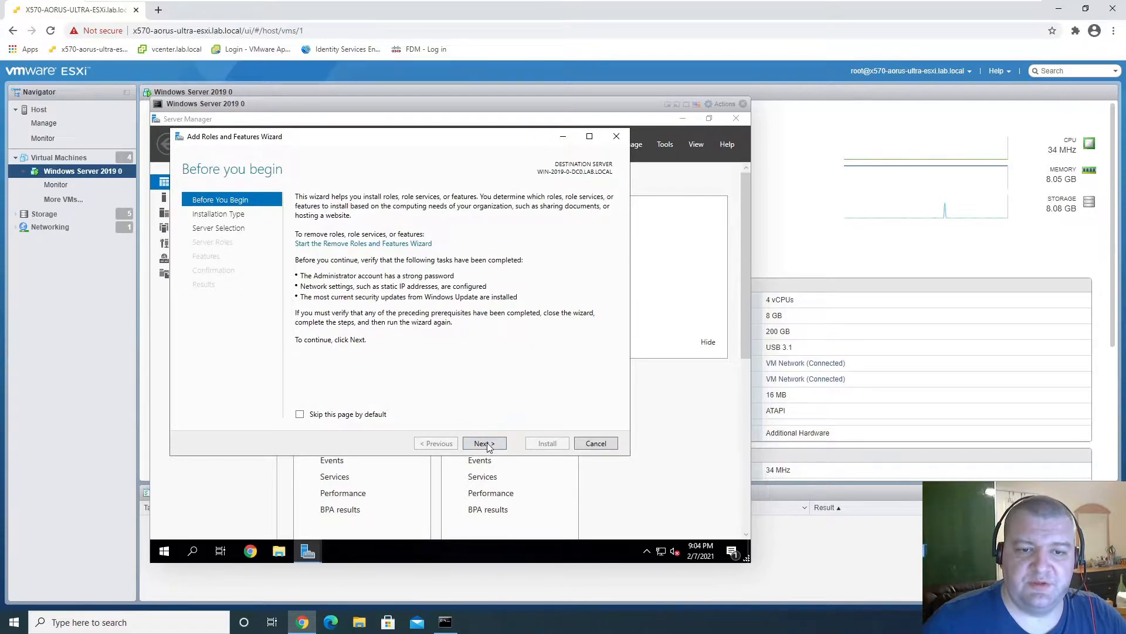
Keep role-based installation on the local server through the wizard's first pages
{"action": "left_click", "coordinate": [483, 442]}
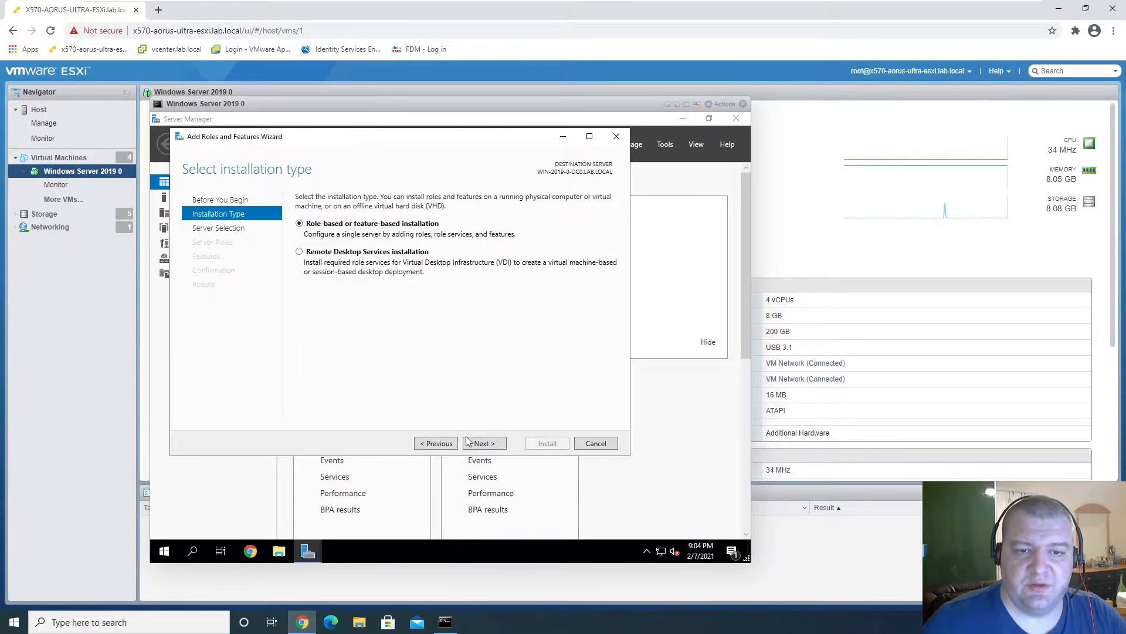
{"action": "left_click", "coordinate": [483, 443]}
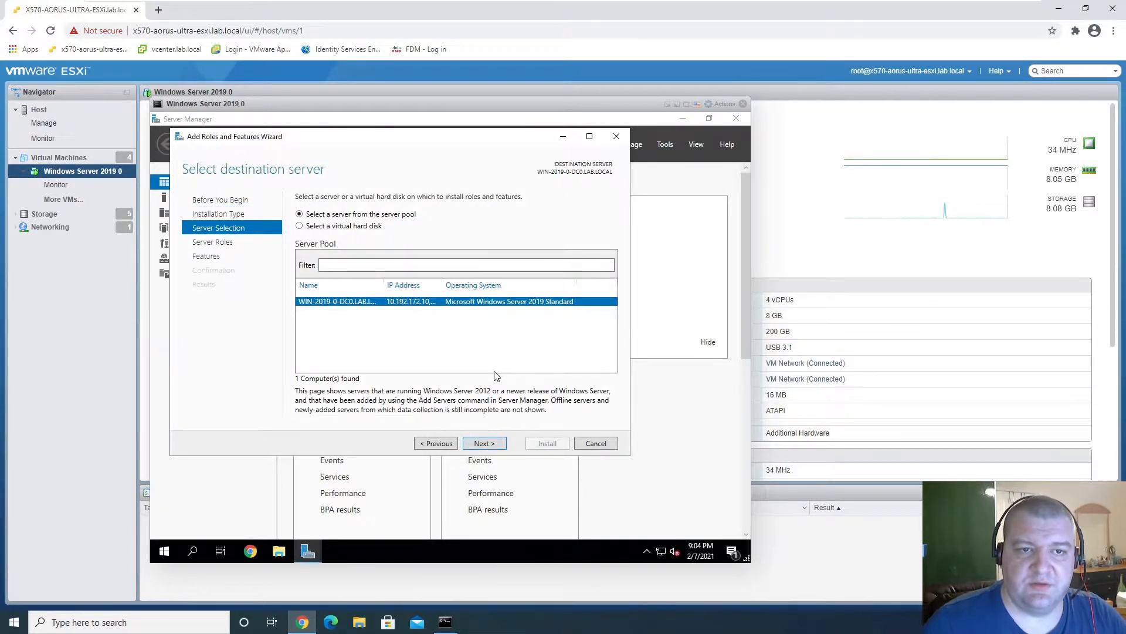
{"action": "left_click", "coordinate": [483, 444]}
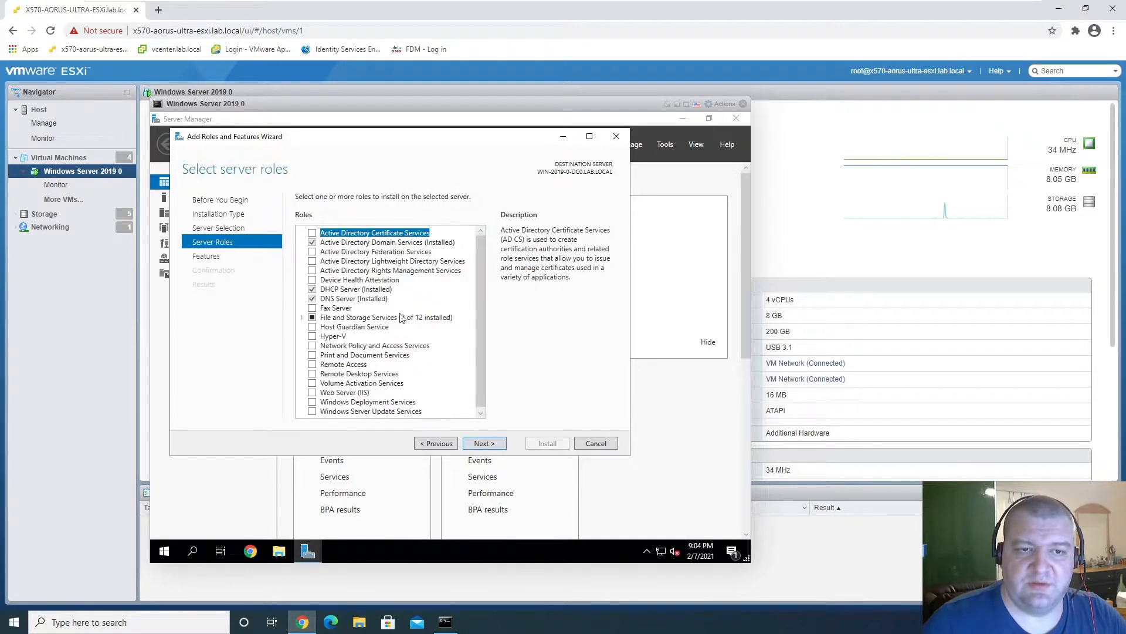
Select the Active Directory Certificate Services role with its management tools and continue
{"action": "left_click", "coordinate": [313, 316]}
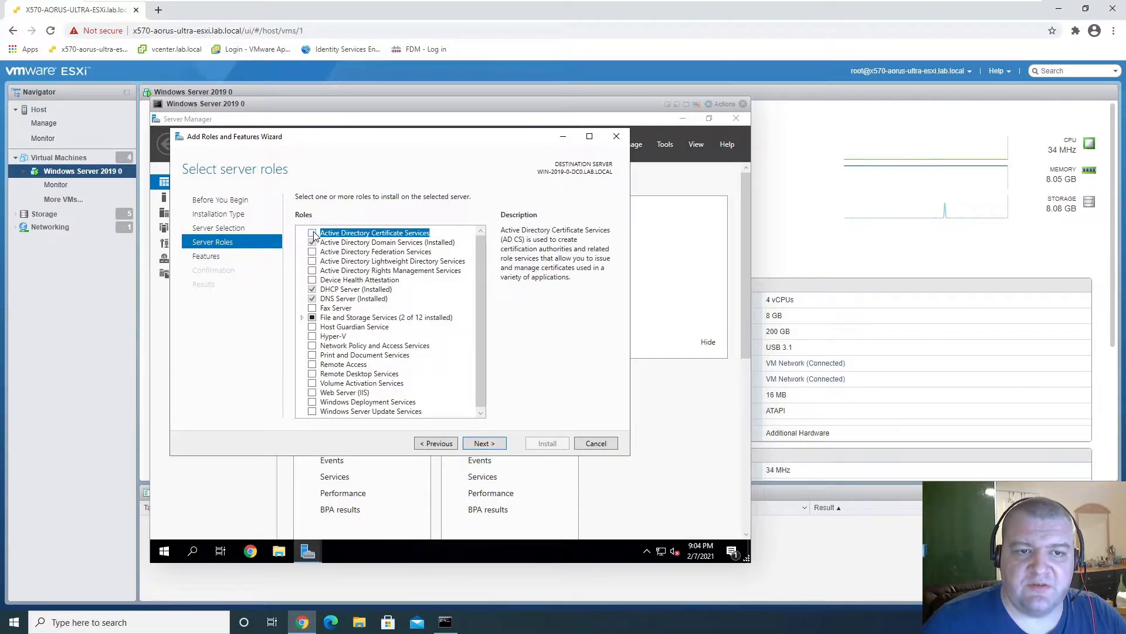
{"action": "left_click", "coordinate": [312, 233]}
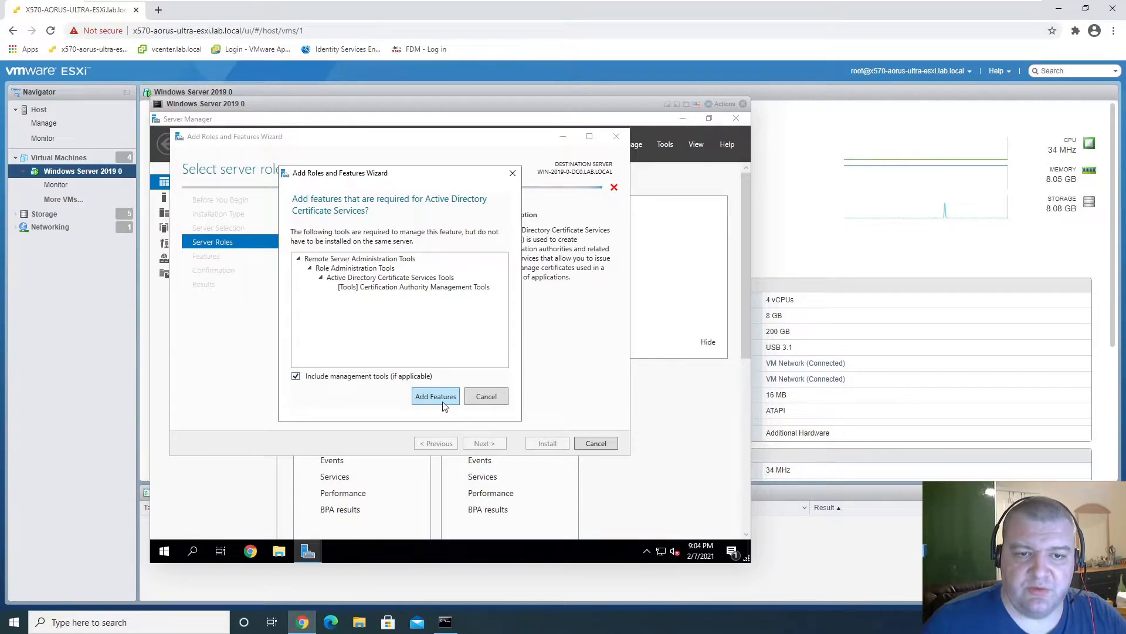
{"action": "left_click", "coordinate": [435, 395]}
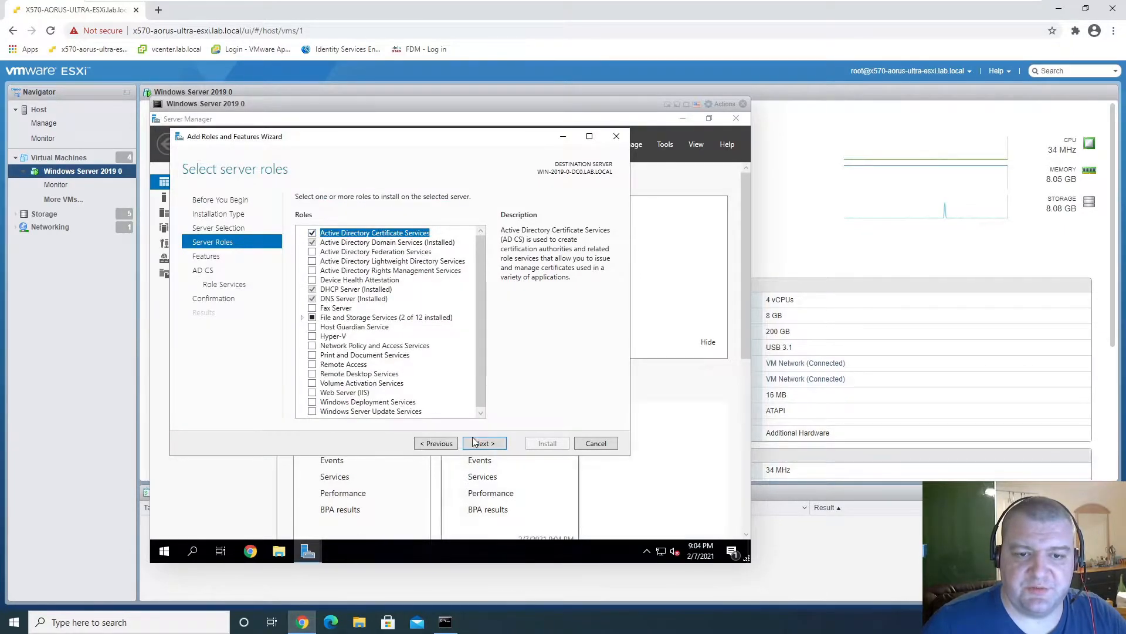
{"action": "left_click", "coordinate": [483, 443]}
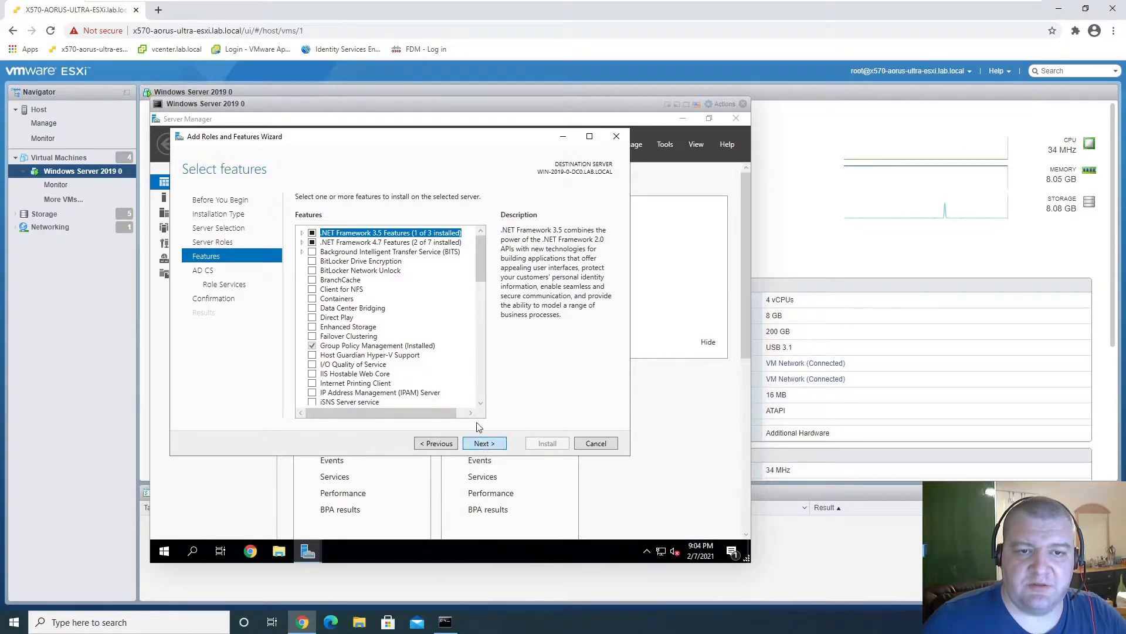
Advance past feature selection to the AD CS information page
{"action": "left_click", "coordinate": [483, 443]}
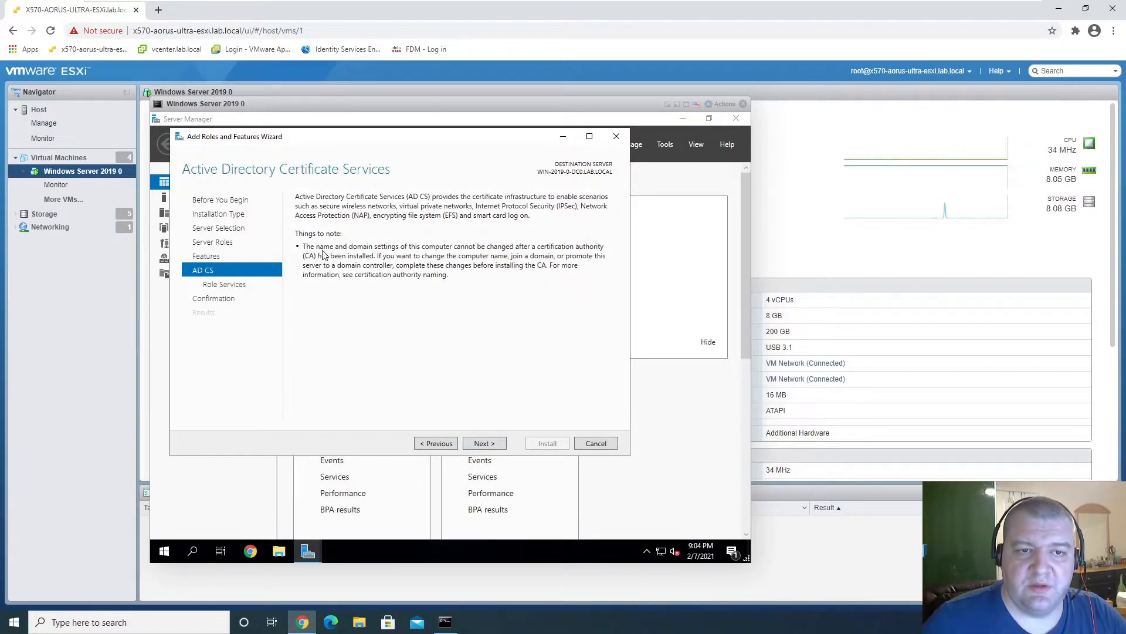
{"action": "mouse_move", "coordinate": [543, 257]}
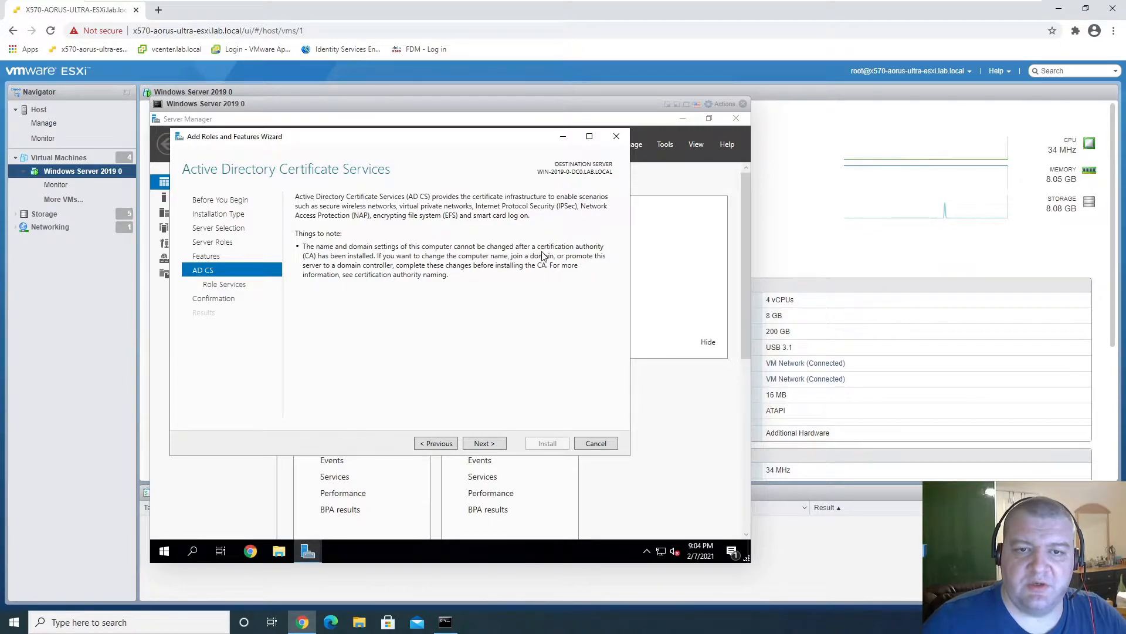
{"action": "mouse_move", "coordinate": [431, 257]}
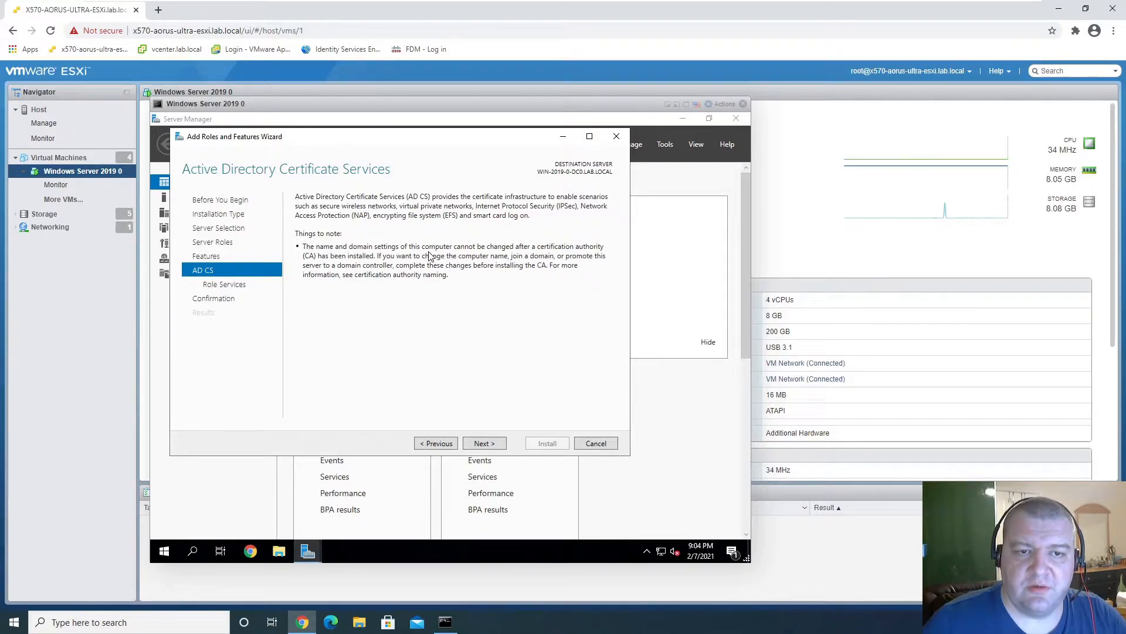
{"action": "mouse_move", "coordinate": [592, 257]}
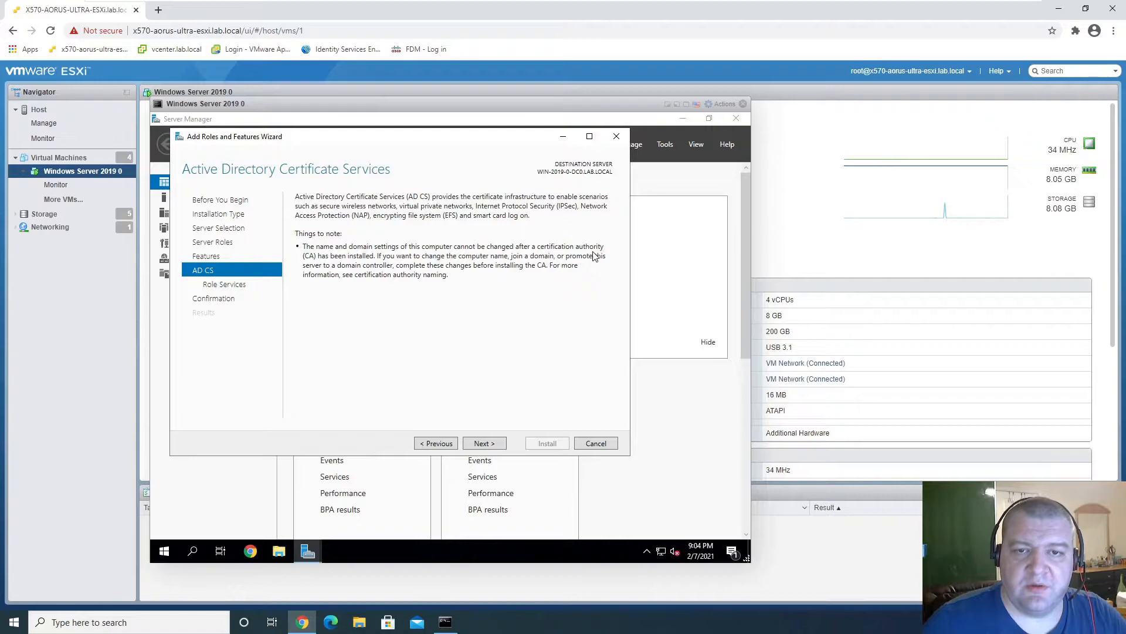
{"action": "mouse_move", "coordinate": [545, 264]}
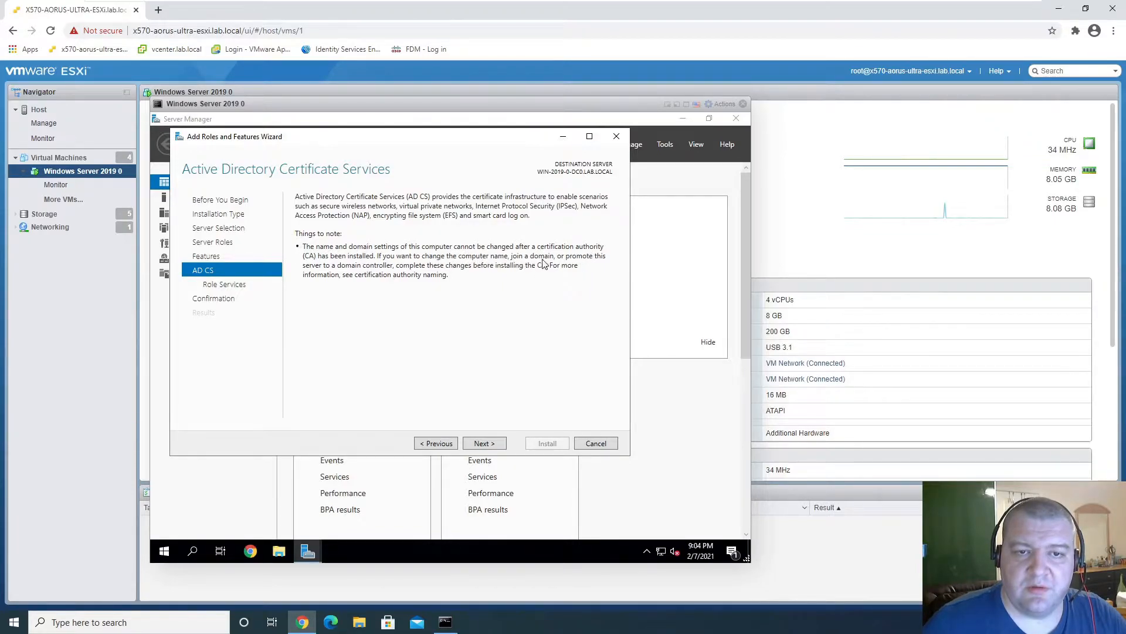
{"action": "mouse_move", "coordinate": [402, 274]}
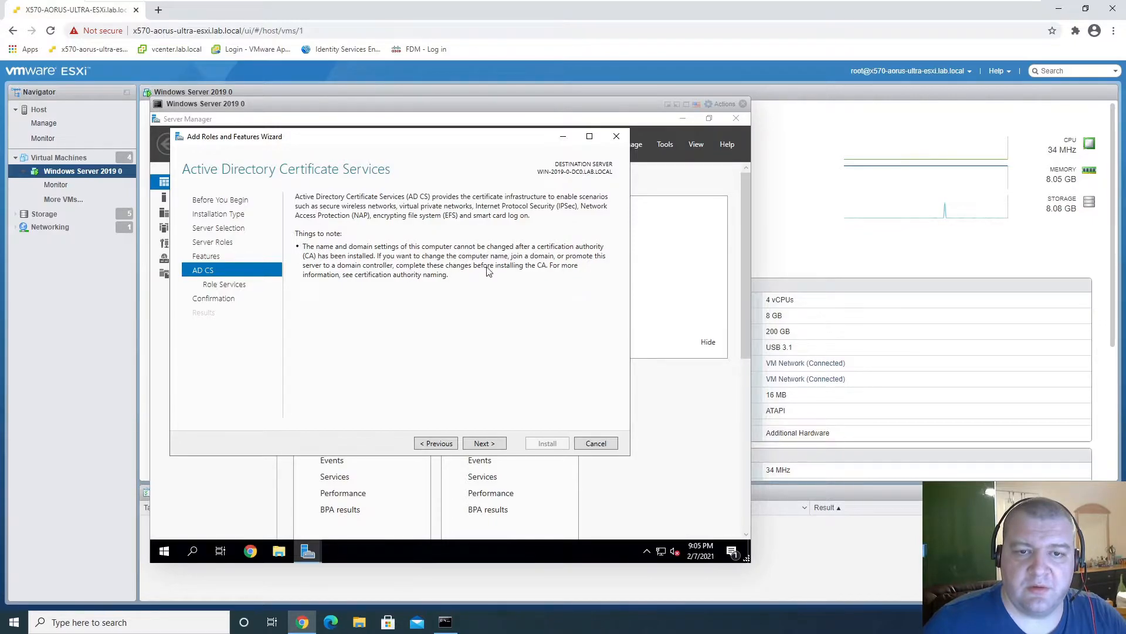
{"action": "mouse_move", "coordinate": [568, 275]}
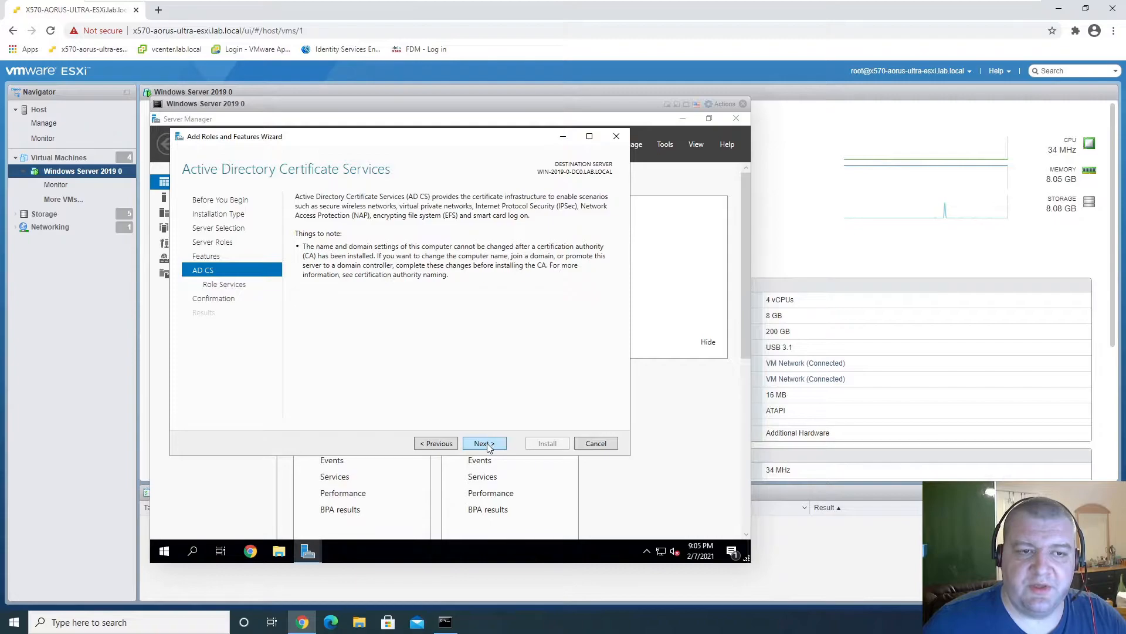
Add CEP Web Service with its features, CES and CA Web Enrollment alongside Certification Authority
{"action": "left_click", "coordinate": [483, 442]}
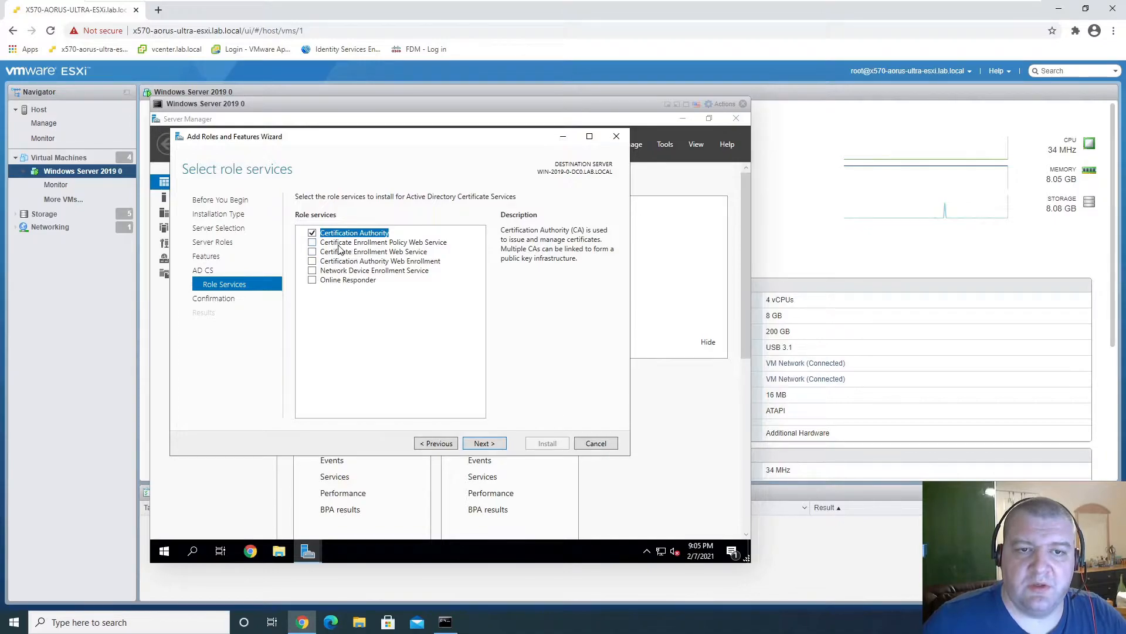
{"action": "mouse_move", "coordinate": [366, 239]}
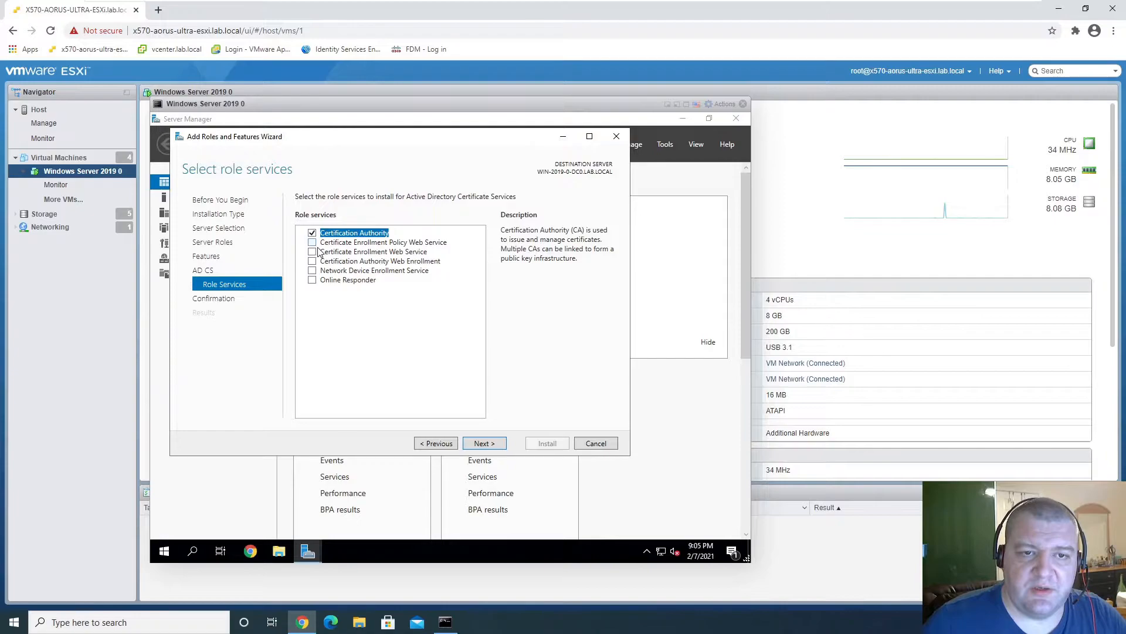
{"action": "left_click", "coordinate": [312, 242]}
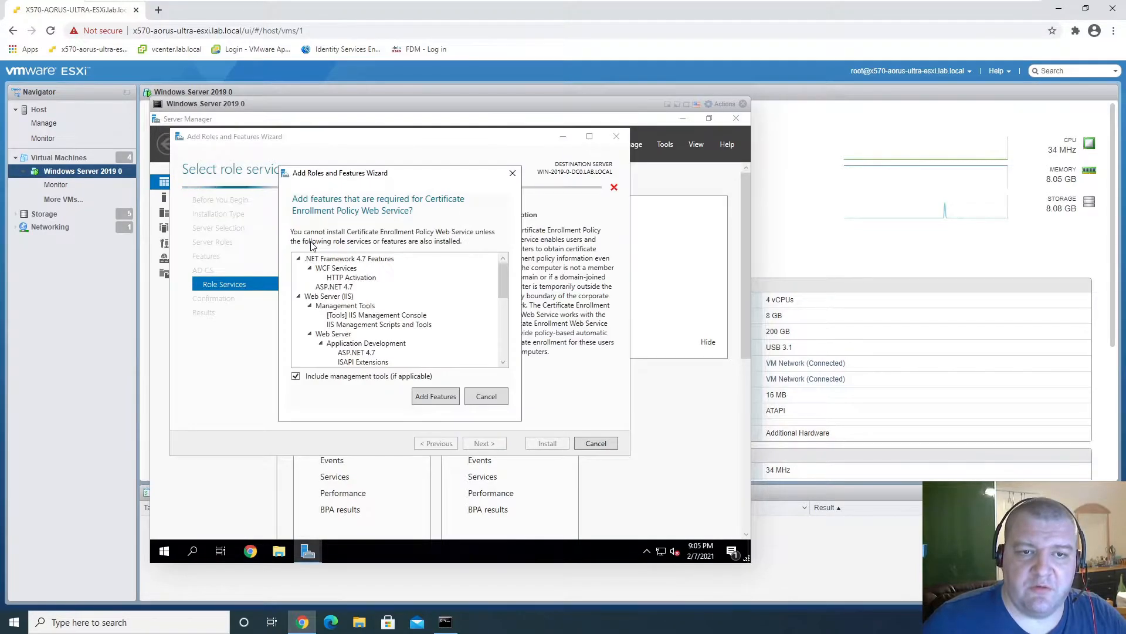
{"action": "left_click", "coordinate": [435, 396]}
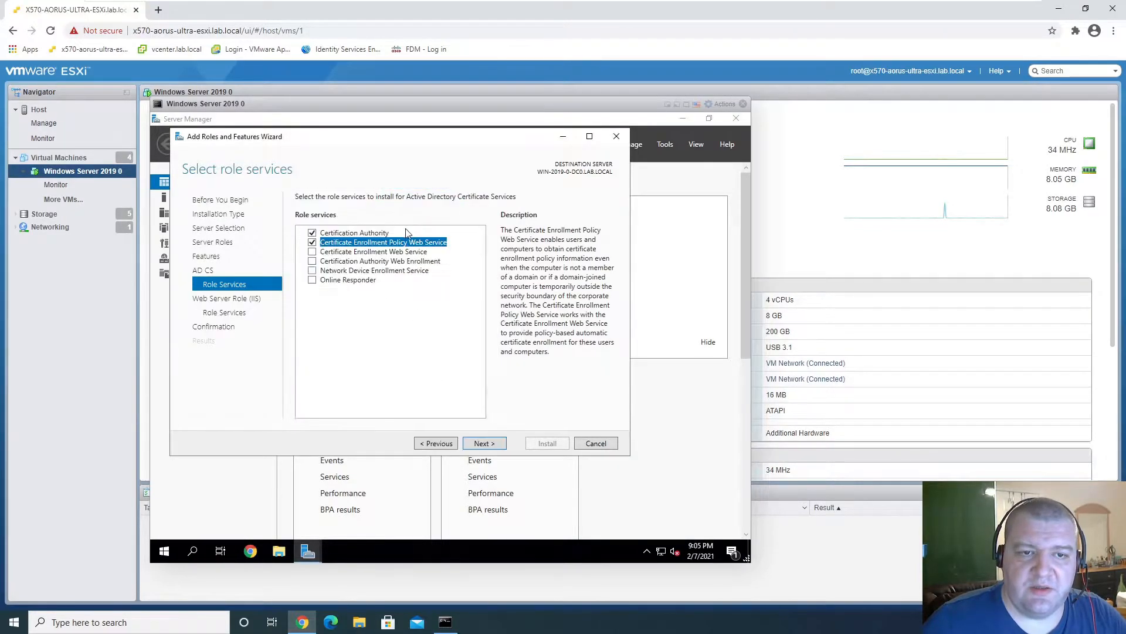
{"action": "mouse_move", "coordinate": [361, 259]}
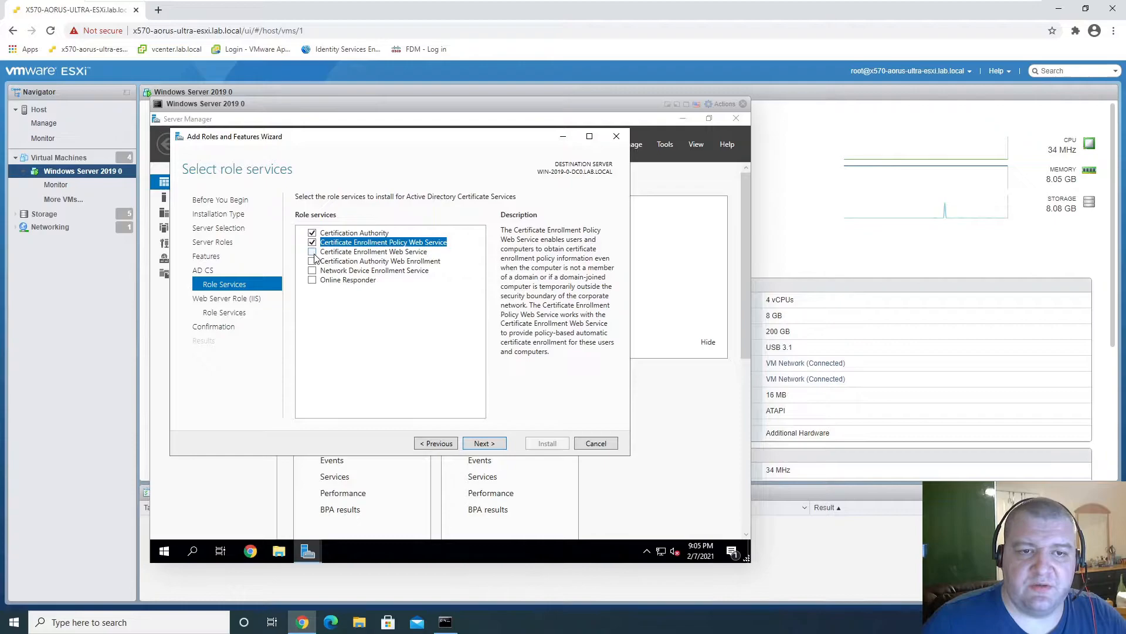
{"action": "left_click", "coordinate": [312, 251]}
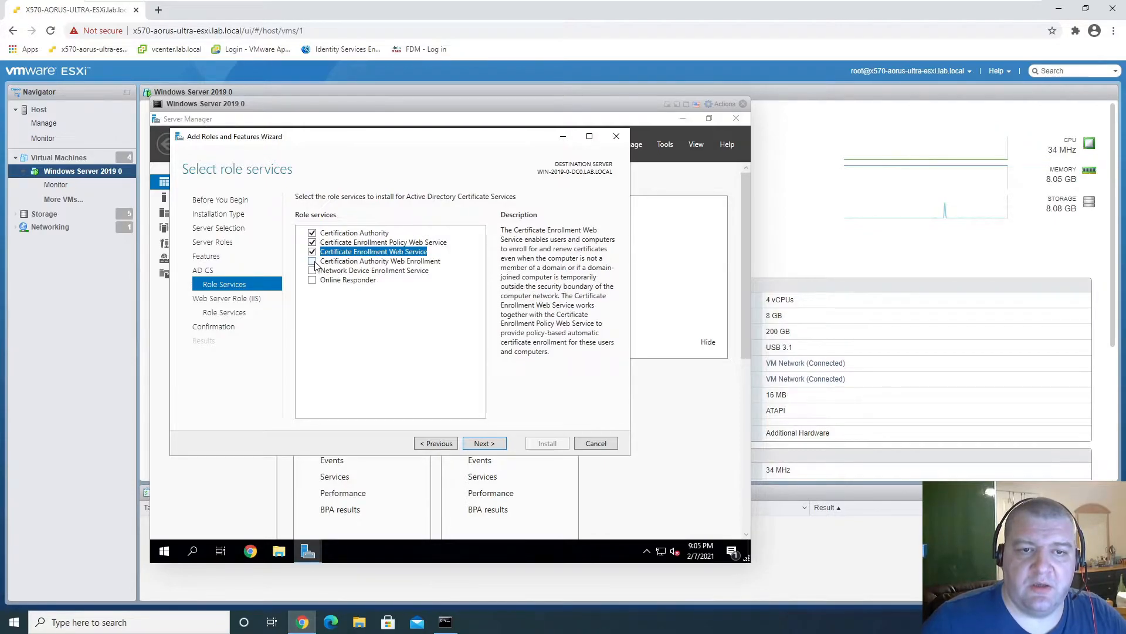
{"action": "left_click", "coordinate": [312, 261]}
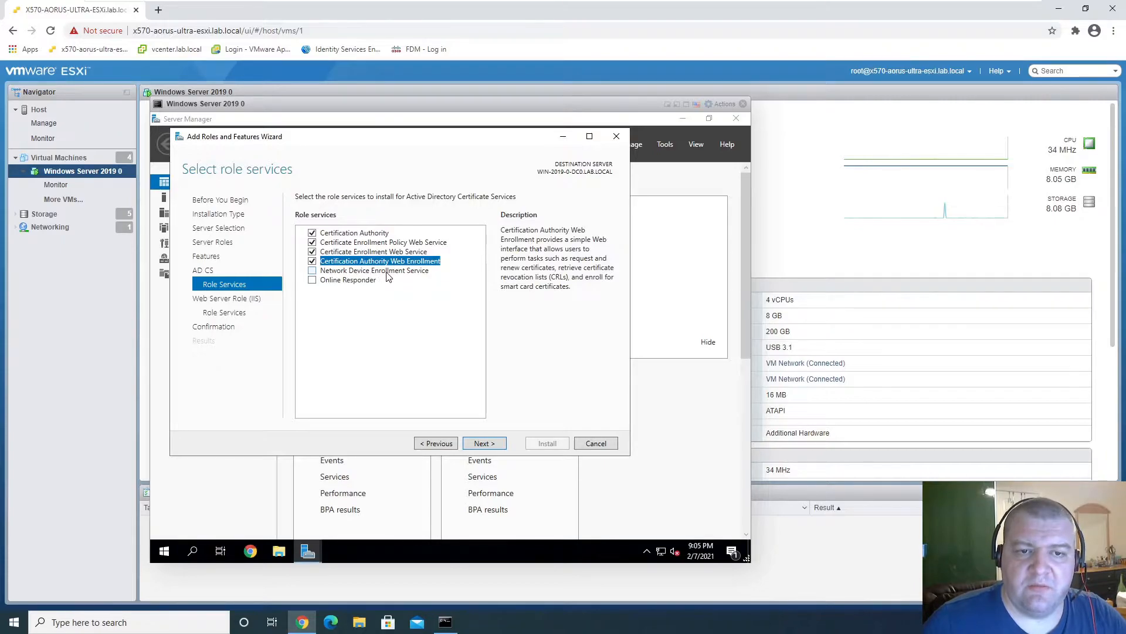
Review Network Device Enrollment and Online Responder descriptions, then continue to the Web Server Role page
{"action": "left_click", "coordinate": [374, 270]}
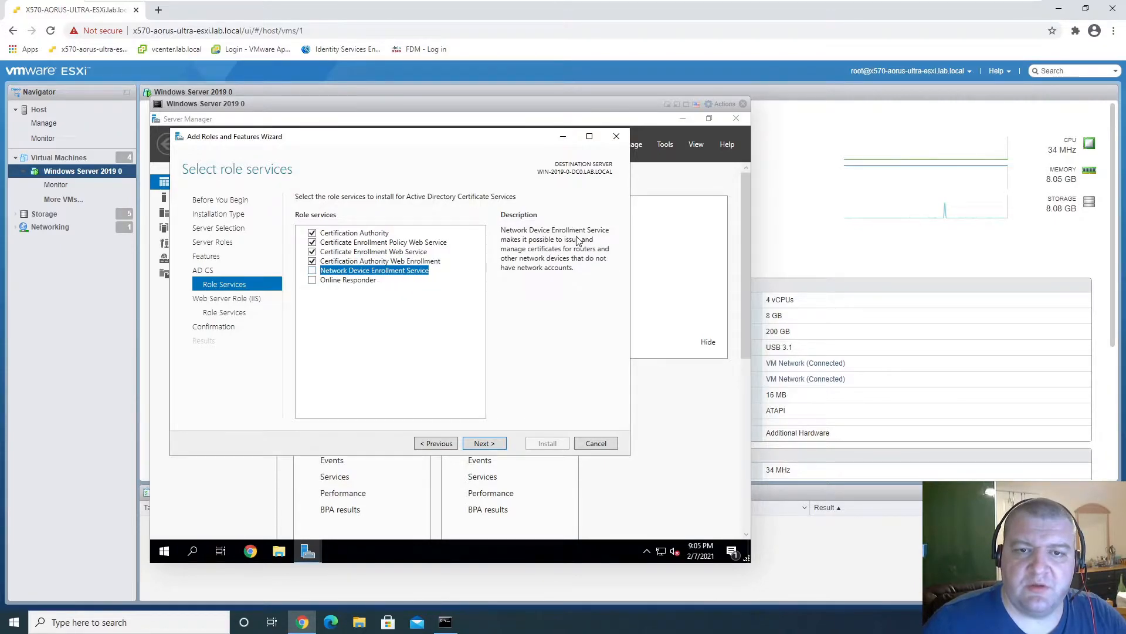
{"action": "mouse_move", "coordinate": [354, 286]}
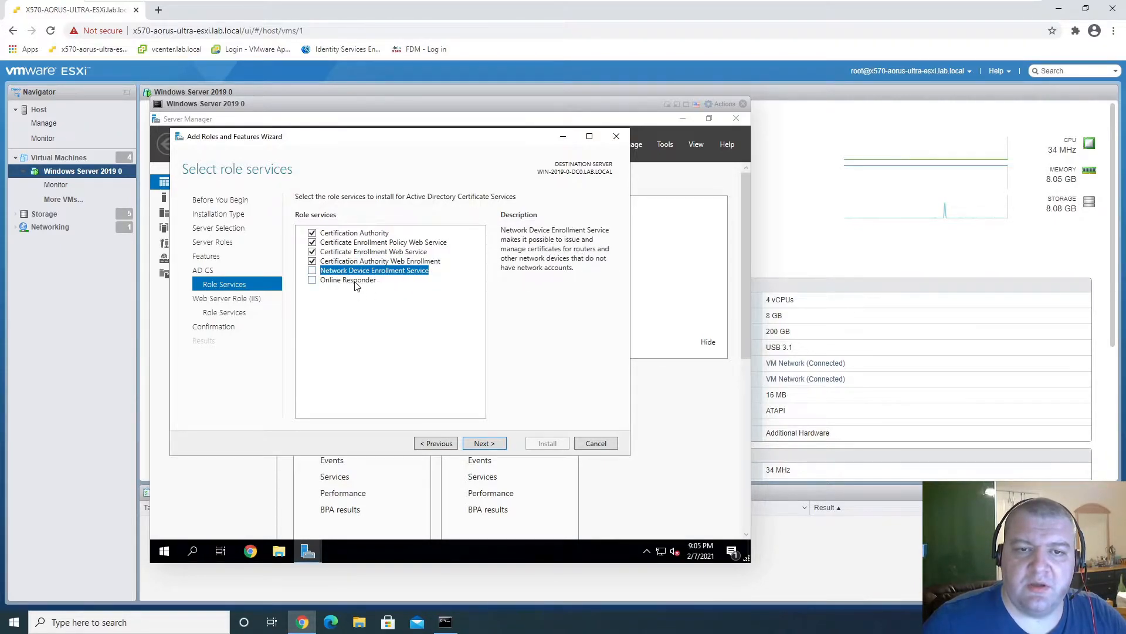
{"action": "left_click", "coordinate": [348, 280]}
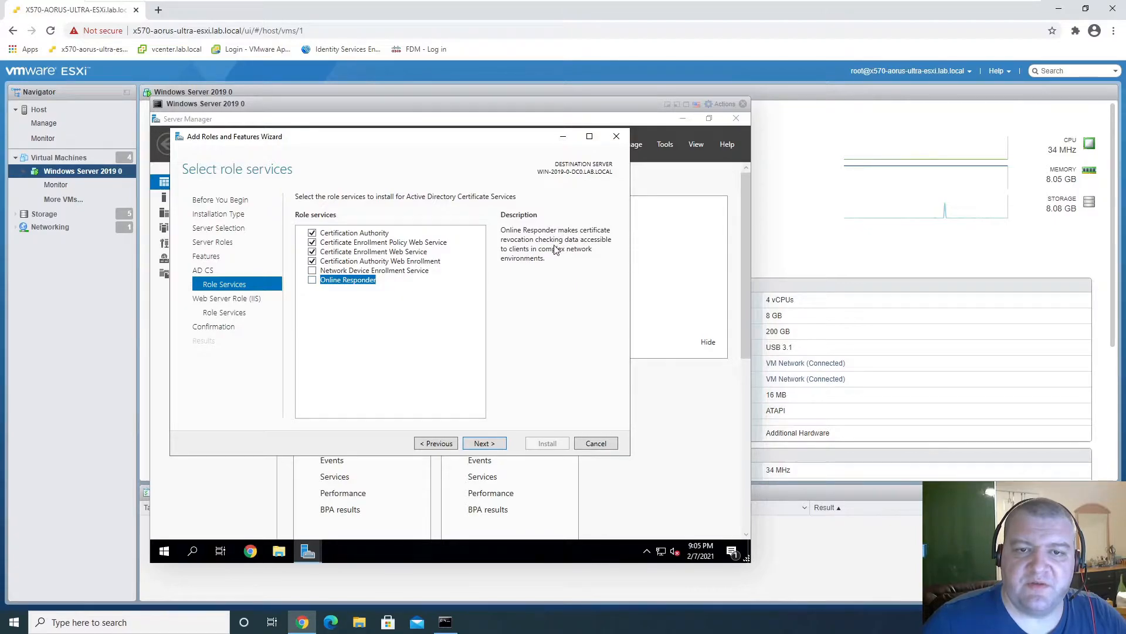
{"action": "mouse_move", "coordinate": [568, 257]}
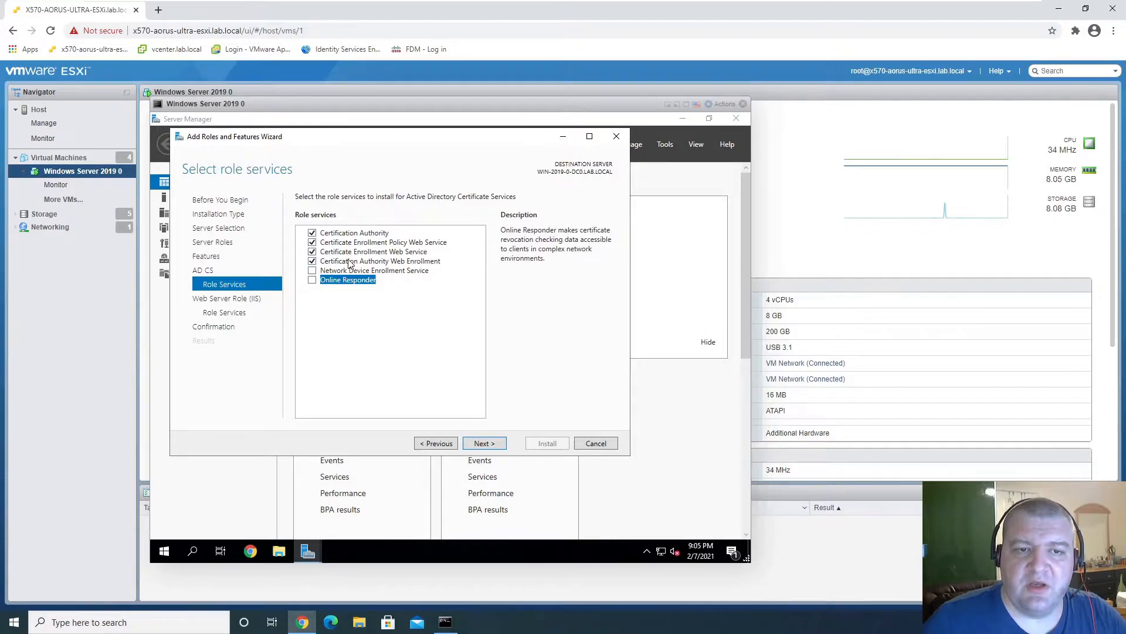
{"action": "mouse_move", "coordinate": [380, 291]}
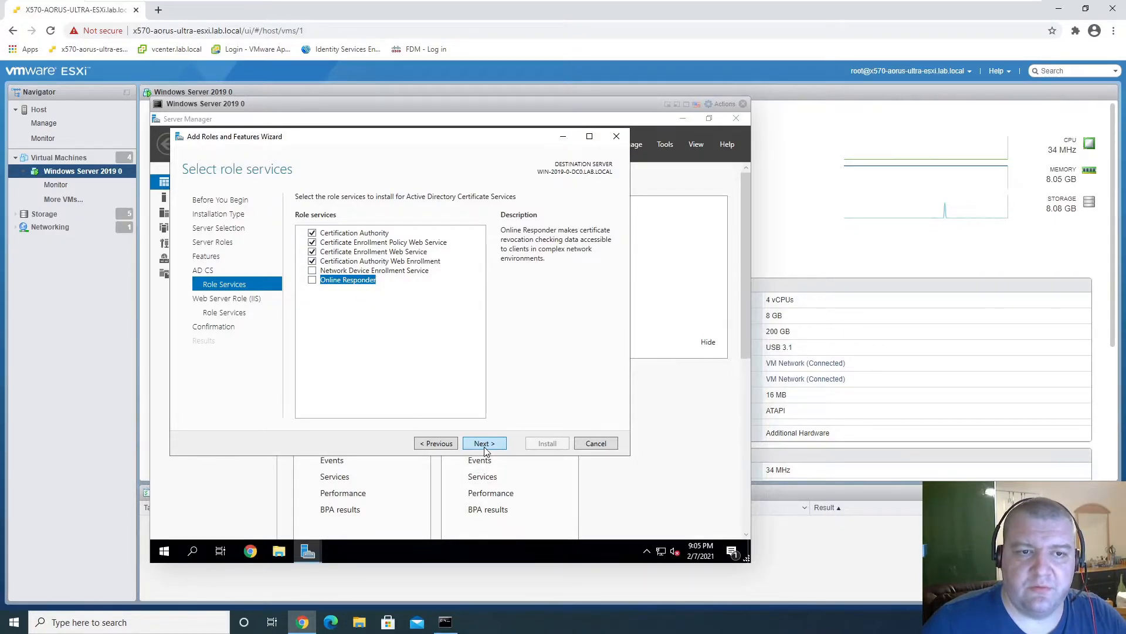
{"action": "left_click", "coordinate": [485, 442]}
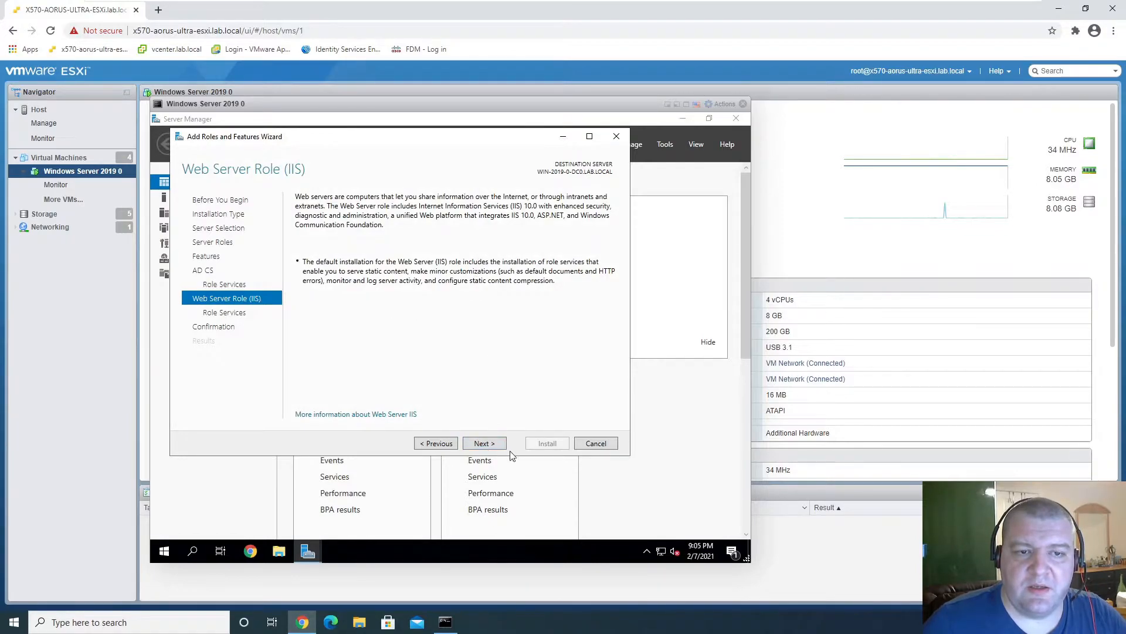
Keep the default IIS role services and reach the Confirm installation selections page
{"action": "left_click", "coordinate": [485, 443]}
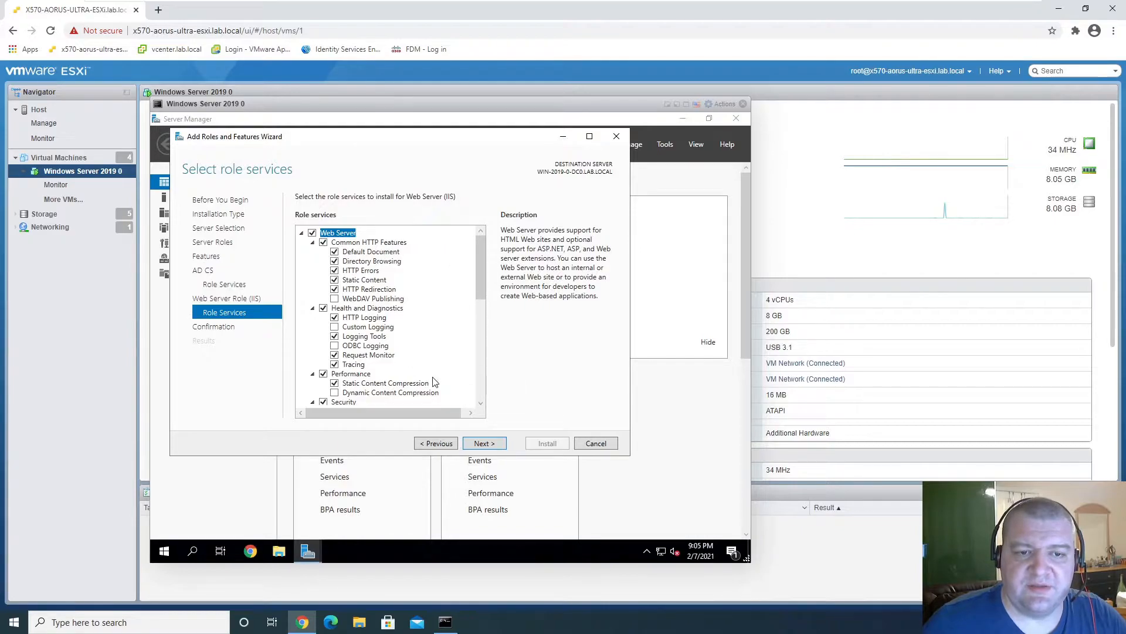
{"action": "scroll", "scroll_direction": "down", "scroll_amount": 3}
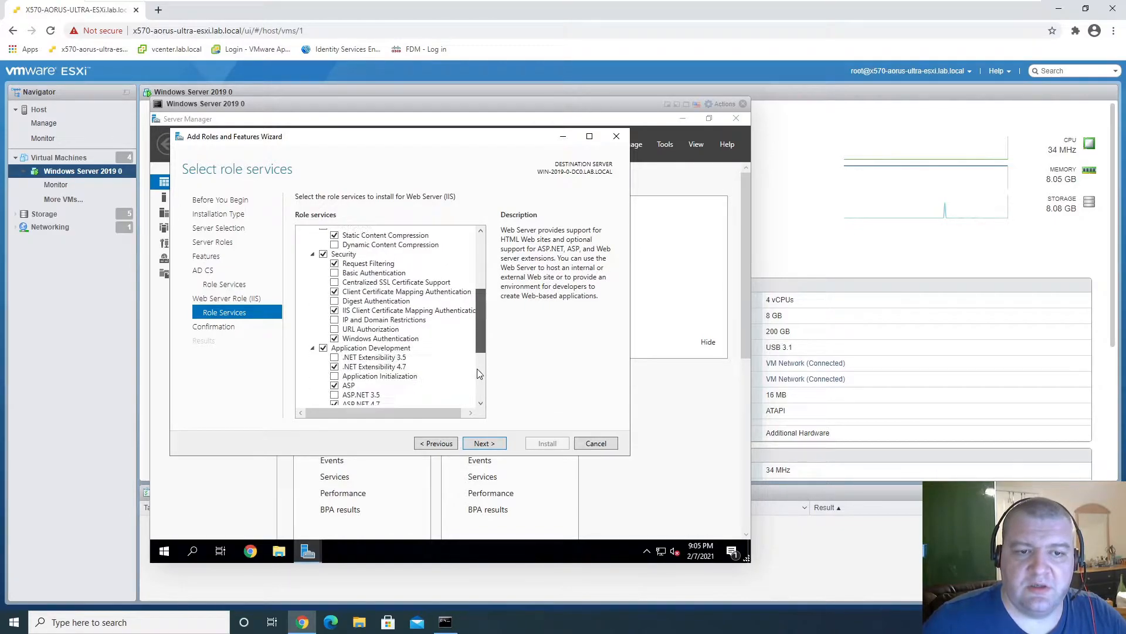
{"action": "scroll", "scroll_direction": "down", "scroll_amount": 3}
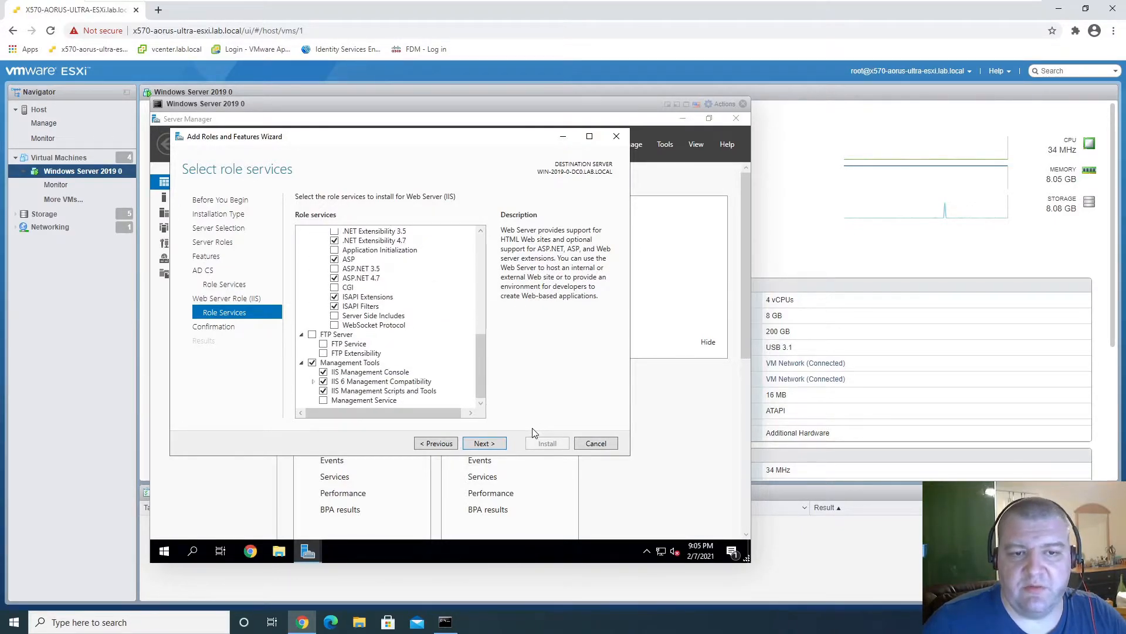
{"action": "mouse_move", "coordinate": [504, 437]}
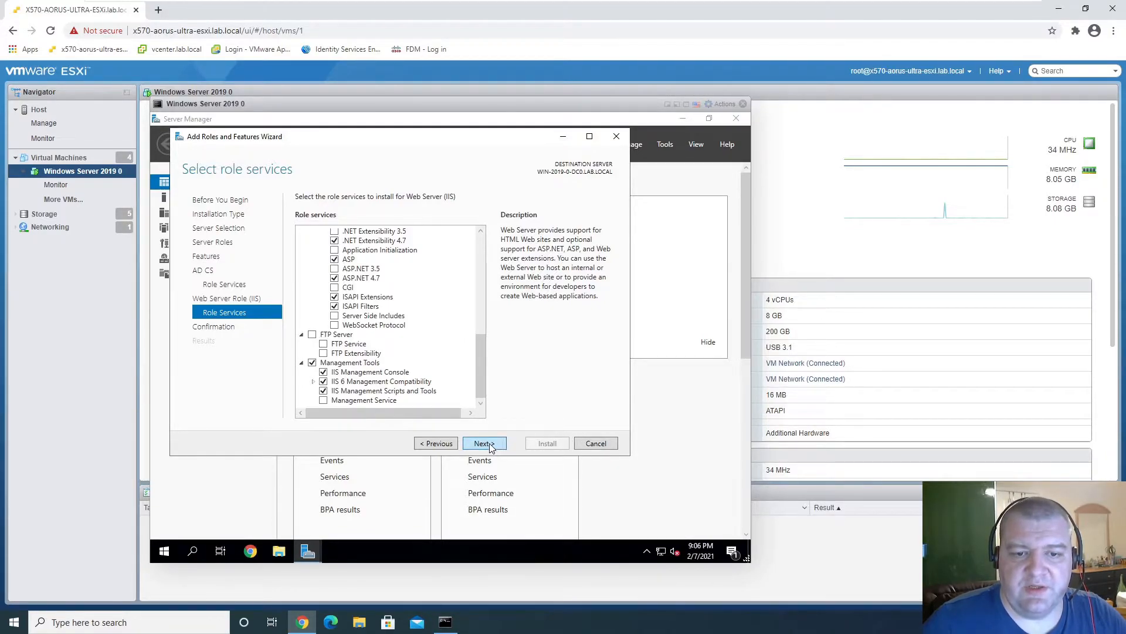
{"action": "left_click", "coordinate": [484, 442]}
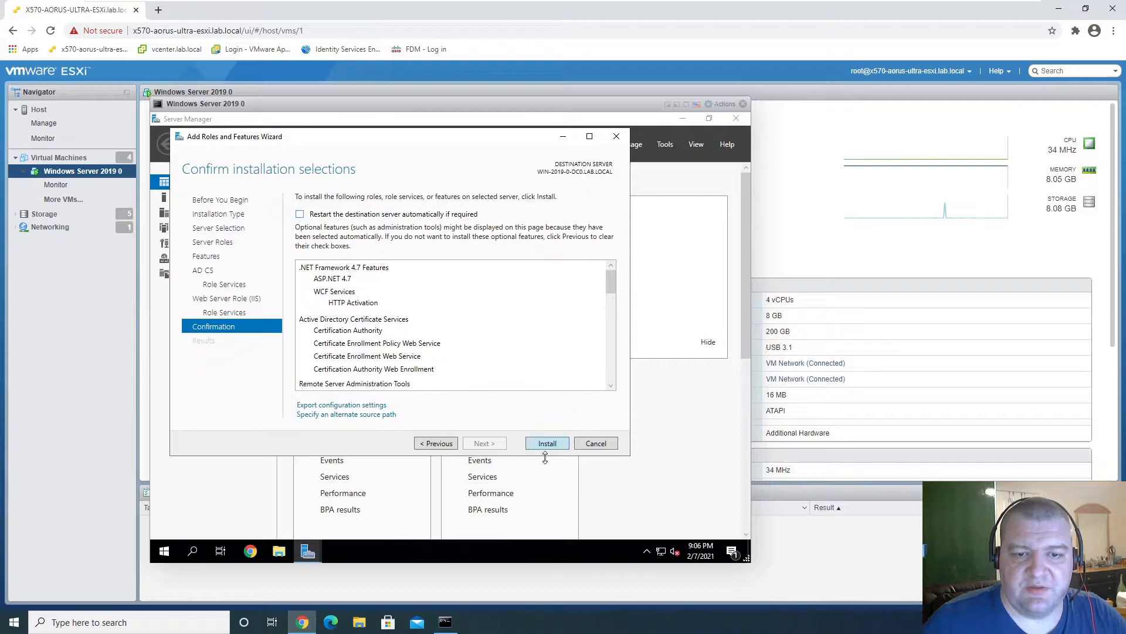
Install the selected AD CS services and .NET features, watching the progress list
{"action": "left_click", "coordinate": [547, 442]}
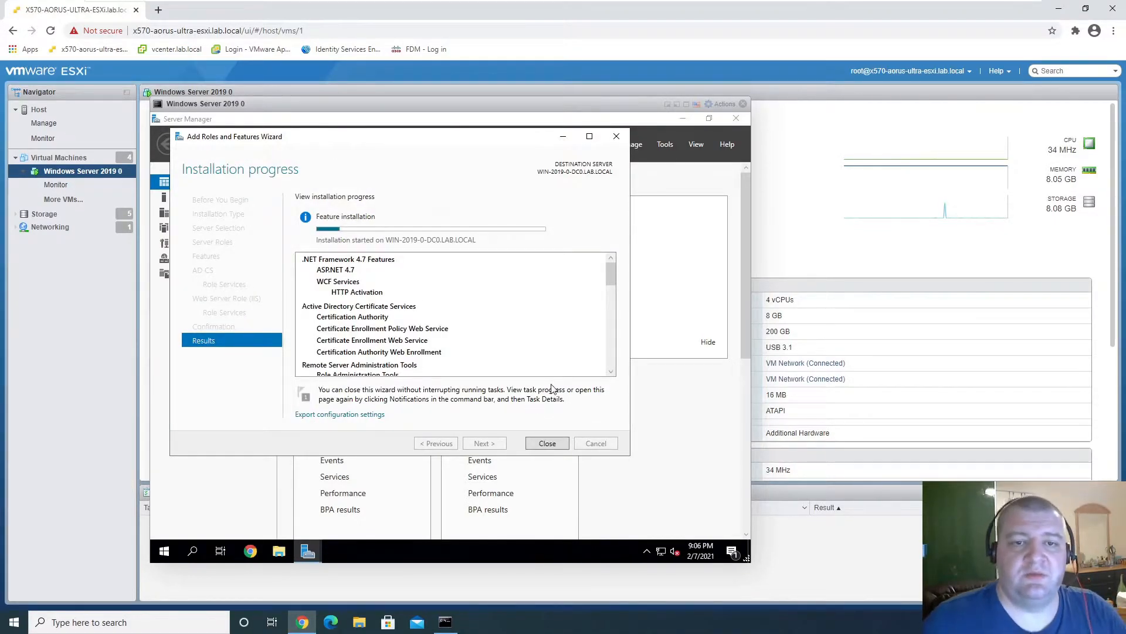
{"action": "mouse_move", "coordinate": [575, 190]}
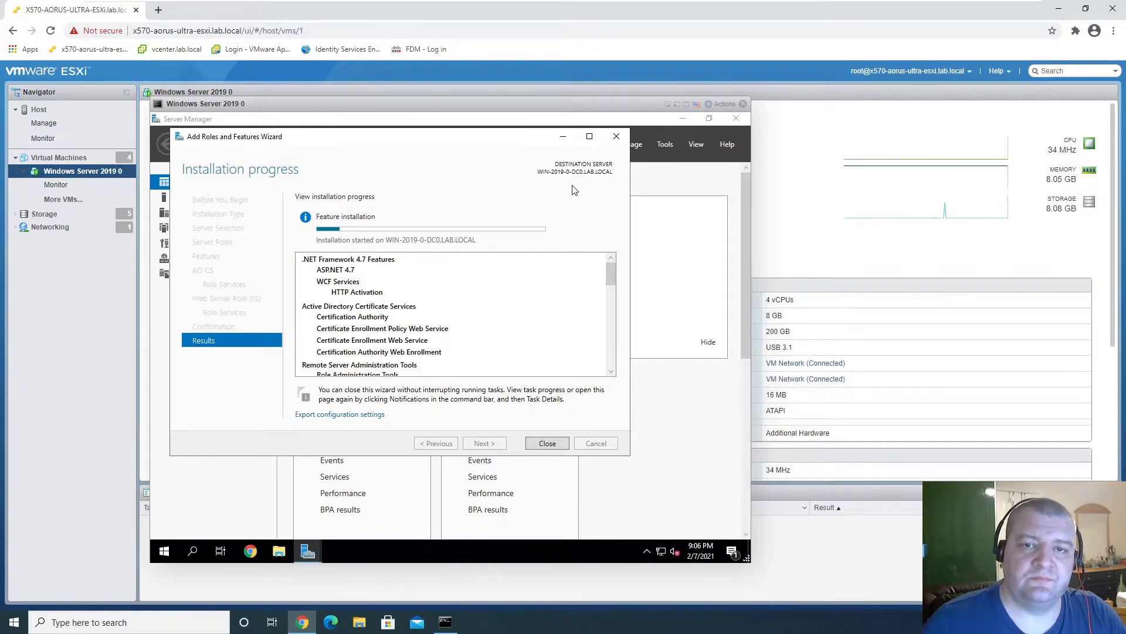
{"action": "mouse_move", "coordinate": [531, 190]}
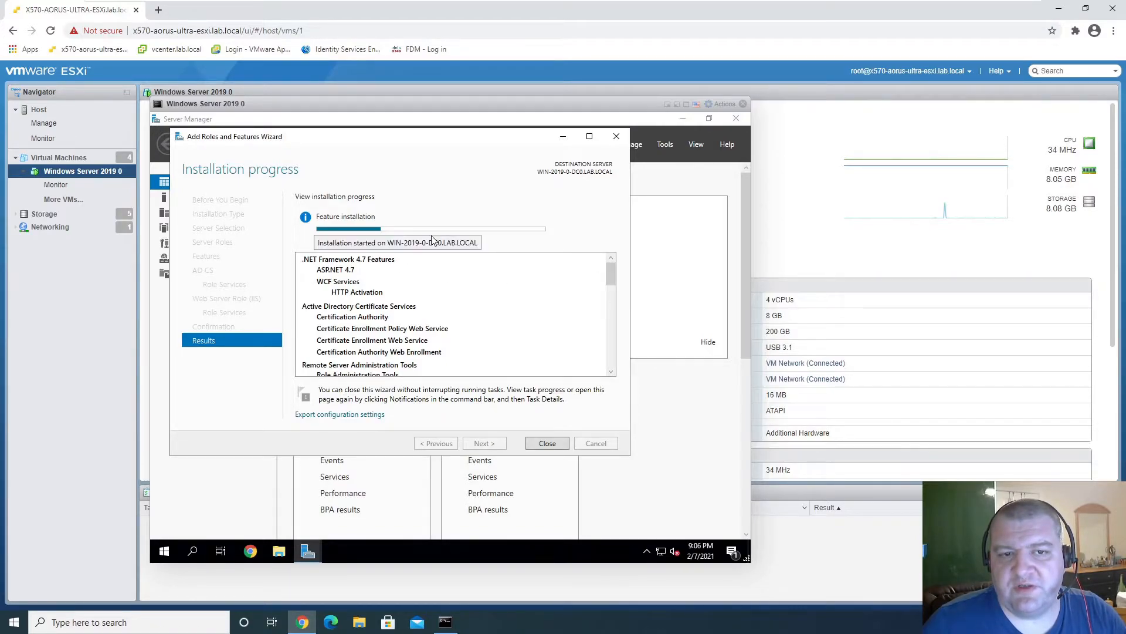
{"action": "mouse_move", "coordinate": [583, 171]}
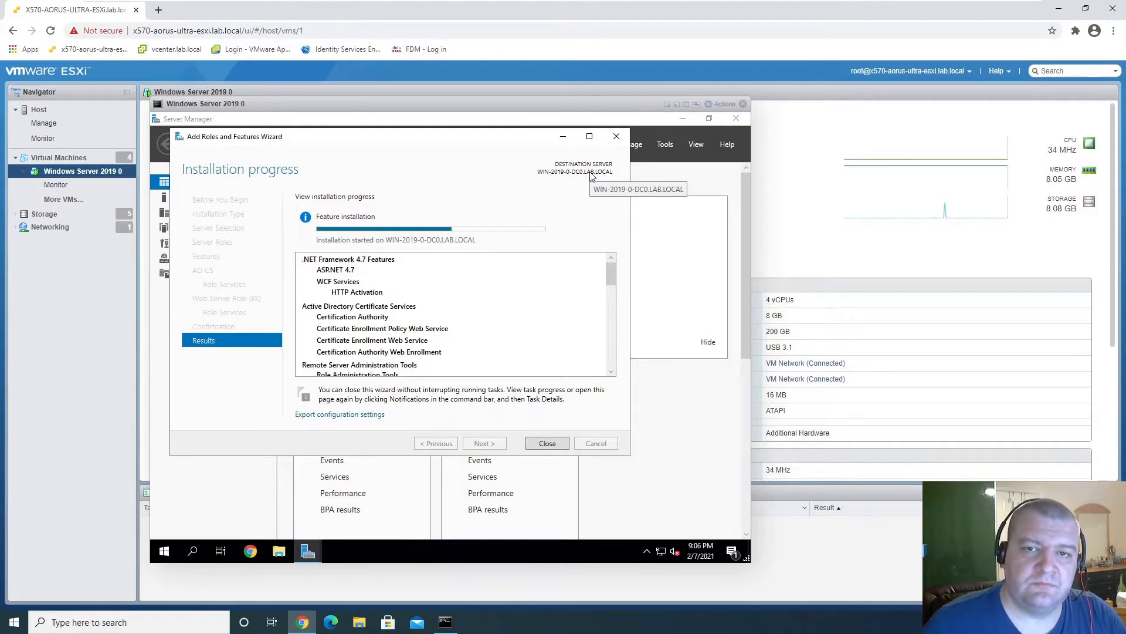
{"action": "mouse_move", "coordinate": [646, 317]}
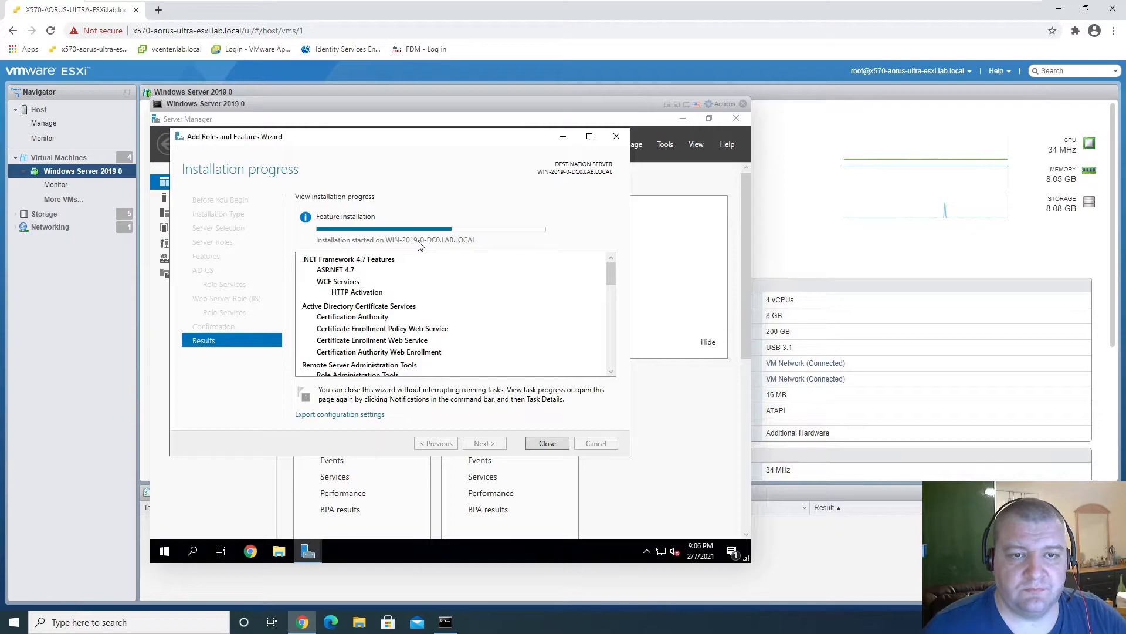
{"action": "scroll", "scroll_direction": "down", "scroll_amount": 3}
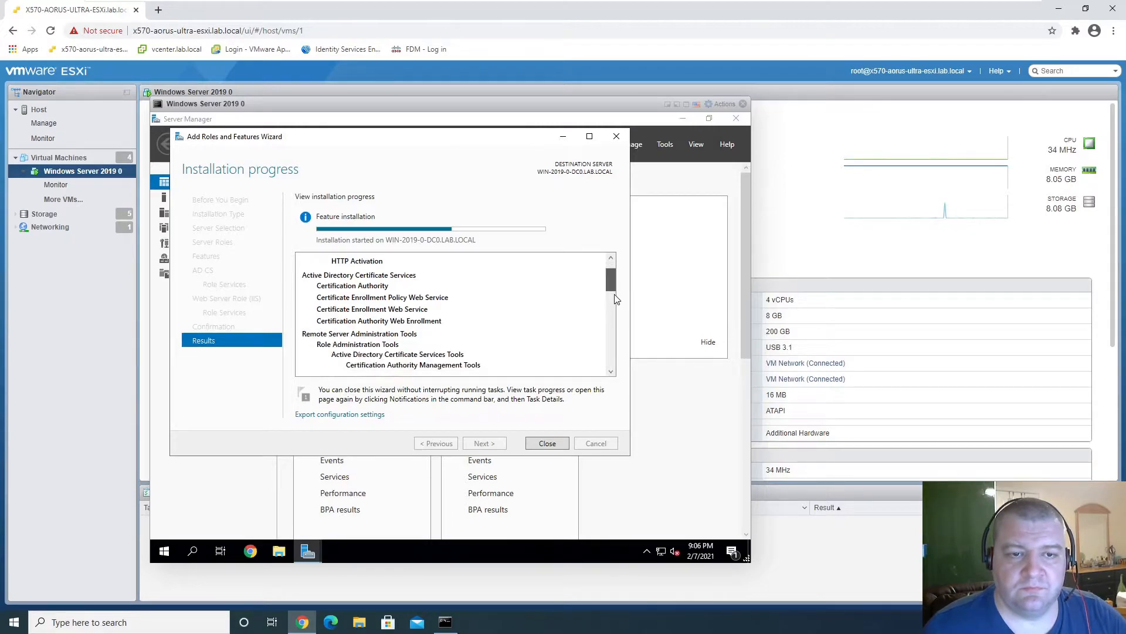
{"action": "scroll", "scroll_direction": "up", "scroll_amount": 3}
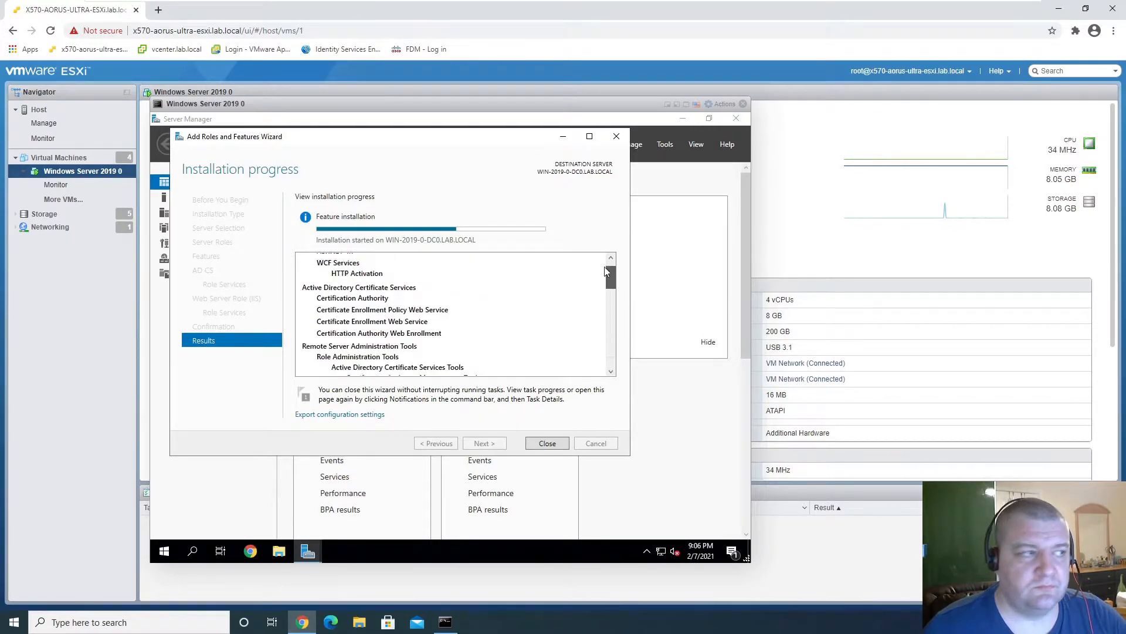
{"action": "scroll", "scroll_direction": "up", "scroll_amount": 3}
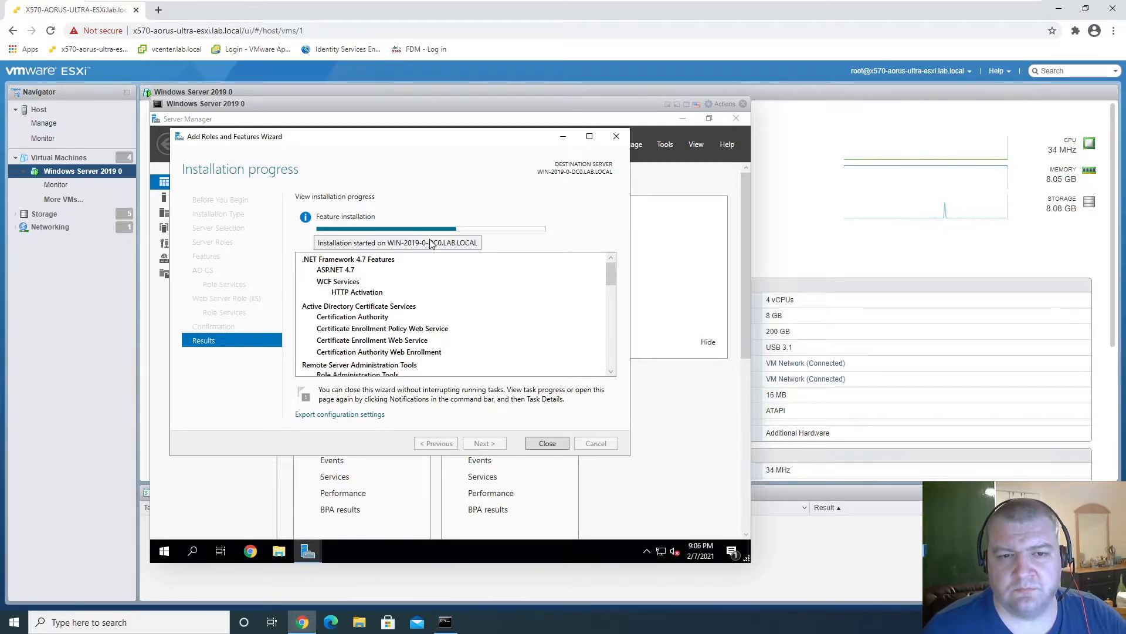
{"action": "mouse_move", "coordinate": [553, 288]}
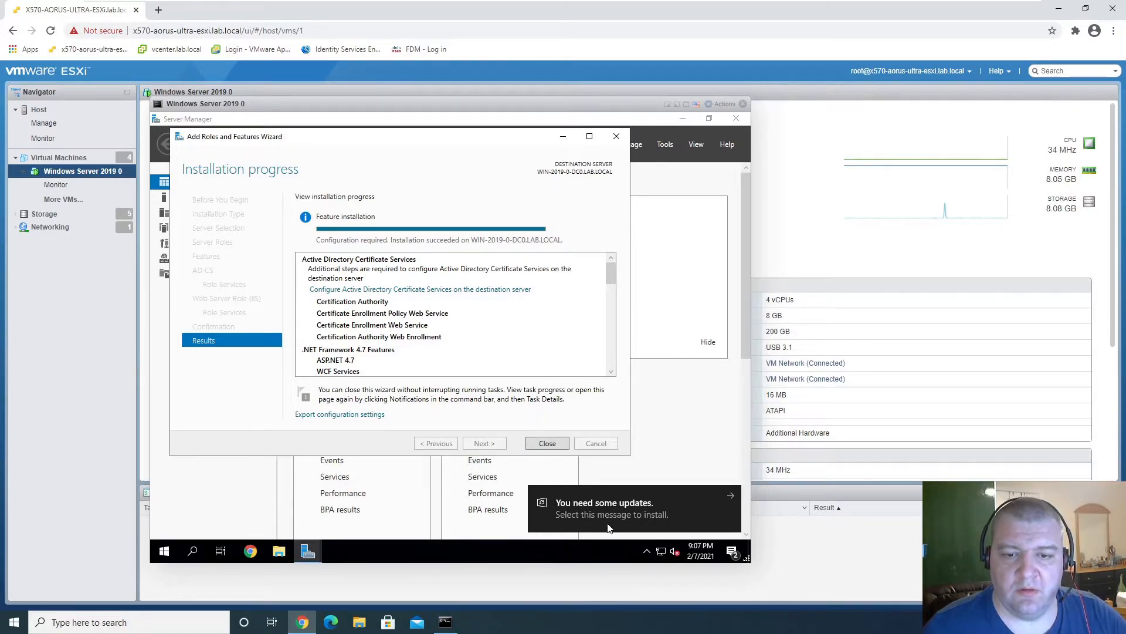
{"action": "mouse_move", "coordinate": [586, 528]}
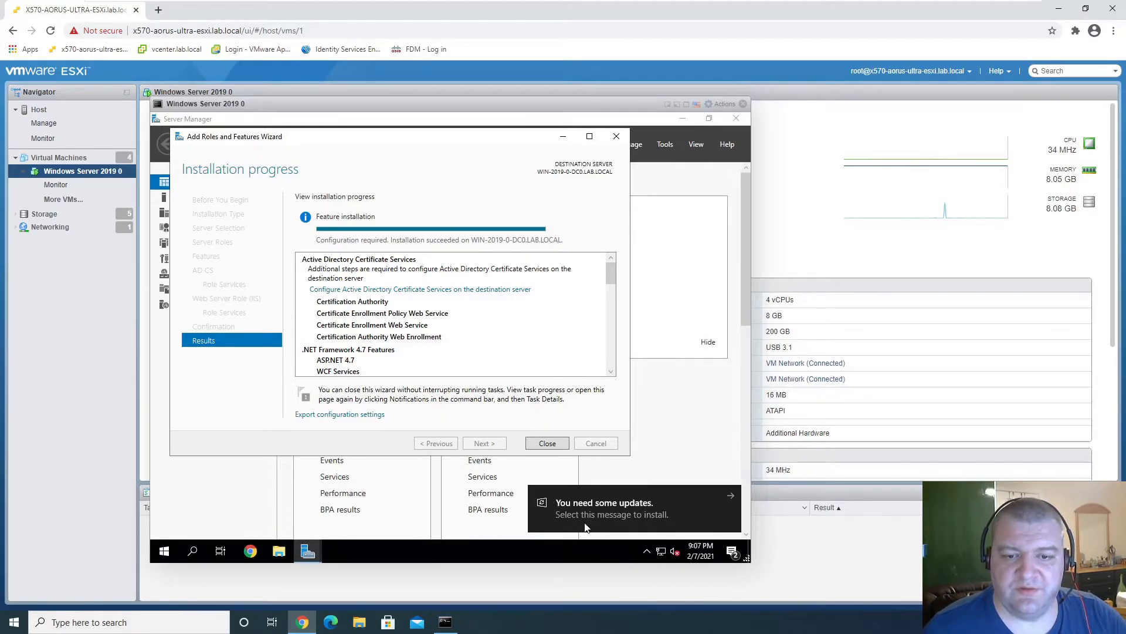
{"action": "mouse_move", "coordinate": [467, 360]}
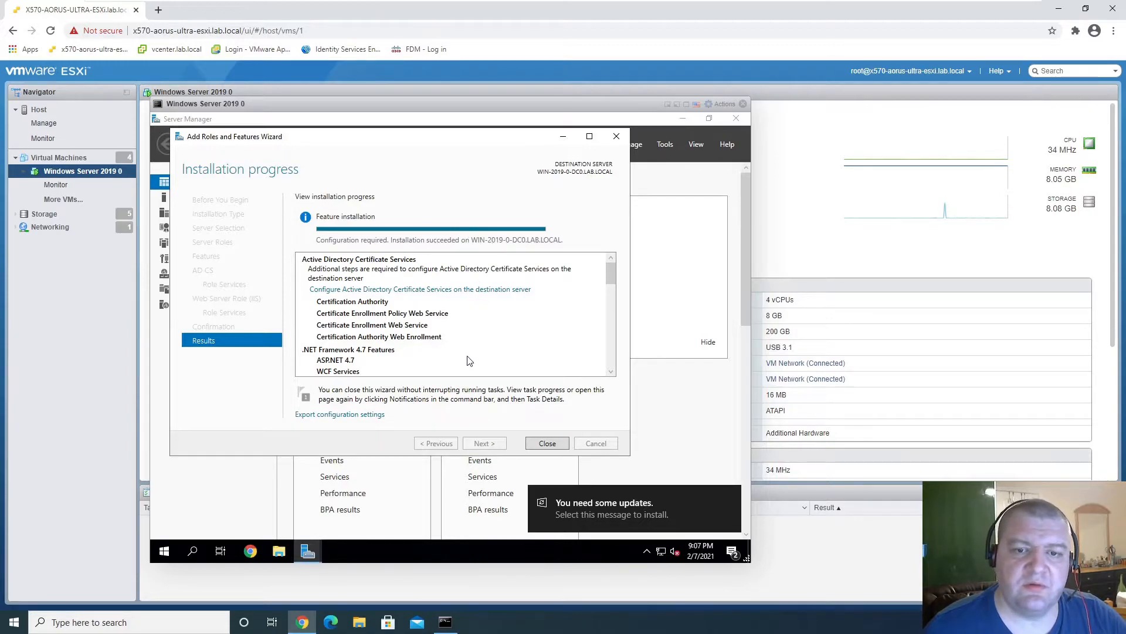
{"action": "mouse_move", "coordinate": [405, 331]}
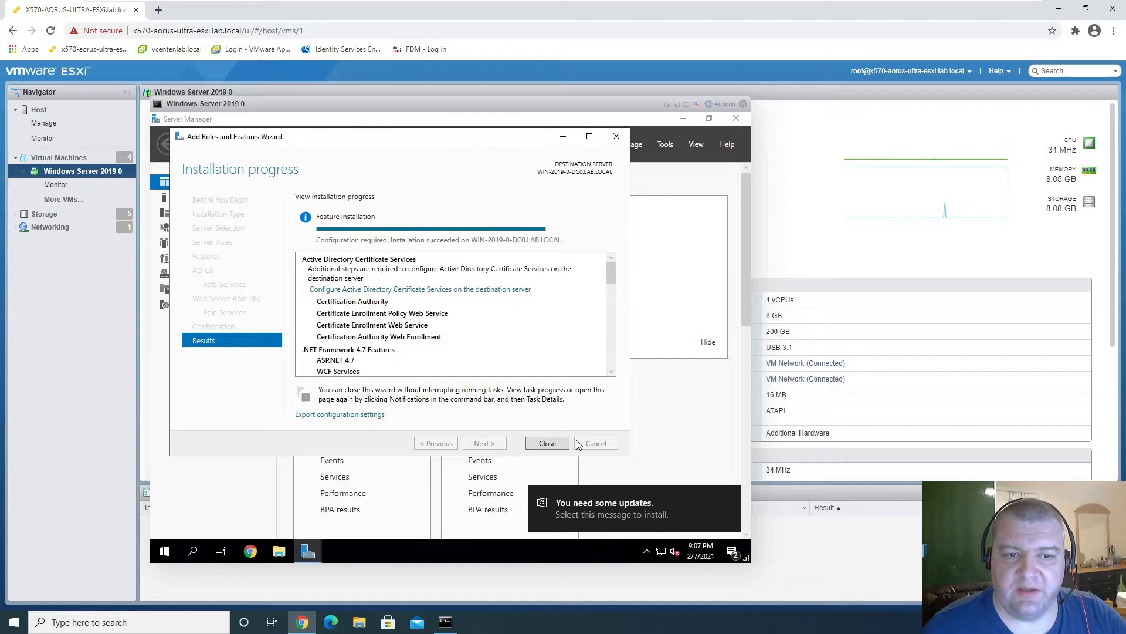
{"action": "mouse_move", "coordinate": [553, 447]}
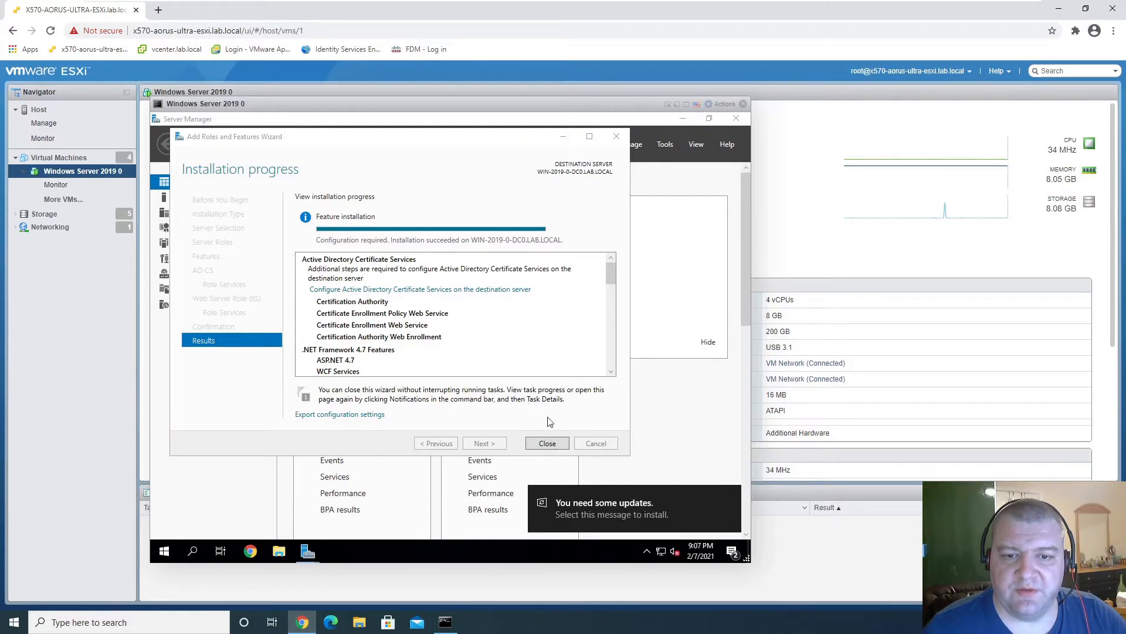
{"action": "mouse_move", "coordinate": [529, 346]}
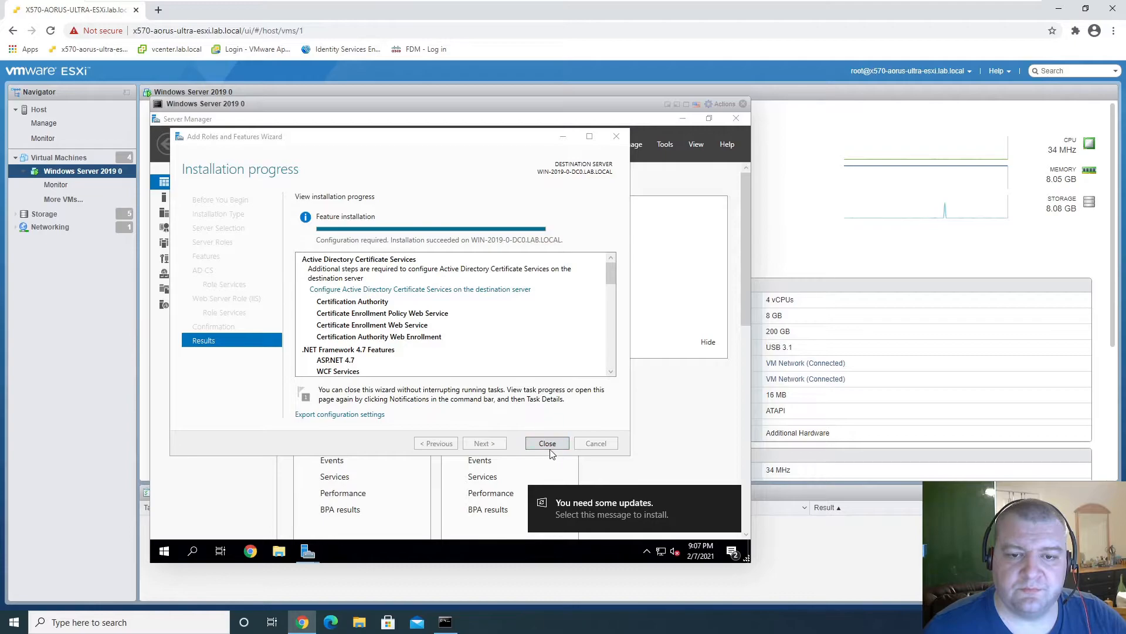
Close the completed Add Roles and Features Wizard, returning to the Server Manager dashboard
{"action": "left_click", "coordinate": [547, 443]}
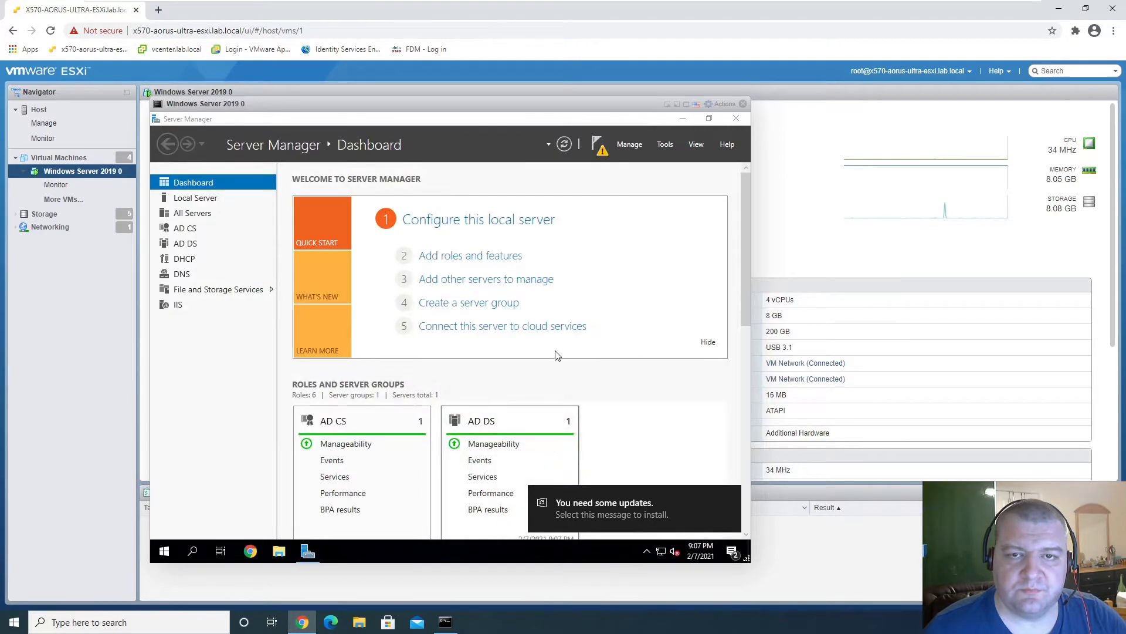
Launch the AD CS post-deployment configuration from the Server Manager notifications flag
{"action": "left_click", "coordinate": [600, 148]}
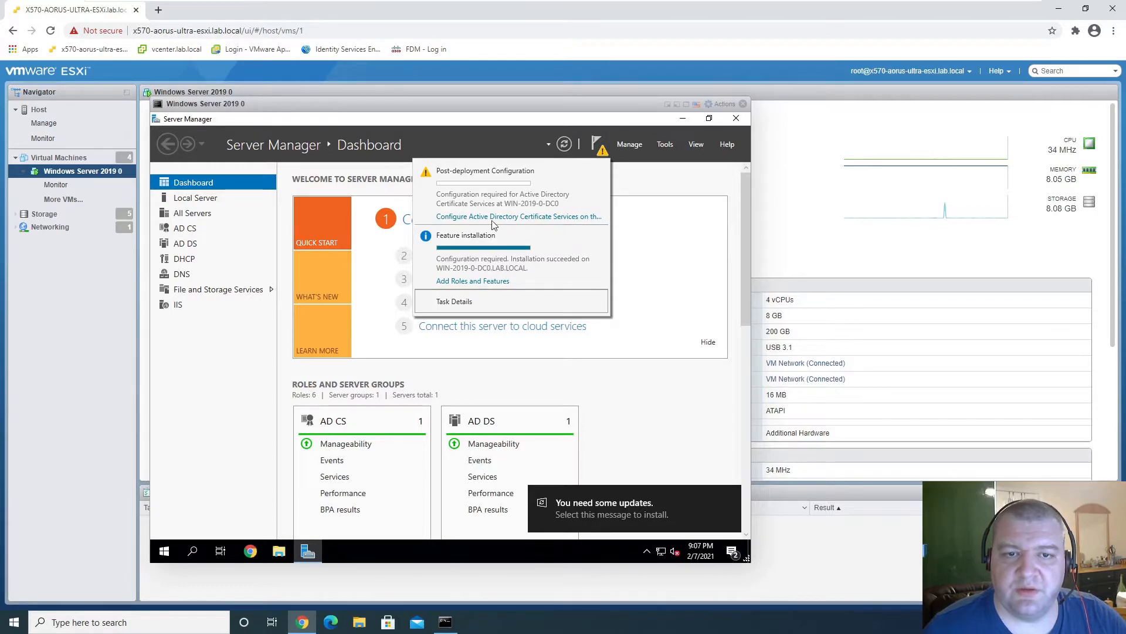
{"action": "left_click", "coordinate": [519, 215]}
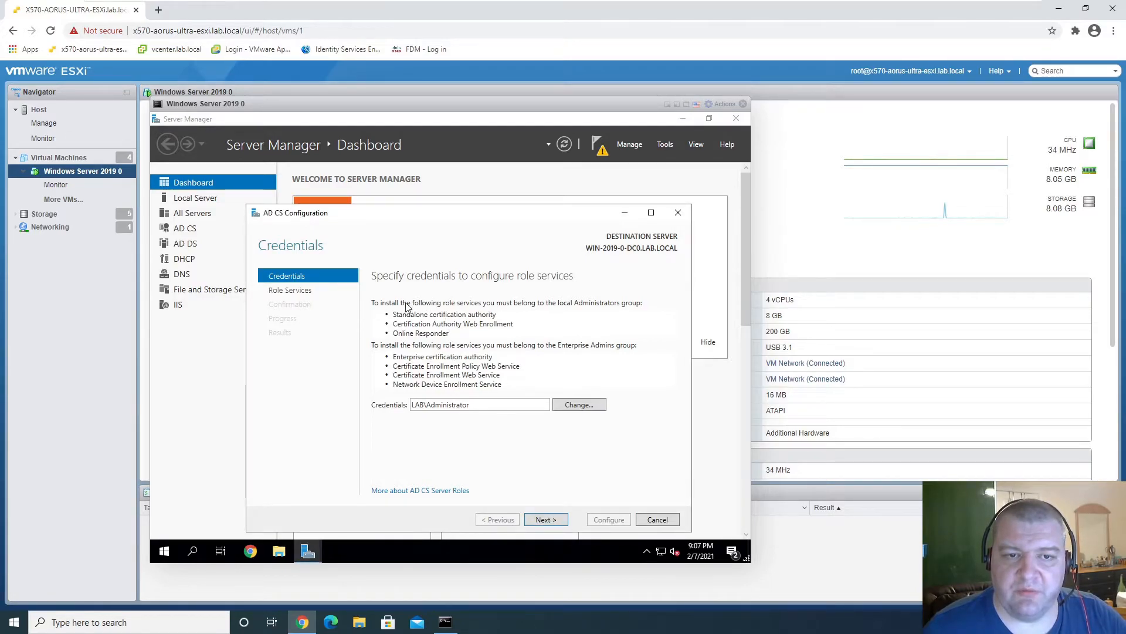
{"action": "mouse_move", "coordinate": [460, 285]}
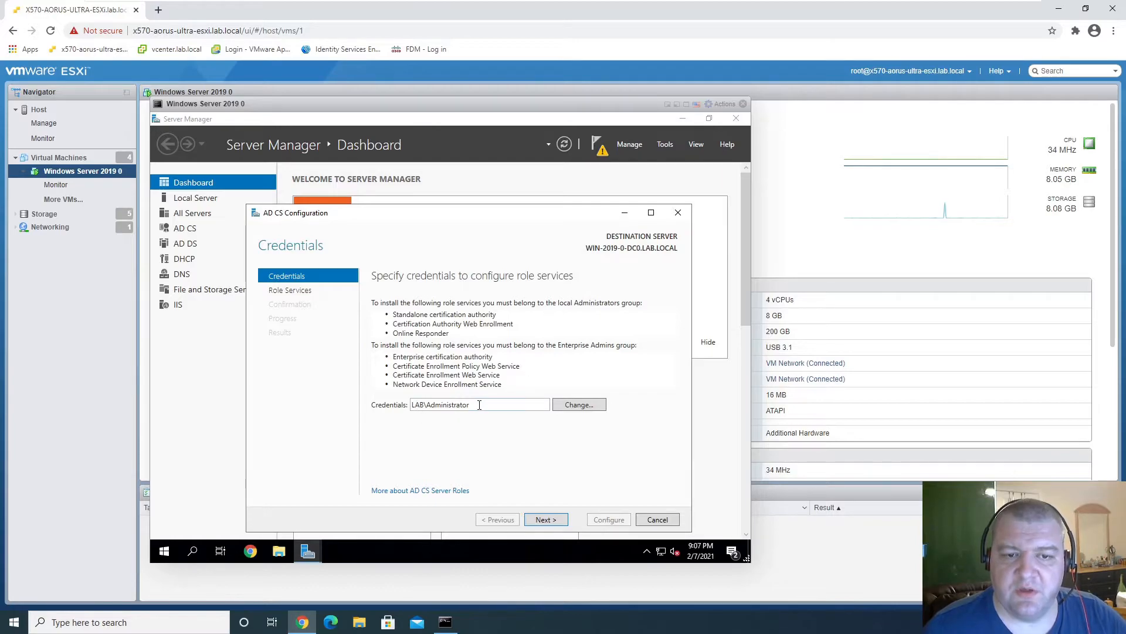
{"action": "mouse_move", "coordinate": [561, 528]}
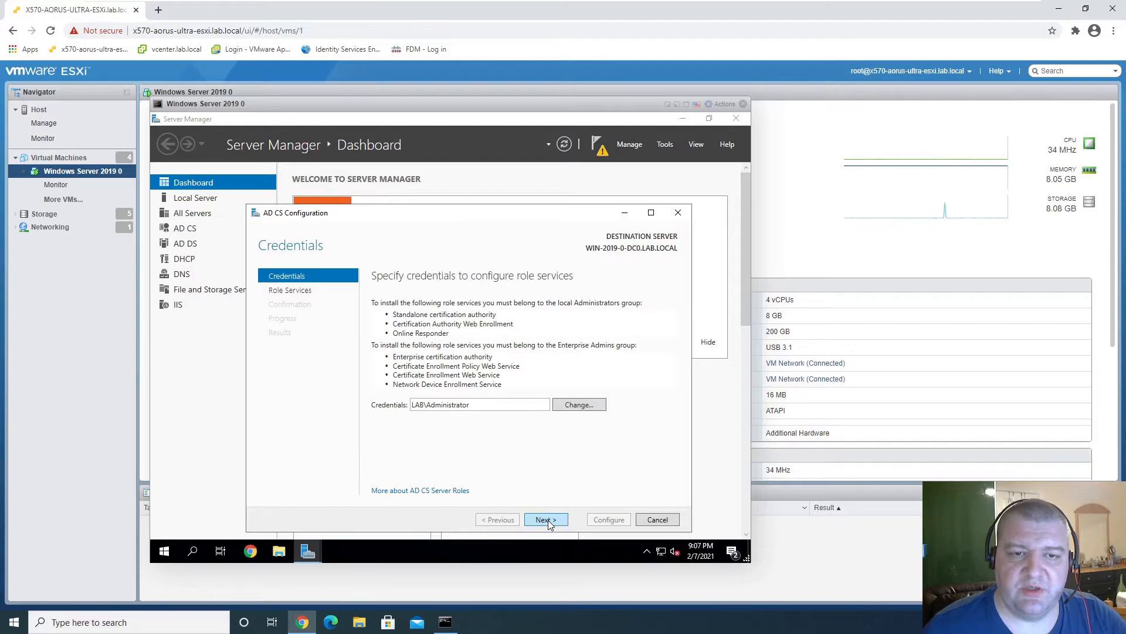
Keep the default LAB\Administrator credentials and advance to Role Services
{"action": "left_click", "coordinate": [545, 520]}
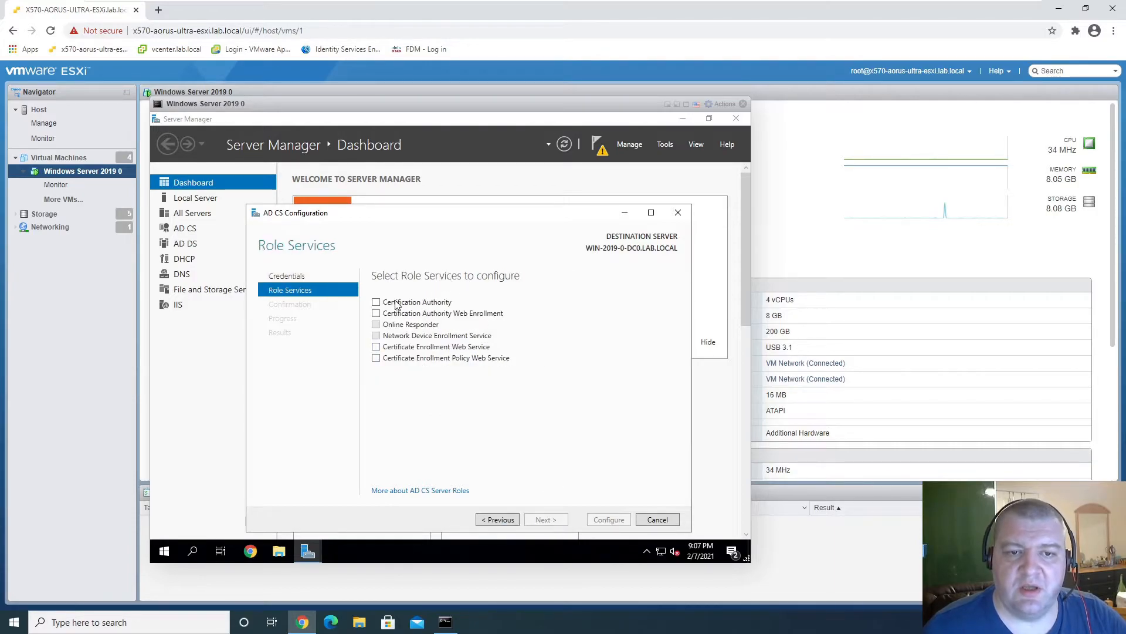
Check Certification Authority and CA Web Enrollment; dismiss the error when Certificate Enrollment Web Service is refused
{"action": "left_click", "coordinate": [375, 302]}
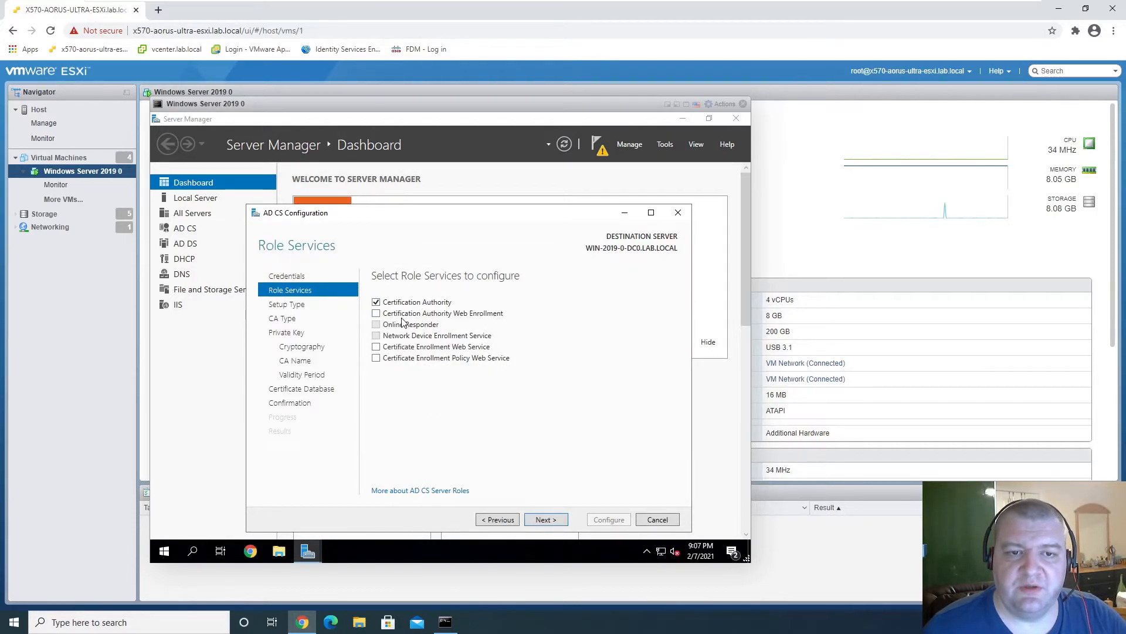
{"action": "left_click", "coordinate": [376, 312]}
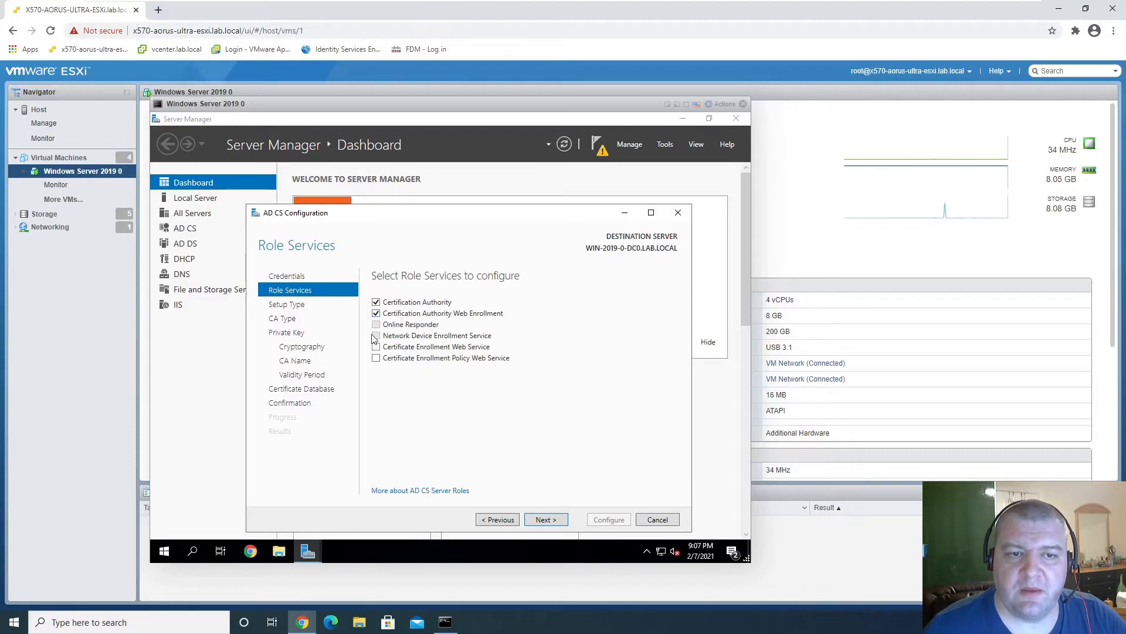
{"action": "left_click", "coordinate": [375, 346]}
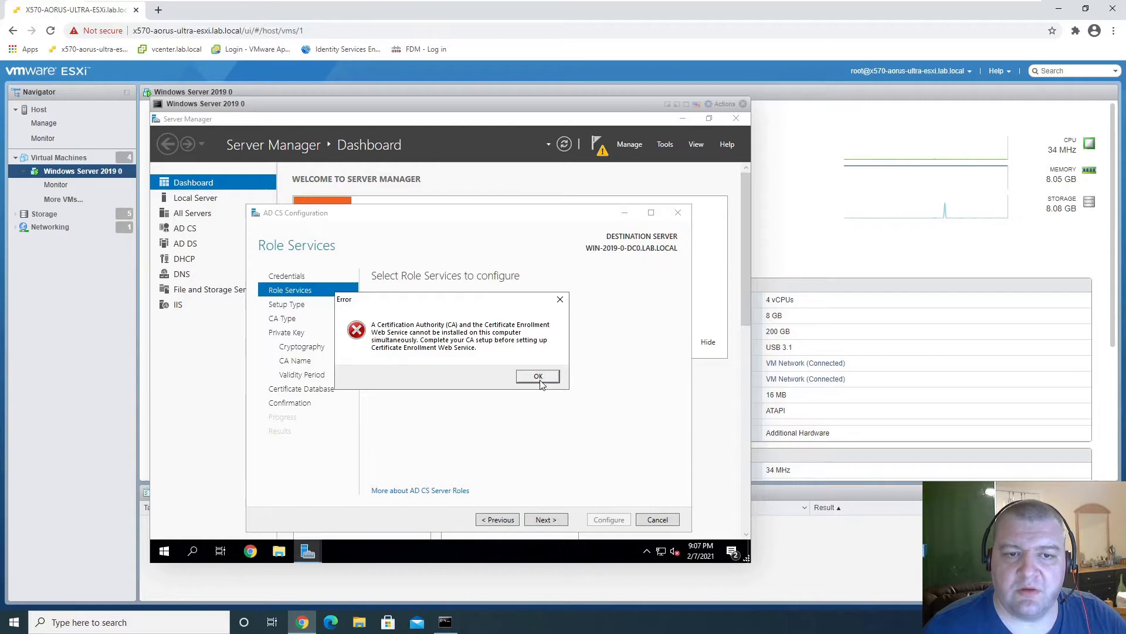
{"action": "left_click", "coordinate": [537, 375]}
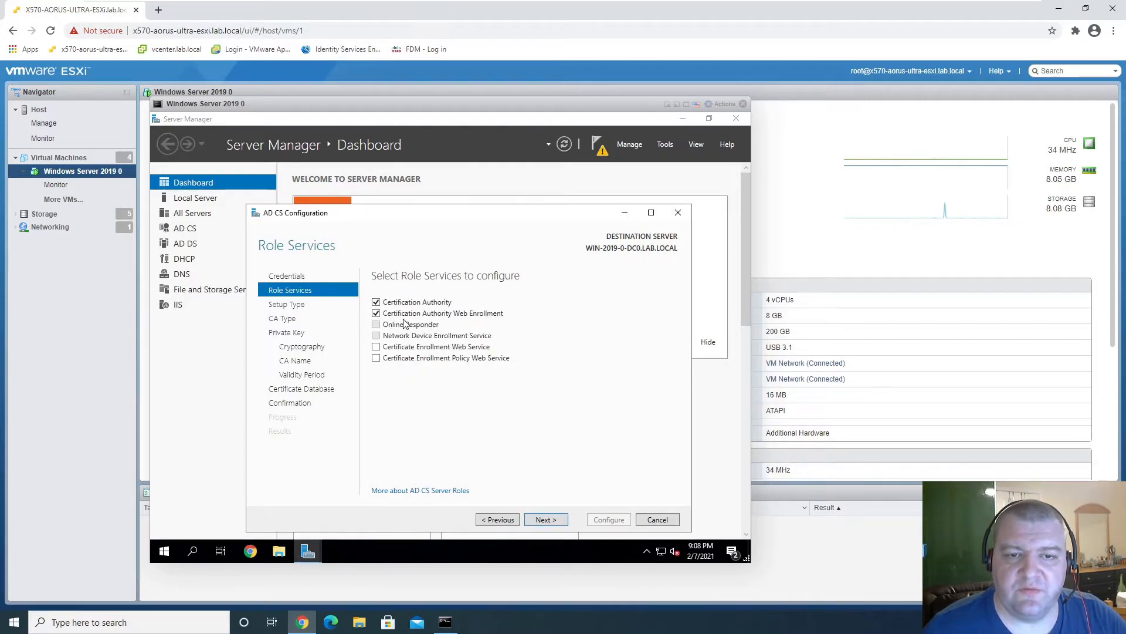
{"action": "mouse_move", "coordinate": [402, 372]}
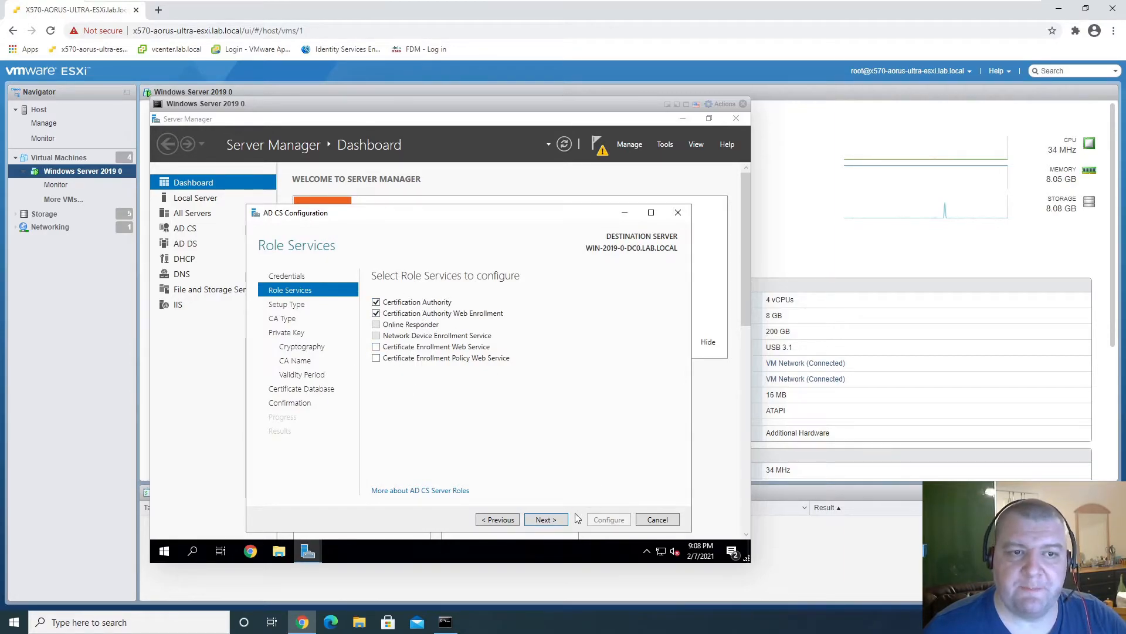
{"action": "mouse_move", "coordinate": [546, 519]}
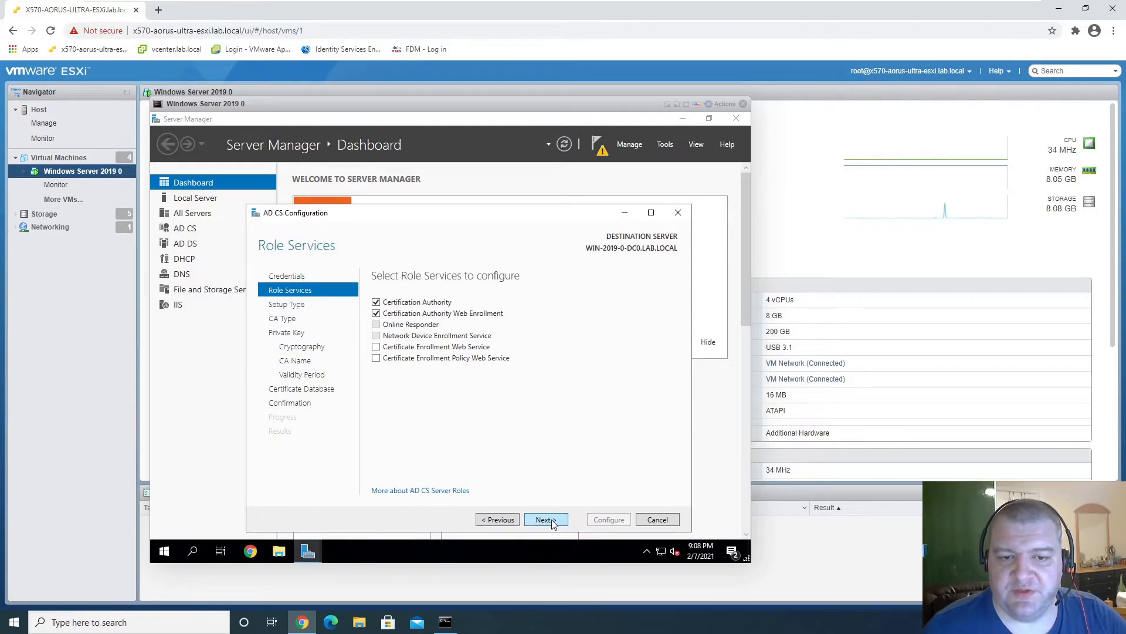
{"action": "mouse_move", "coordinate": [557, 525]}
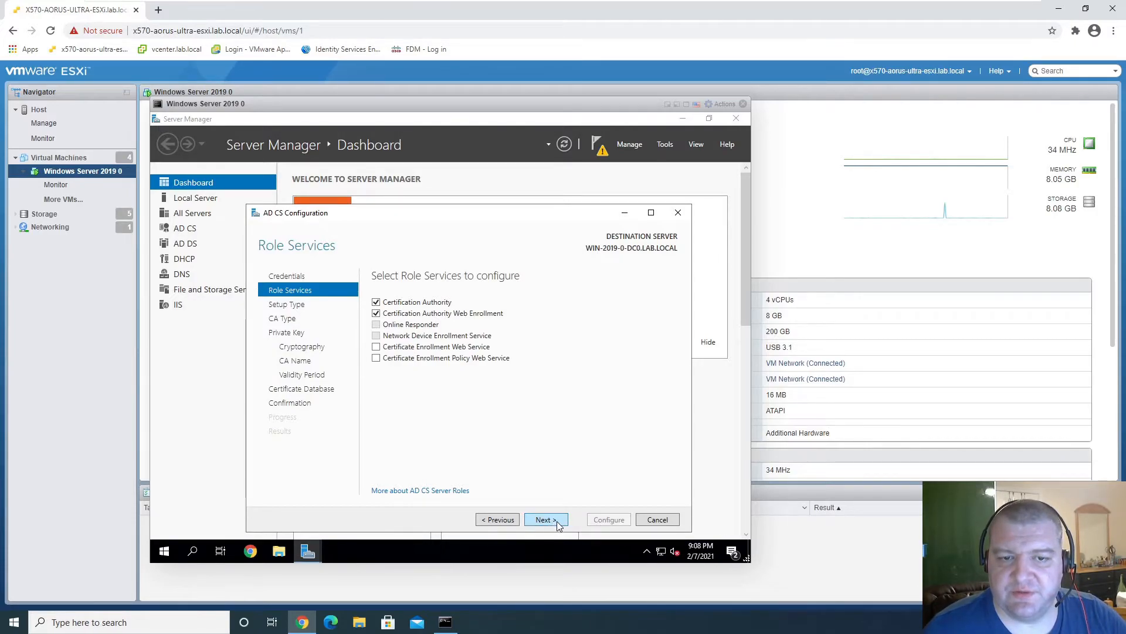
{"action": "mouse_move", "coordinate": [473, 327]}
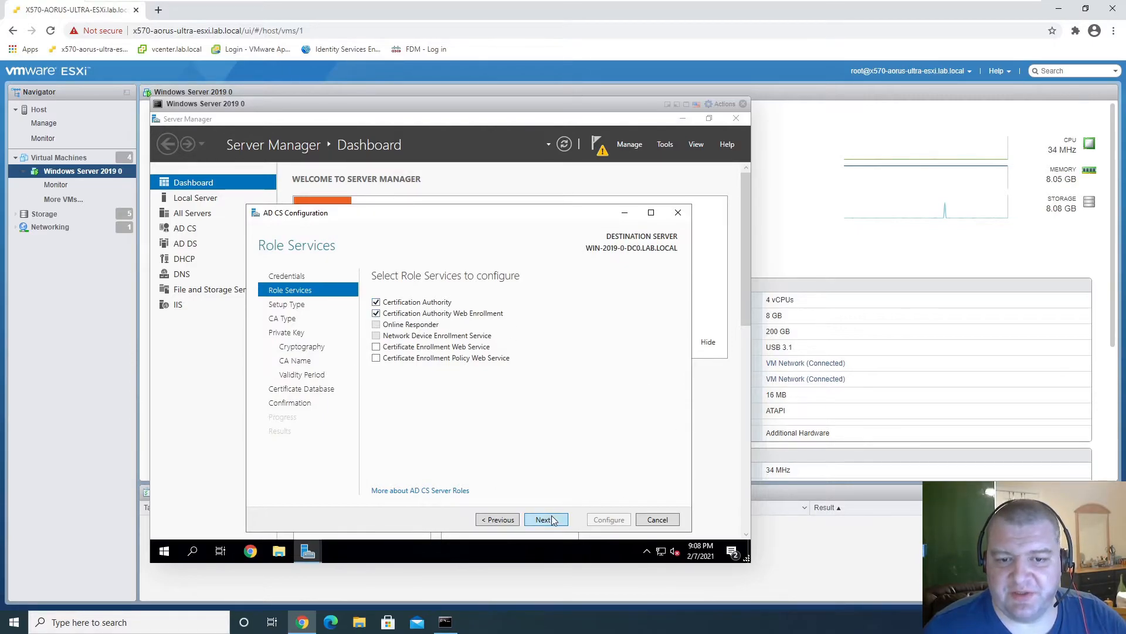
Confirm the role services and keep Enterprise CA, reaching the CA Type page with Root CA
{"action": "left_click", "coordinate": [546, 520]}
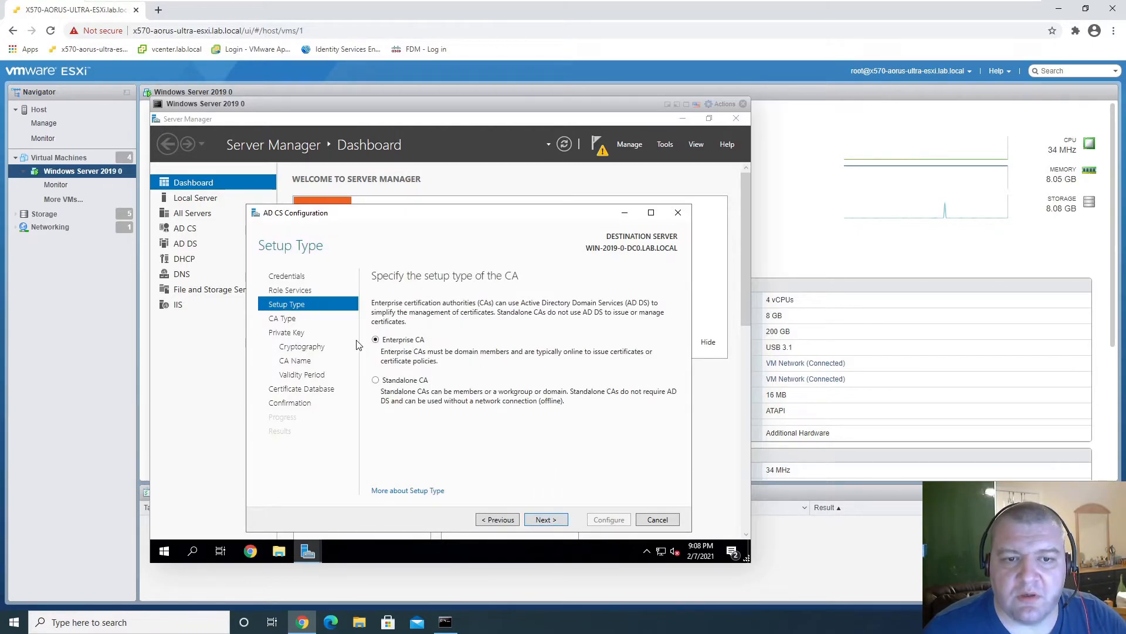
{"action": "mouse_move", "coordinate": [491, 356]}
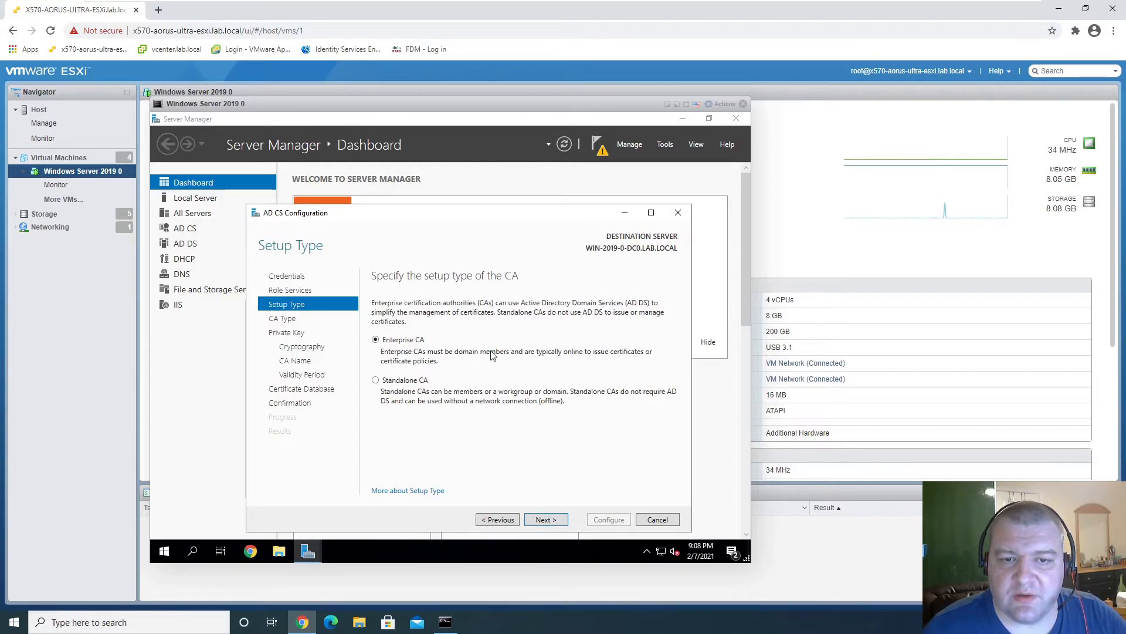
{"action": "mouse_move", "coordinate": [619, 359]}
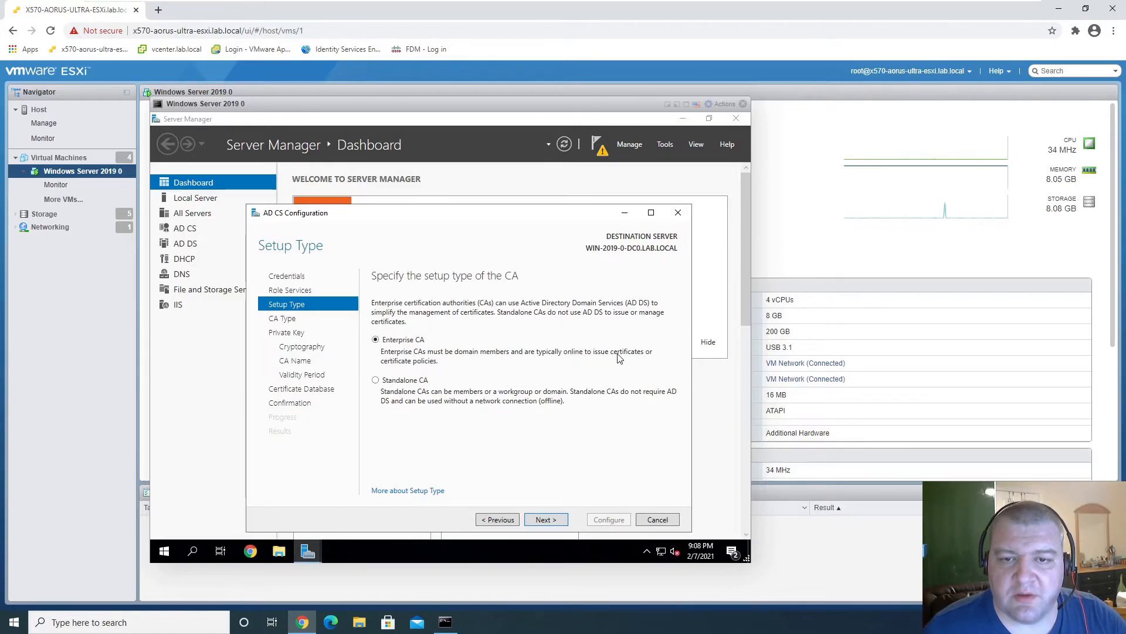
{"action": "mouse_move", "coordinate": [419, 396]}
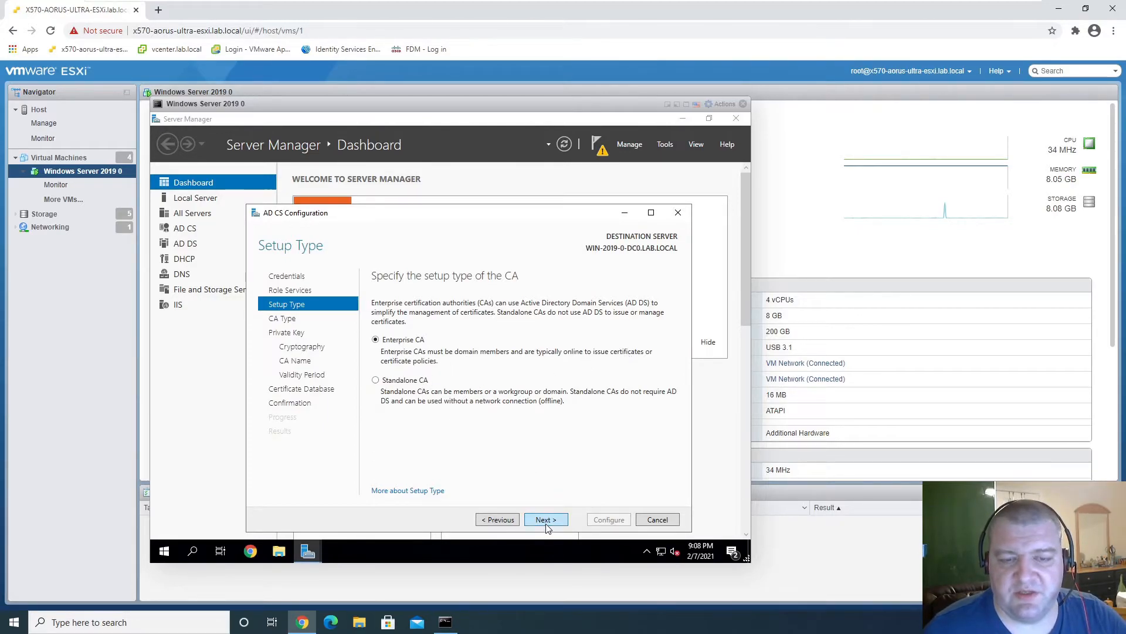
{"action": "left_click", "coordinate": [545, 520]}
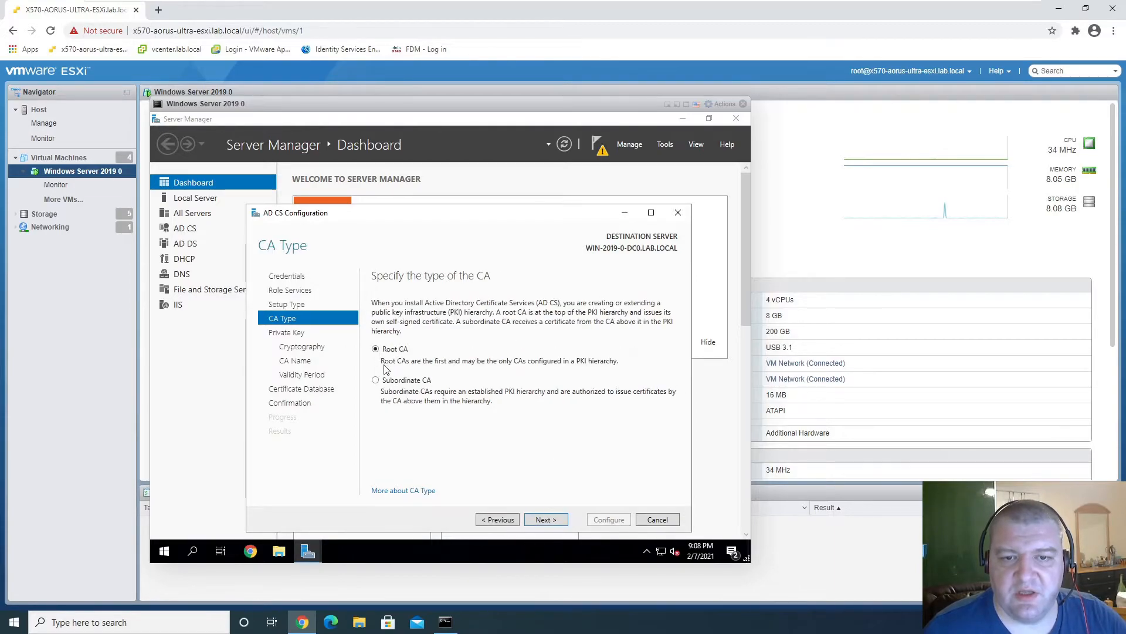
{"action": "mouse_move", "coordinate": [482, 363]}
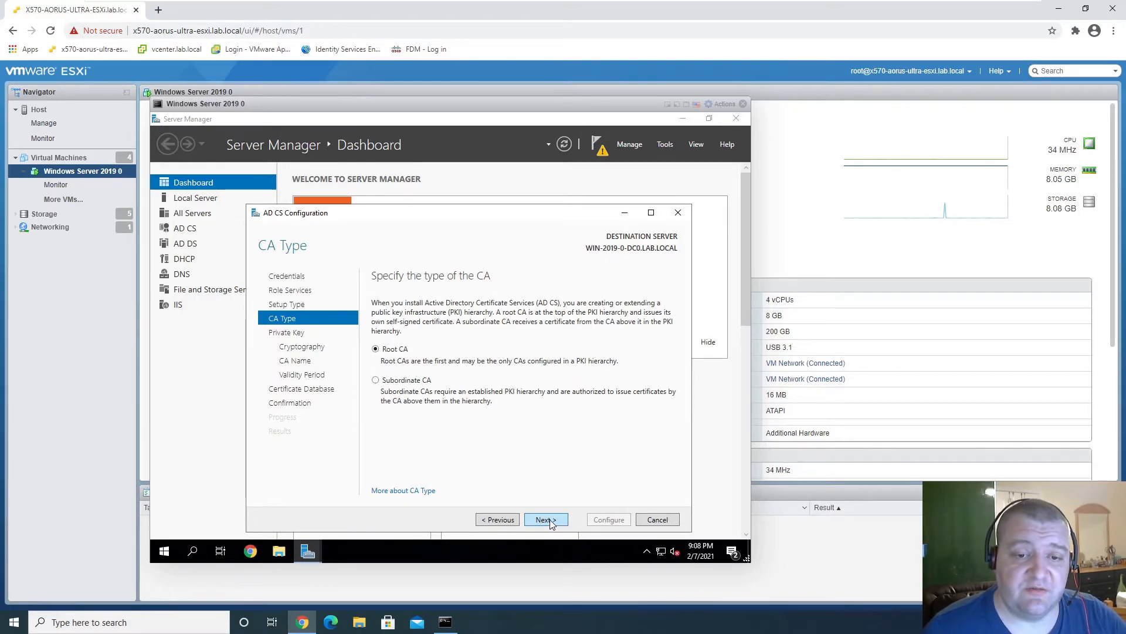
{"action": "mouse_move", "coordinate": [485, 398]}
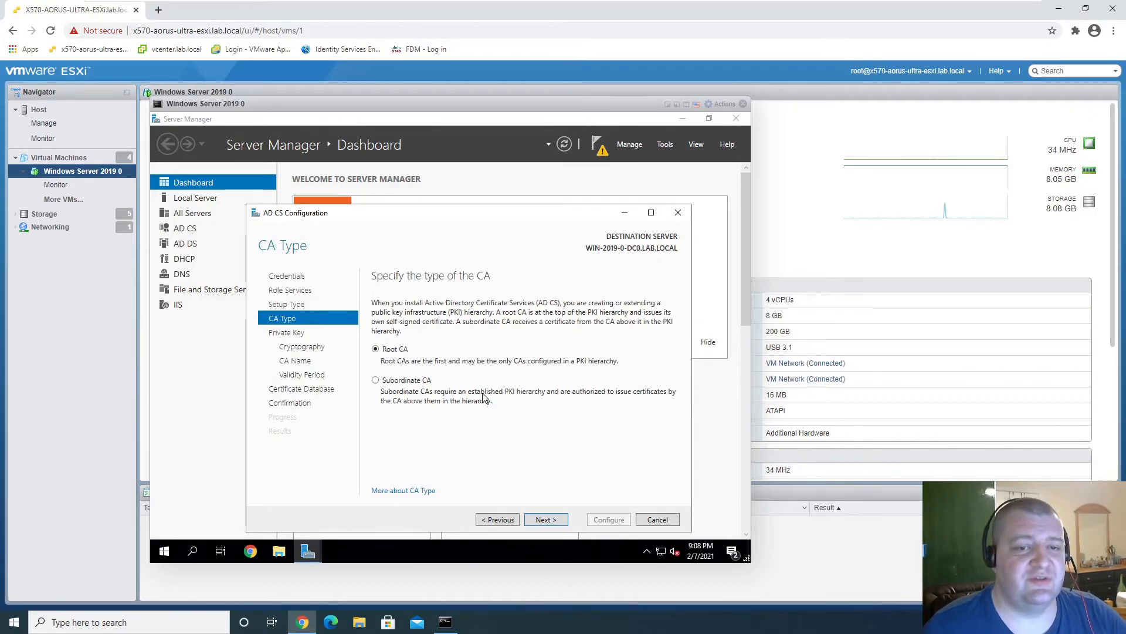
{"action": "mouse_move", "coordinate": [544, 519]}
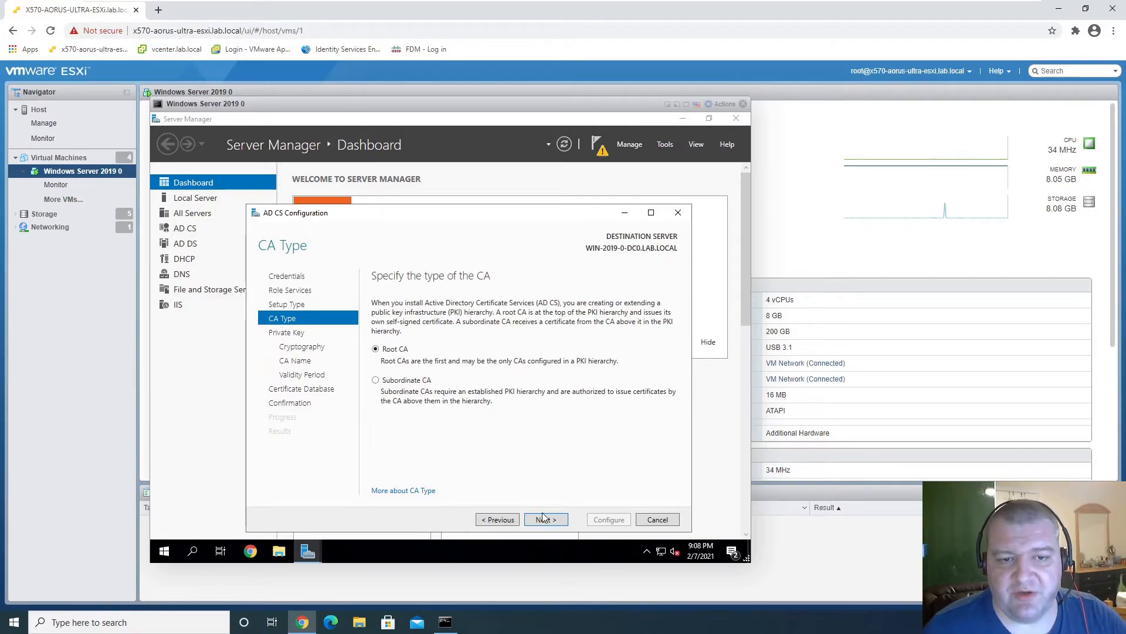
{"action": "mouse_move", "coordinate": [507, 485]}
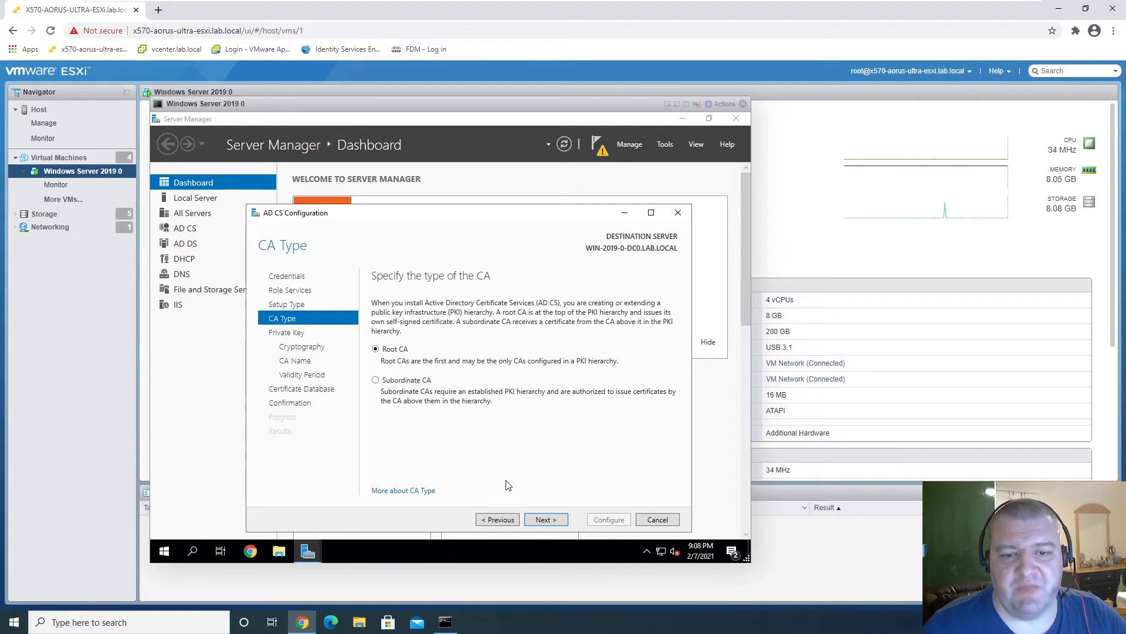
{"action": "mouse_move", "coordinate": [413, 305]}
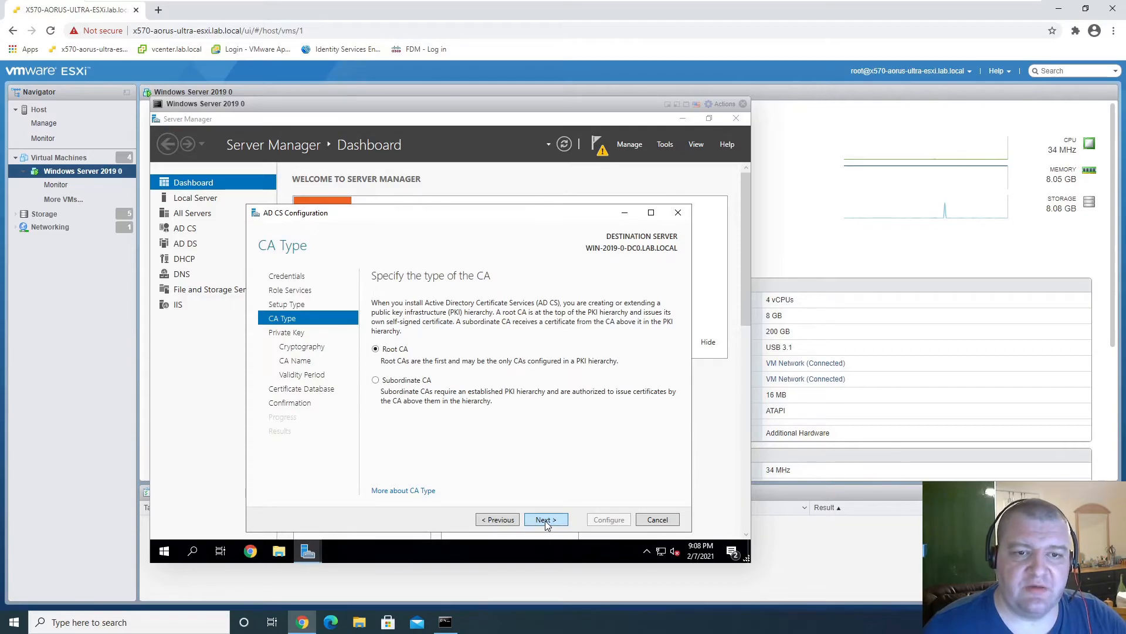
{"action": "left_click", "coordinate": [546, 520]}
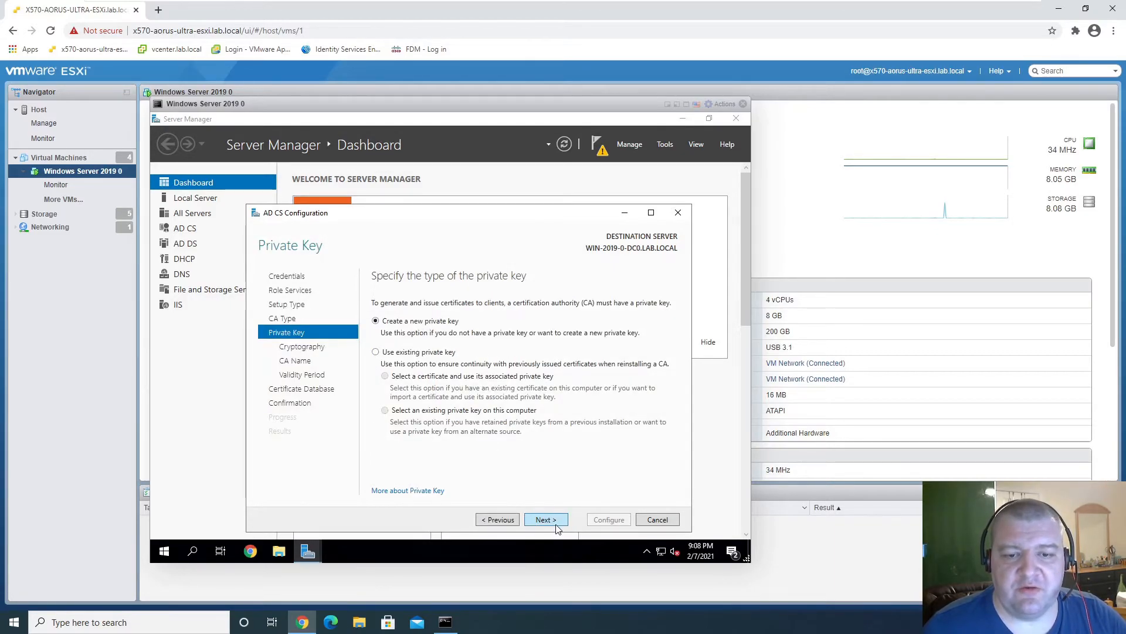
{"action": "left_click", "coordinate": [546, 520]}
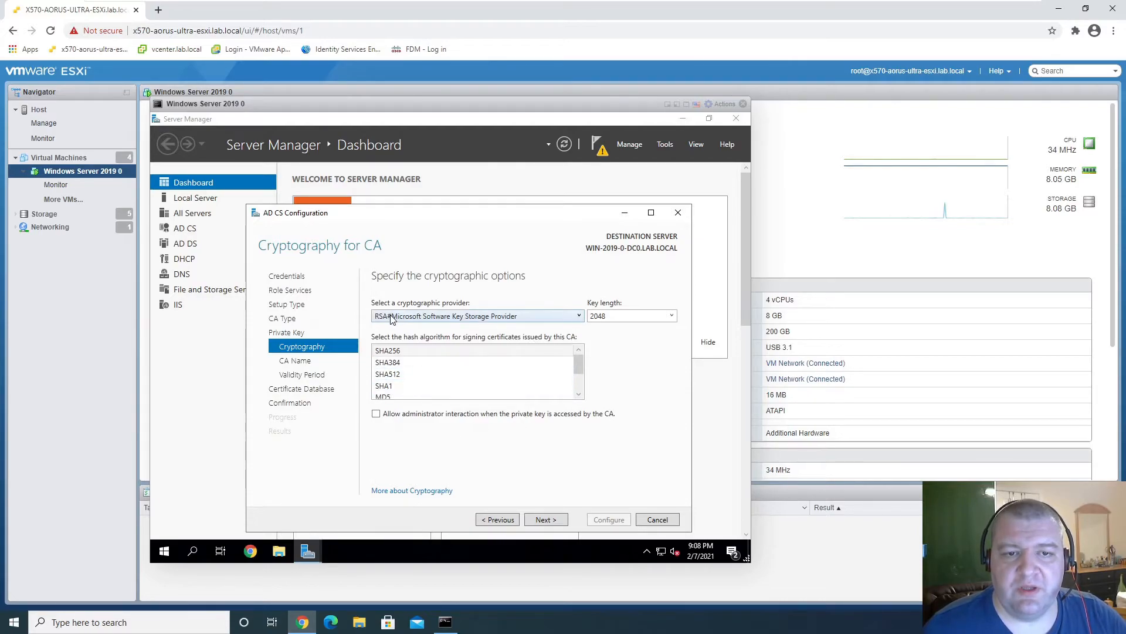
{"action": "mouse_move", "coordinate": [480, 319]}
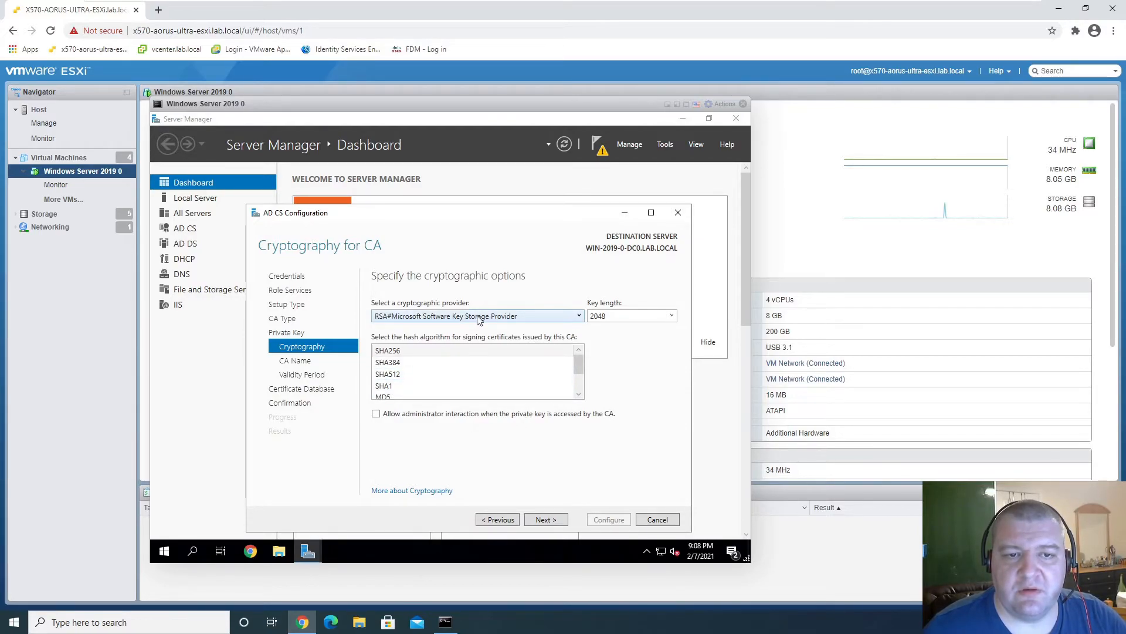
{"action": "mouse_move", "coordinate": [440, 323]}
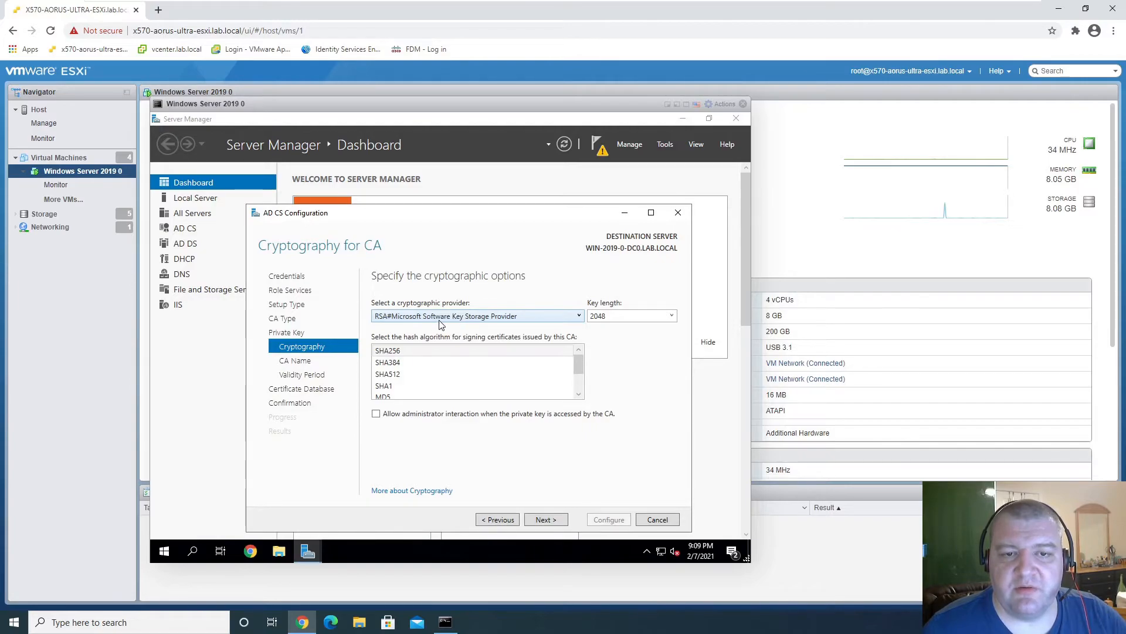
{"action": "left_click", "coordinate": [577, 315]}
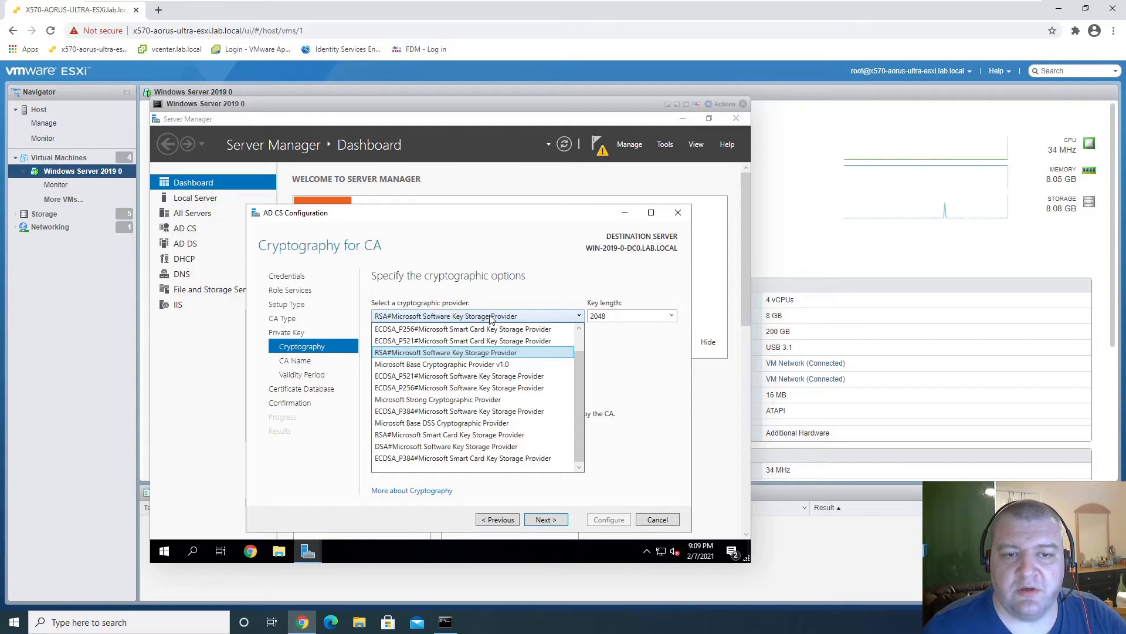
{"action": "left_click", "coordinate": [445, 352]}
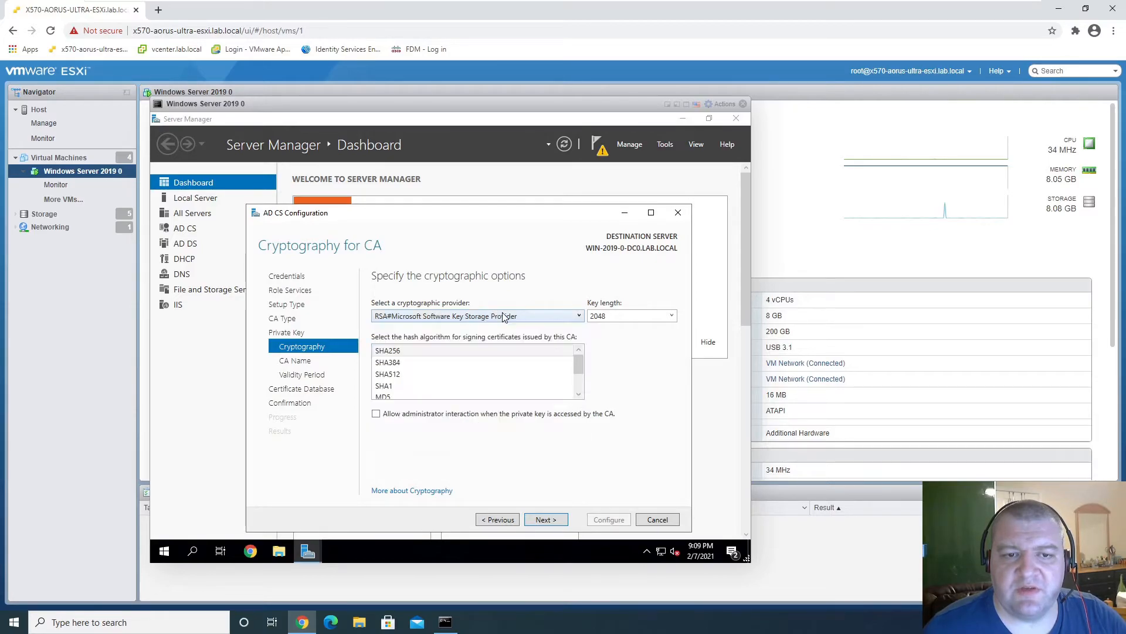
{"action": "mouse_move", "coordinate": [561, 383]}
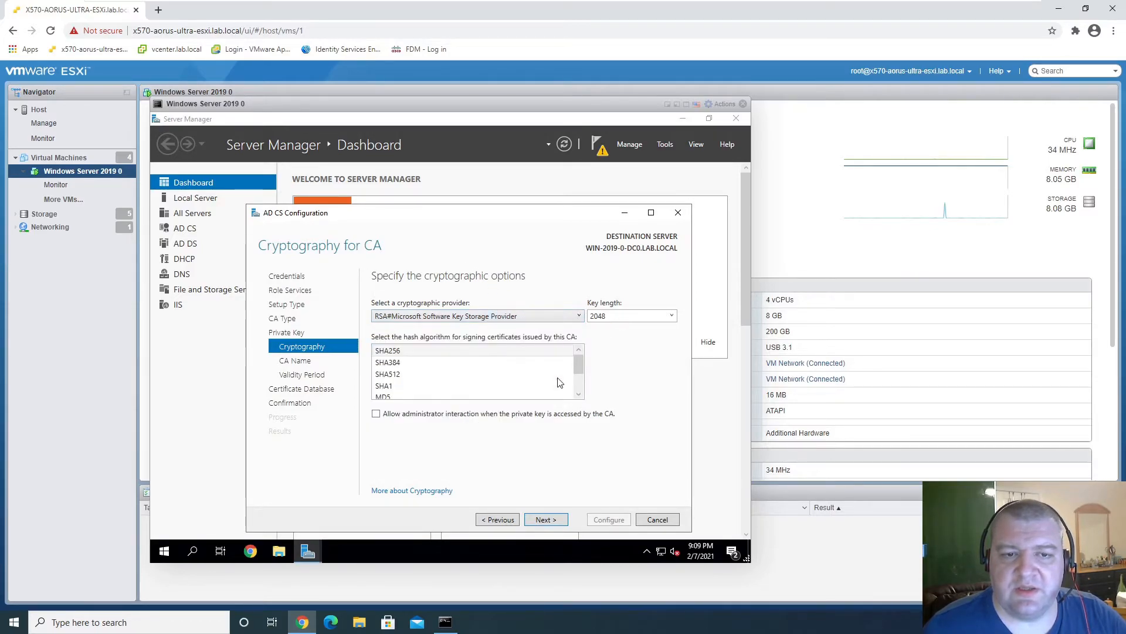
{"action": "mouse_move", "coordinate": [519, 533]}
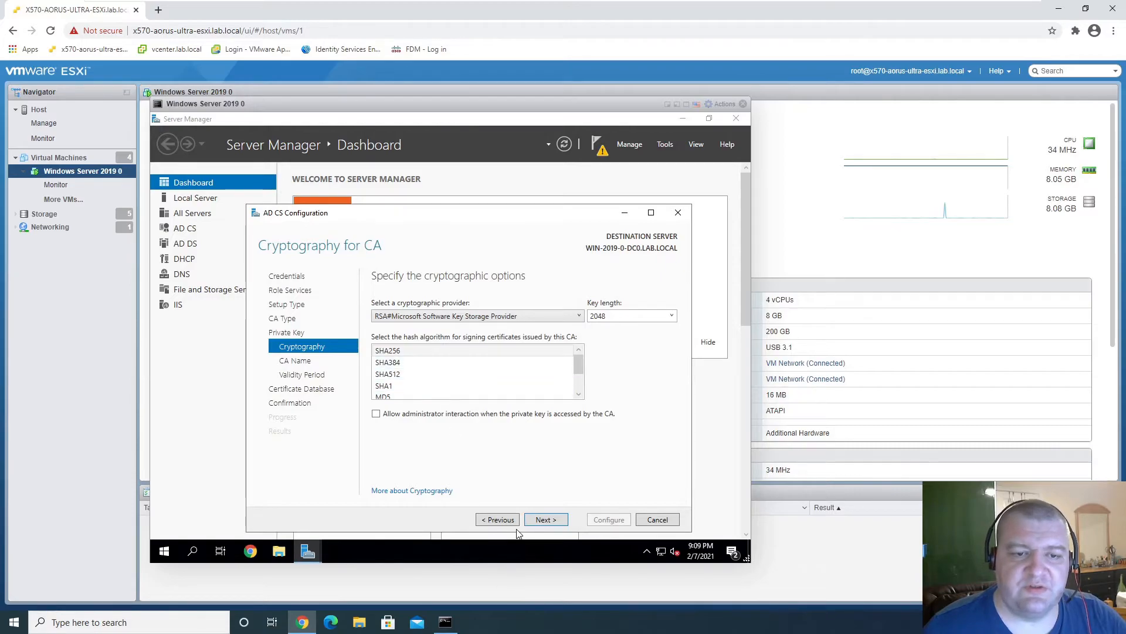
{"action": "mouse_move", "coordinate": [546, 520]}
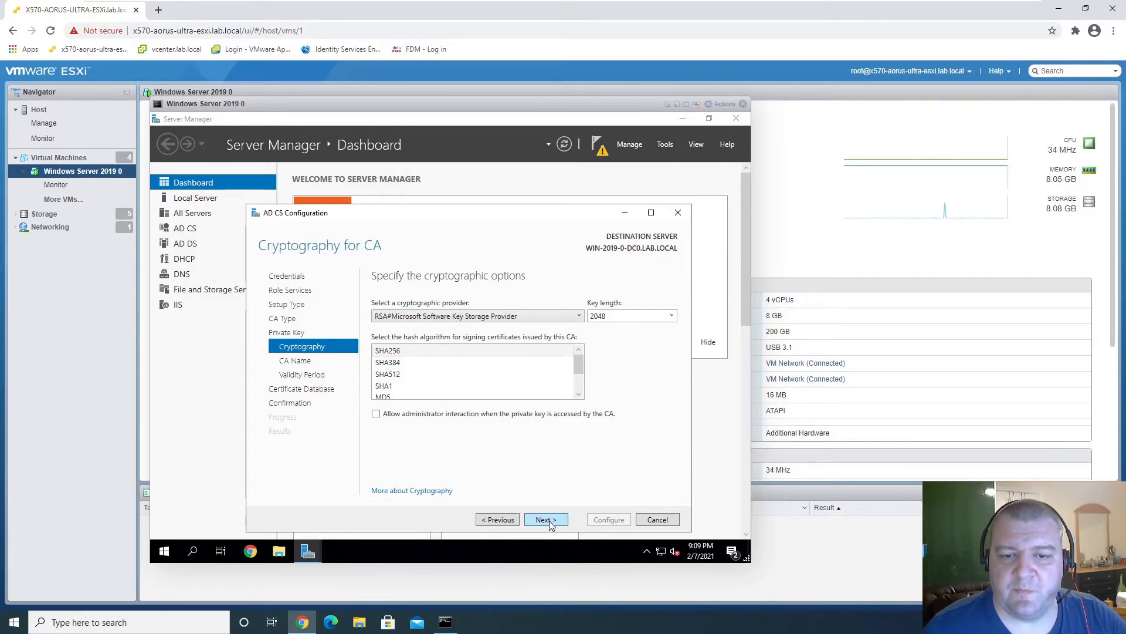
Accept default cryptography, CA name LAB-WIN-2019-0-DC0-CA and 10-year validity
{"action": "left_click", "coordinate": [545, 520]}
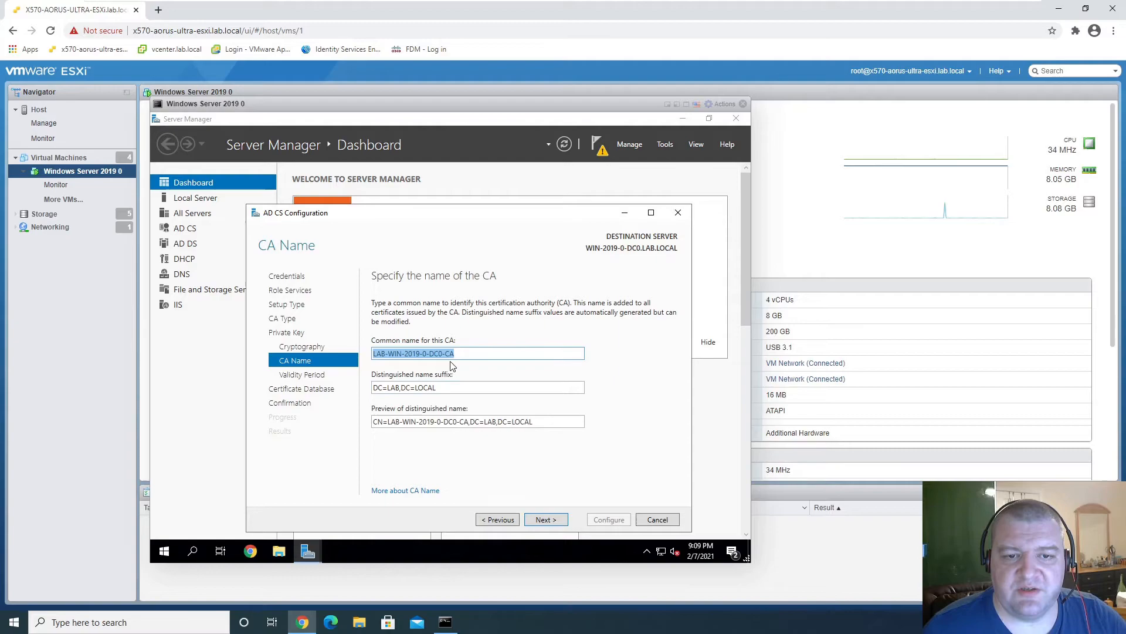
{"action": "mouse_move", "coordinate": [456, 358]}
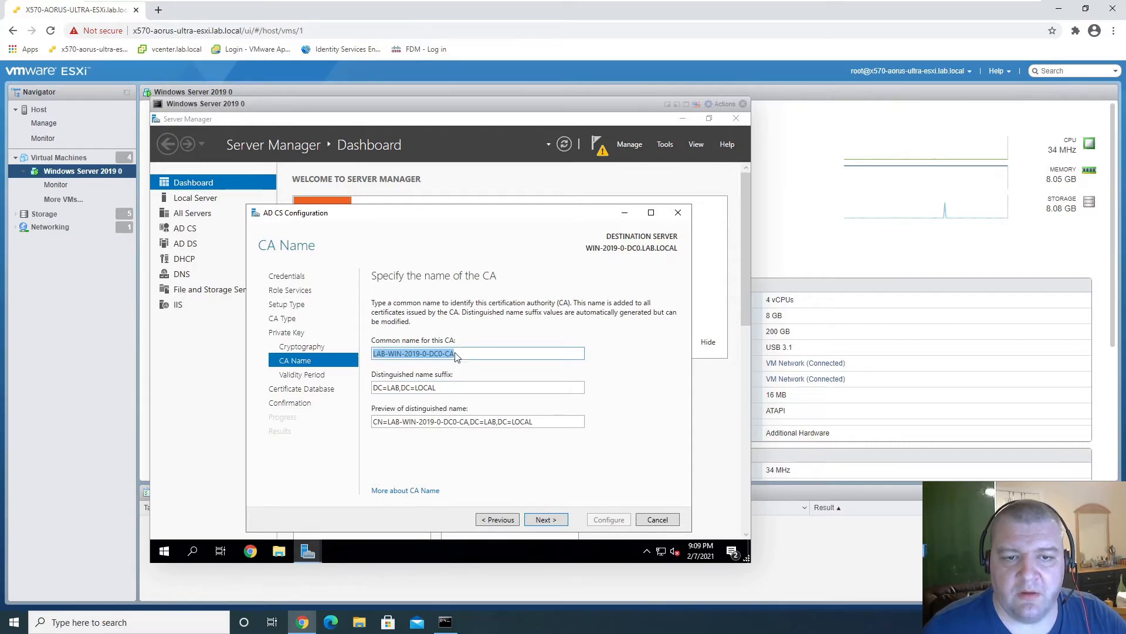
{"action": "mouse_move", "coordinate": [472, 365]}
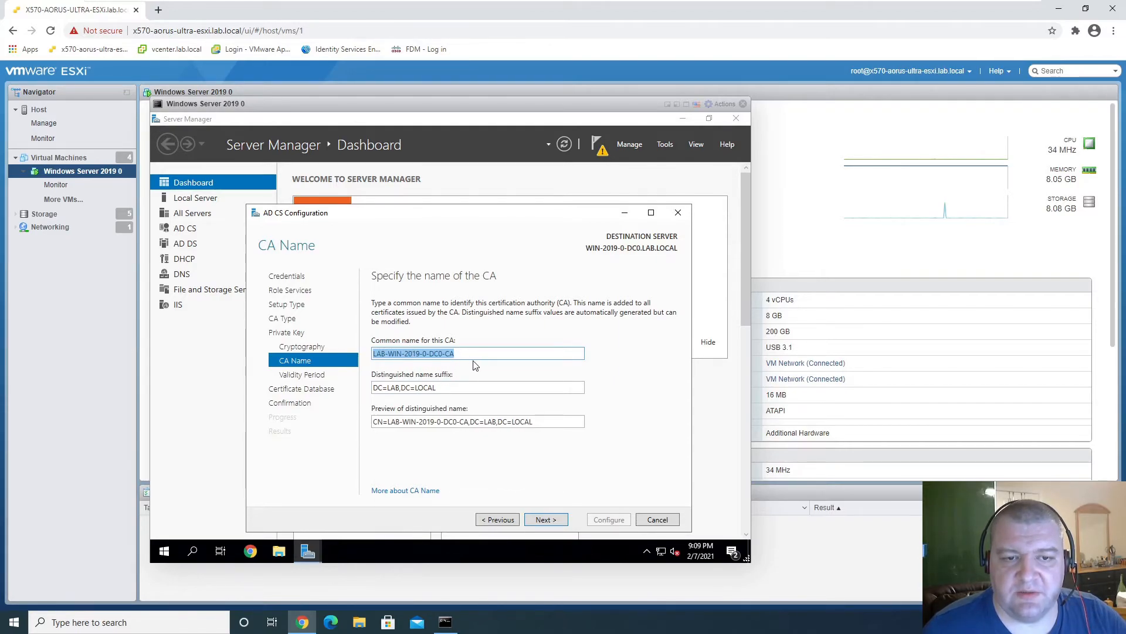
{"action": "mouse_move", "coordinate": [405, 359]}
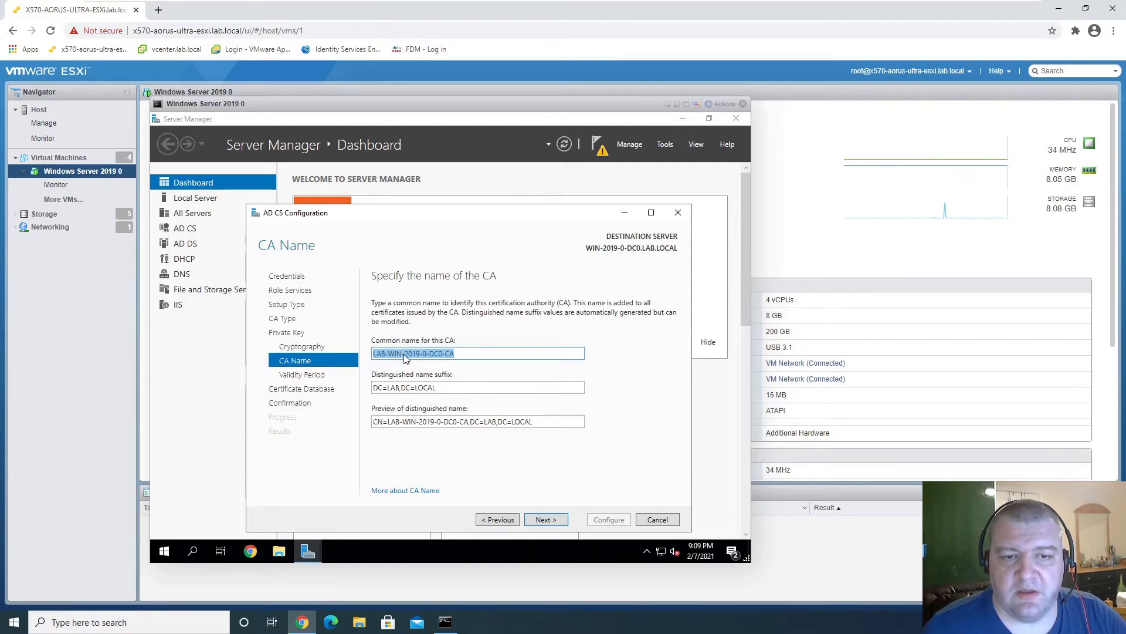
{"action": "mouse_move", "coordinate": [535, 468]}
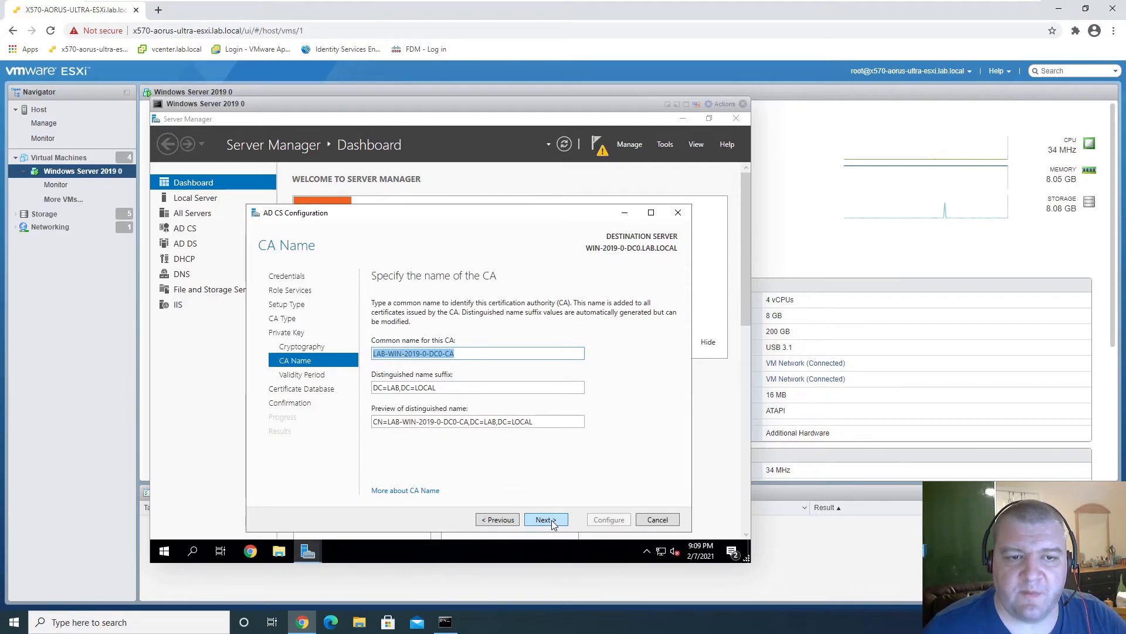
{"action": "left_click", "coordinate": [546, 520]}
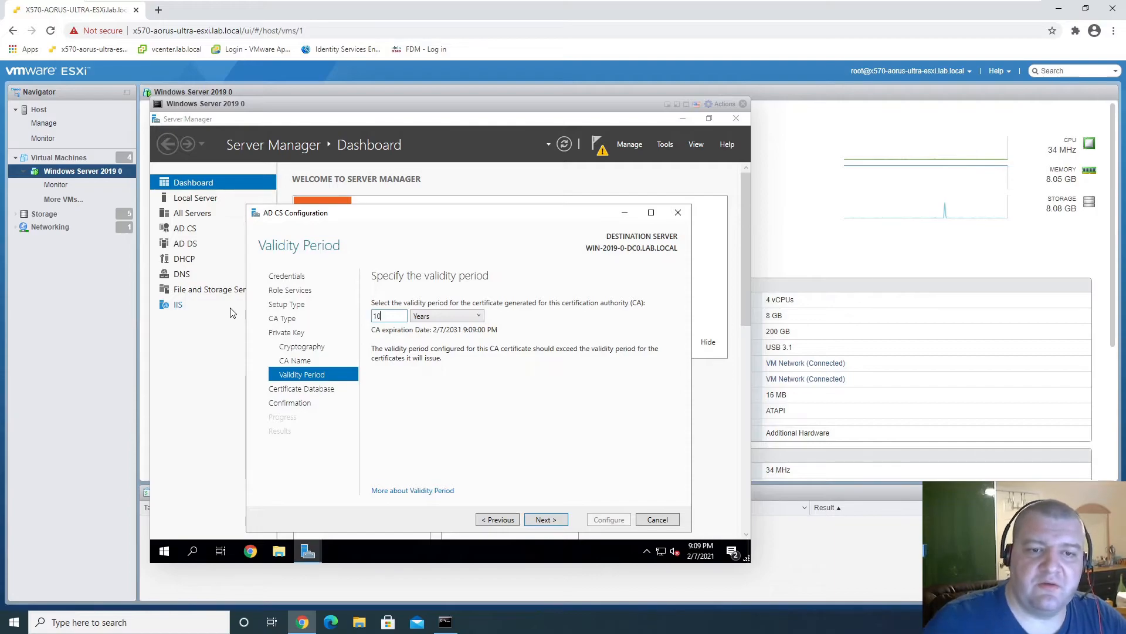
{"action": "mouse_move", "coordinate": [549, 446]}
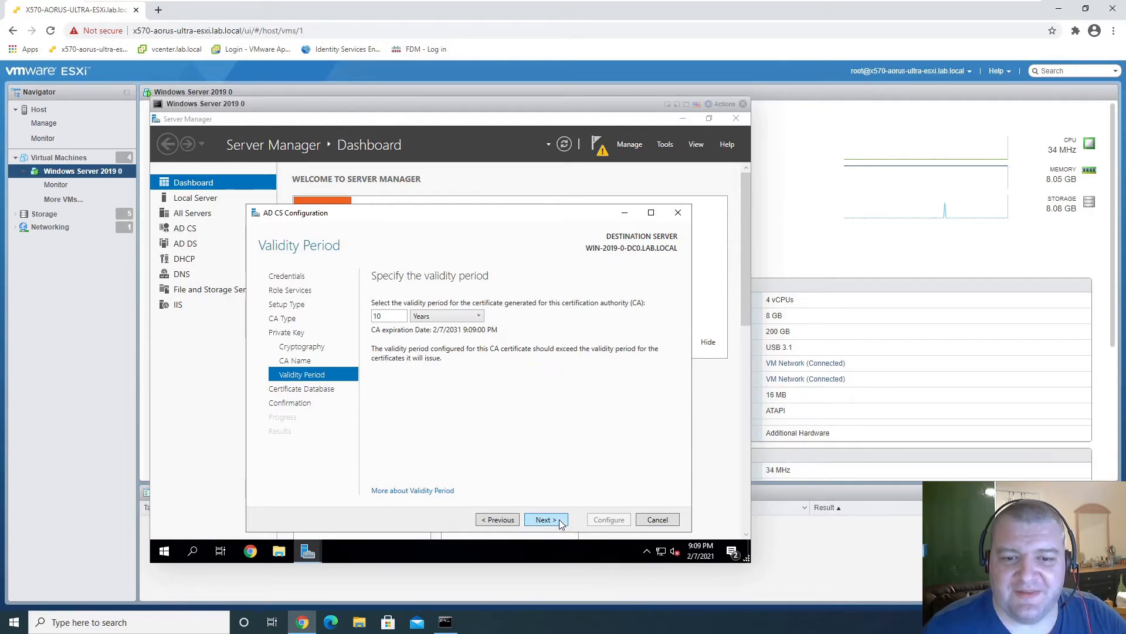
{"action": "left_click", "coordinate": [546, 519]}
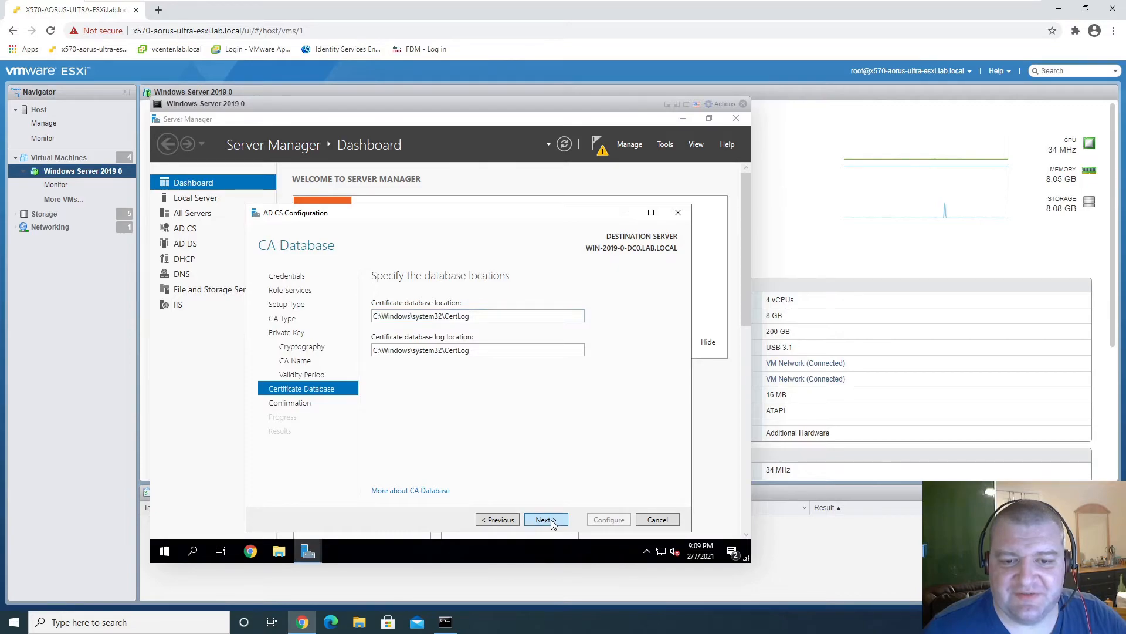
Keep the default CertLog database paths and run the CA and Web Enrollment configuration
{"action": "left_click", "coordinate": [545, 520]}
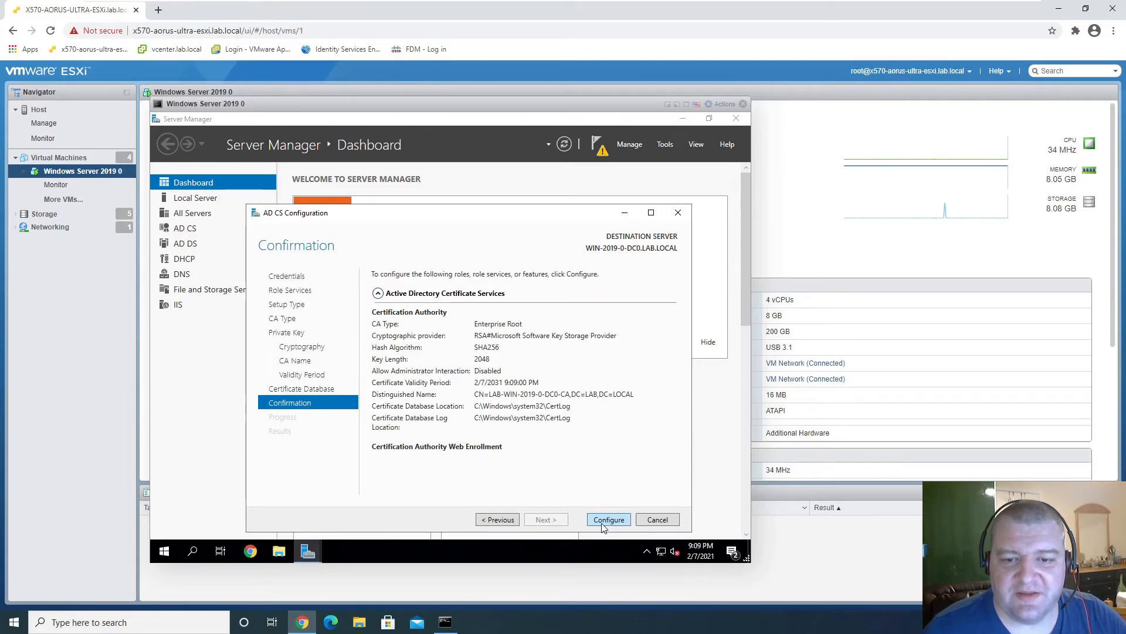
{"action": "left_click", "coordinate": [608, 520]}
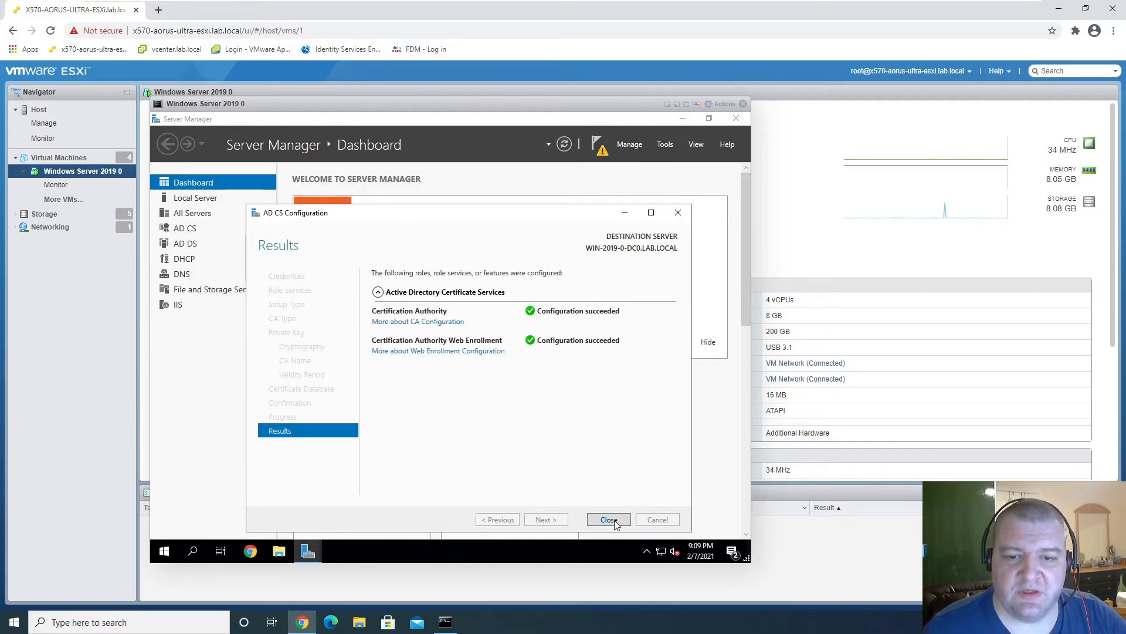
Dismiss the results, agree to configure additional role services and accept the credentials
{"action": "left_click", "coordinate": [608, 520]}
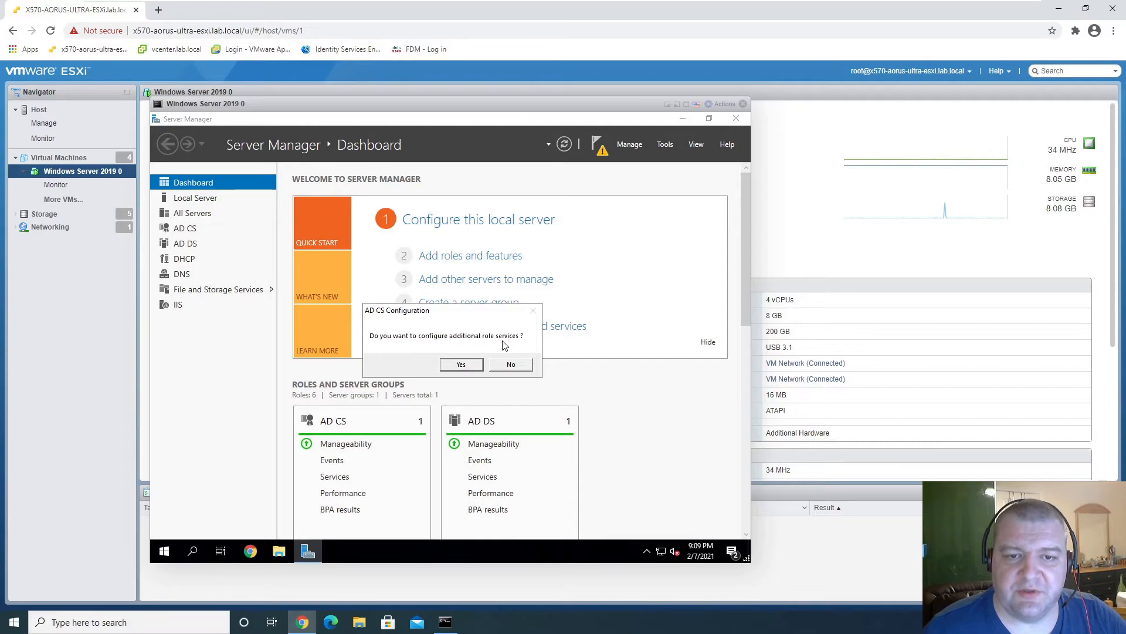
{"action": "mouse_move", "coordinate": [460, 368]}
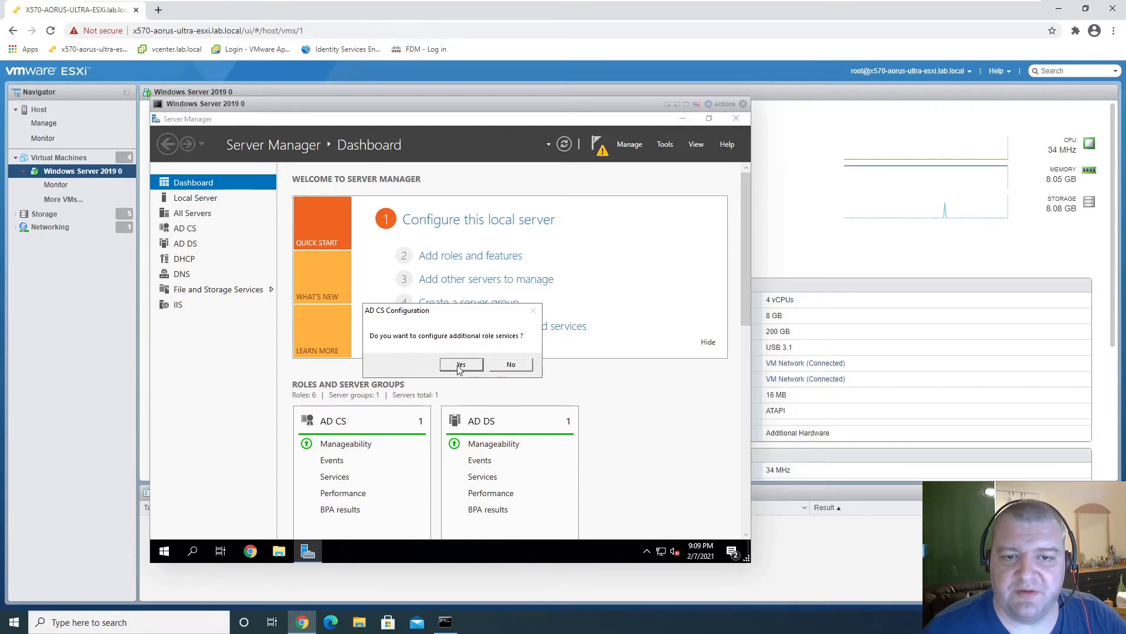
{"action": "left_click", "coordinate": [460, 364]}
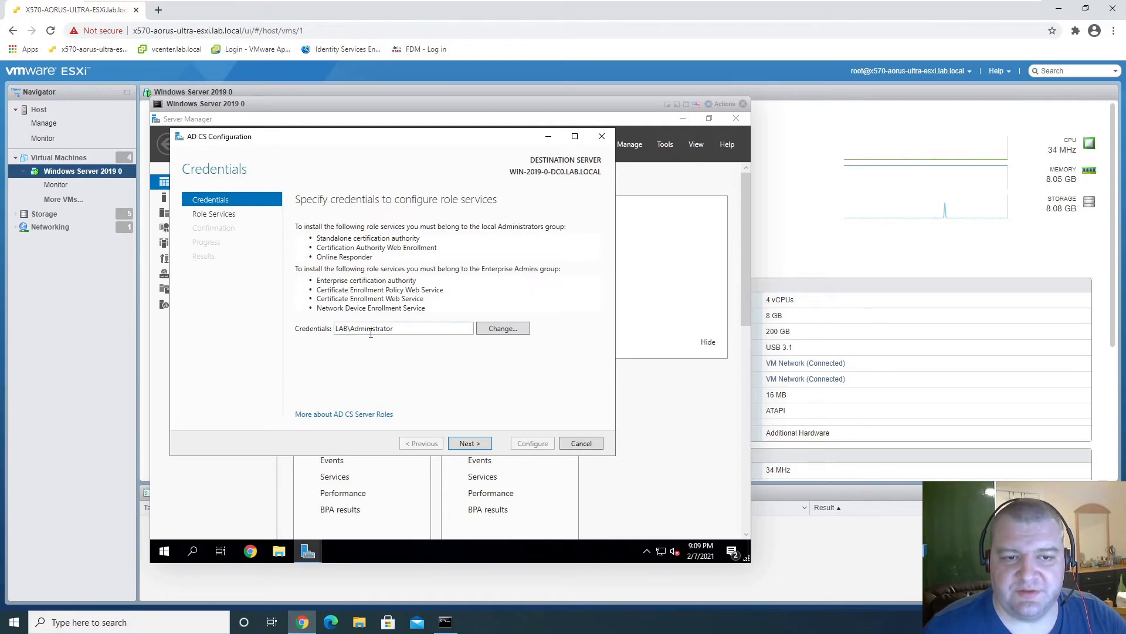
{"action": "left_click", "coordinate": [470, 442]}
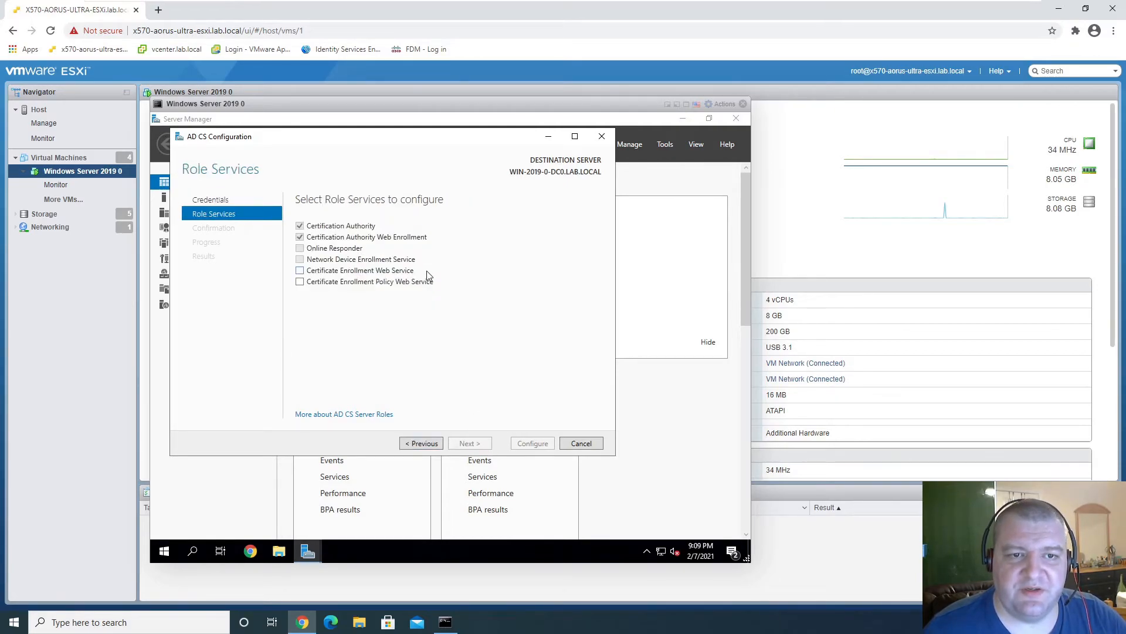
Check CES and CEP, keep the existing CA by name, reaching Authentication Type for CES
{"action": "left_click", "coordinate": [299, 269]}
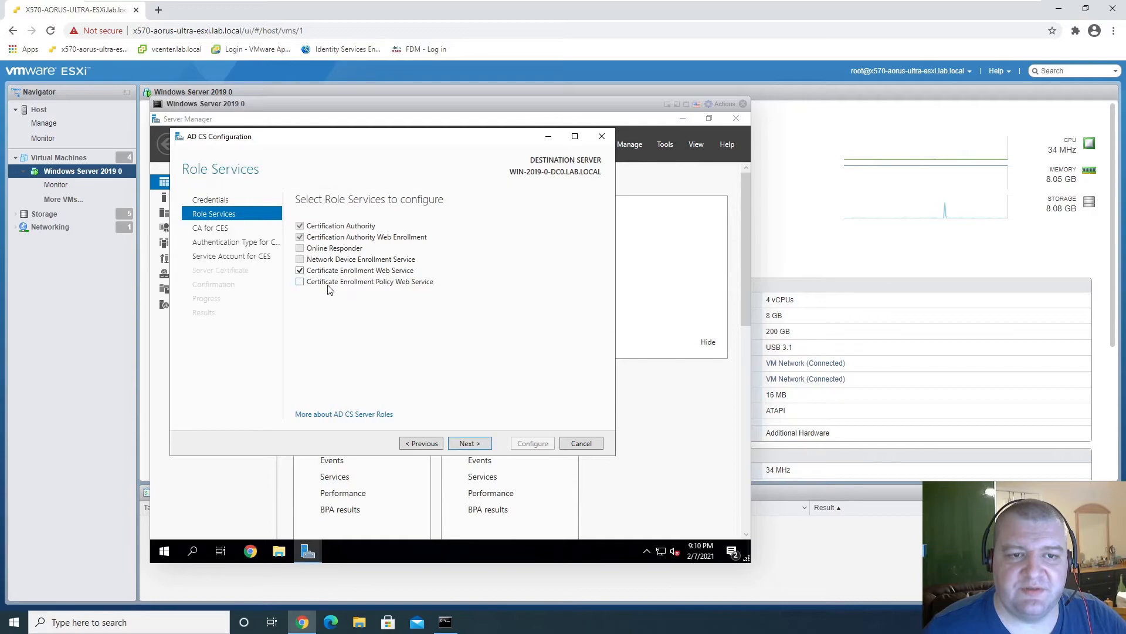
{"action": "left_click", "coordinate": [299, 281]}
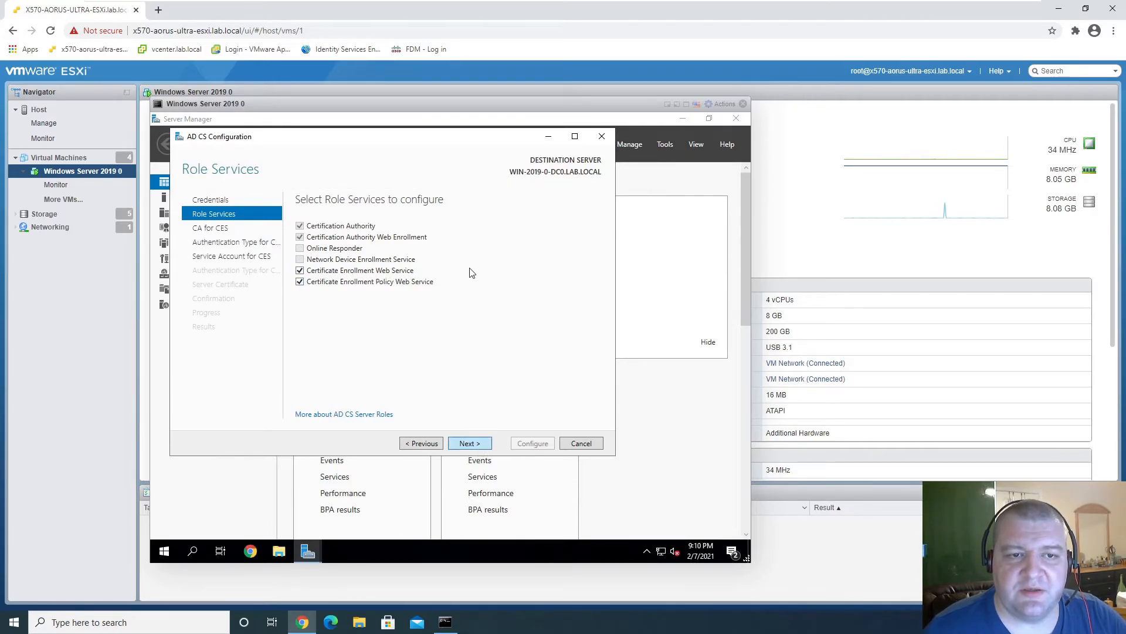
{"action": "left_click", "coordinate": [470, 443]}
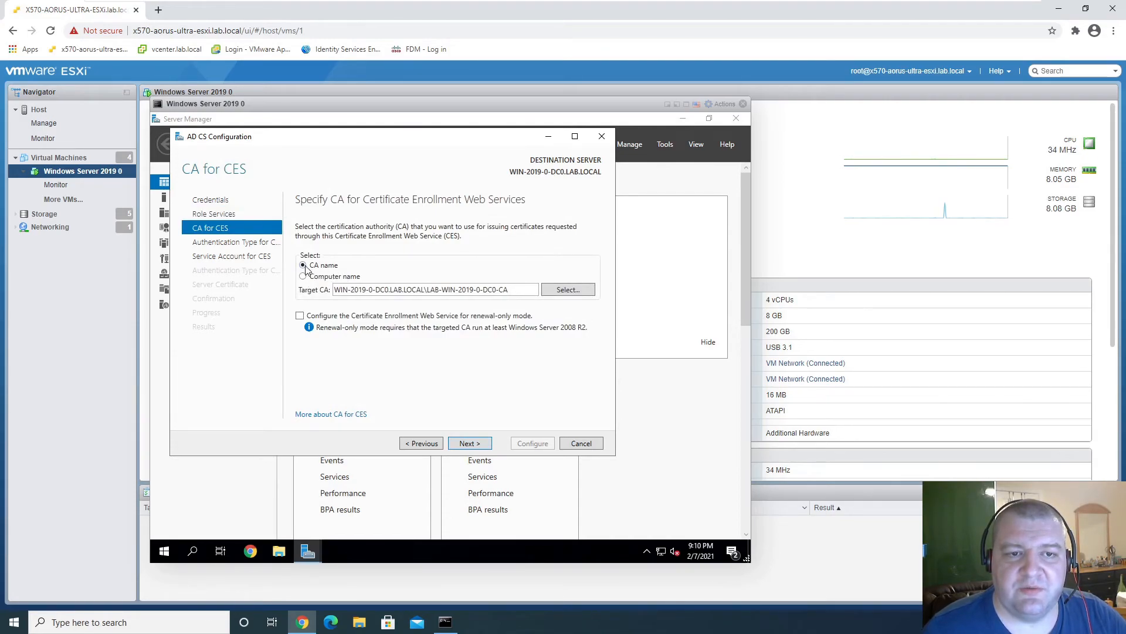
{"action": "mouse_move", "coordinate": [401, 205]}
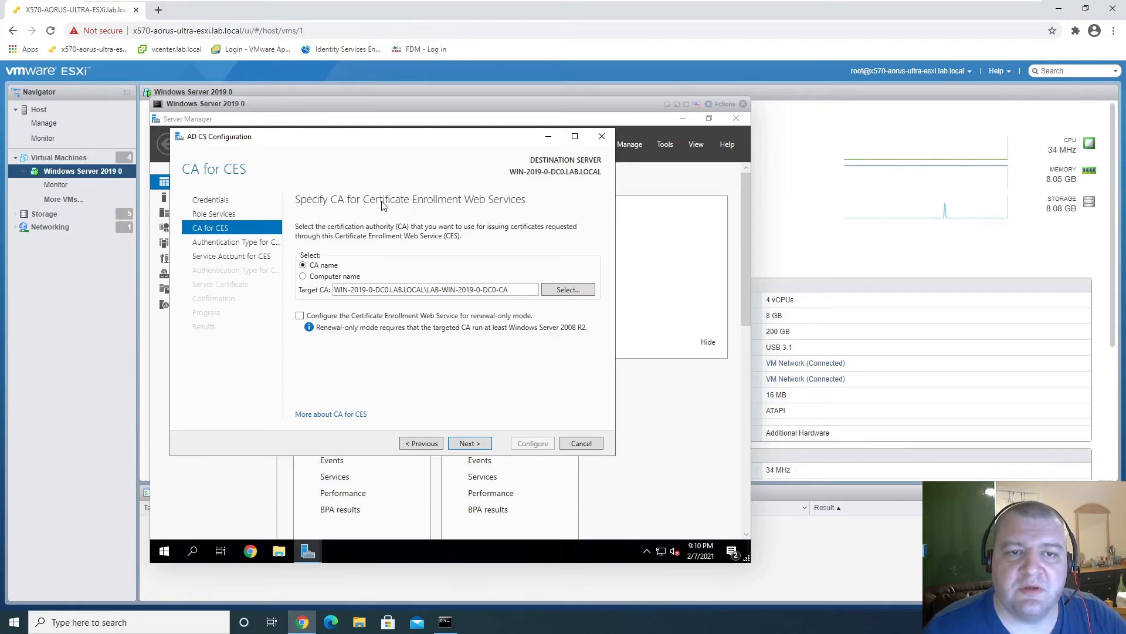
{"action": "mouse_move", "coordinate": [457, 235]}
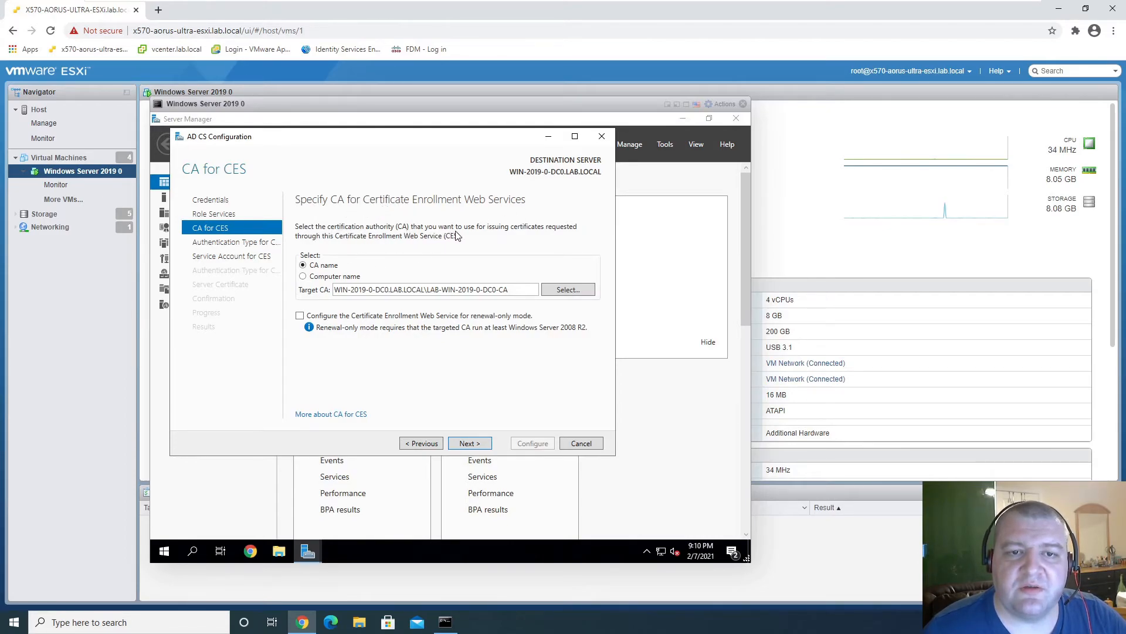
{"action": "mouse_move", "coordinate": [322, 281]}
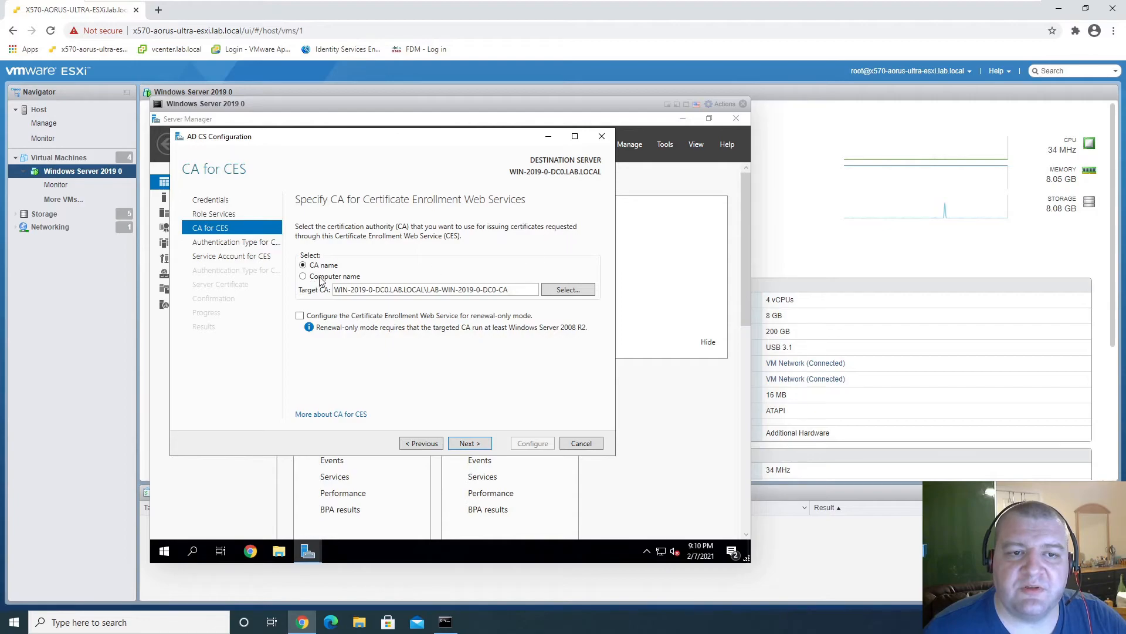
{"action": "mouse_move", "coordinate": [318, 335]}
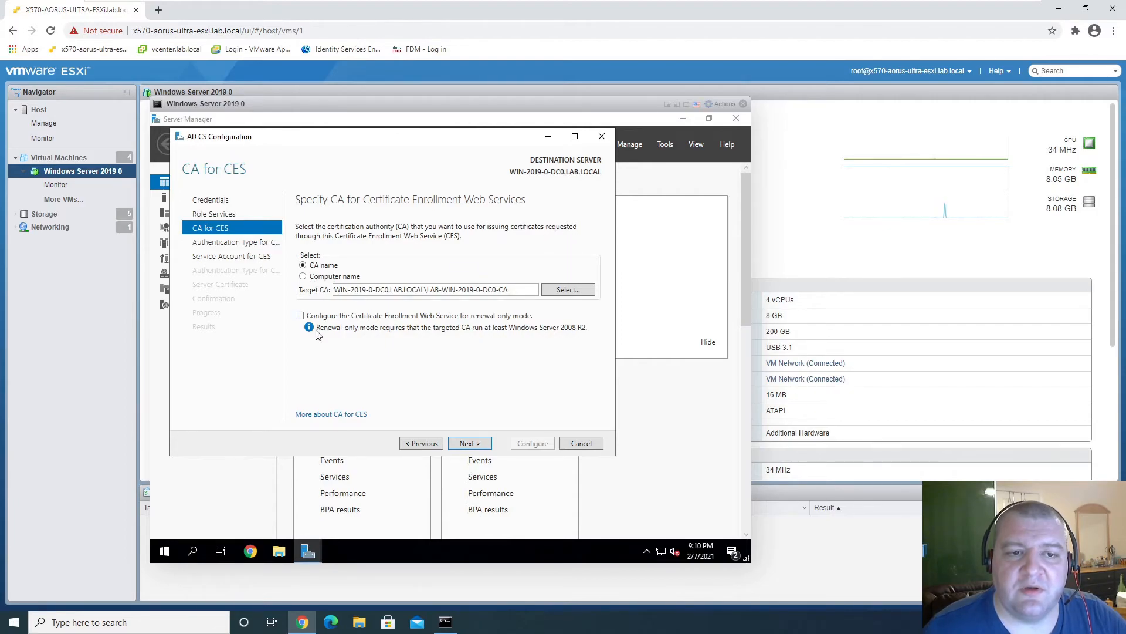
{"action": "mouse_move", "coordinate": [511, 325]}
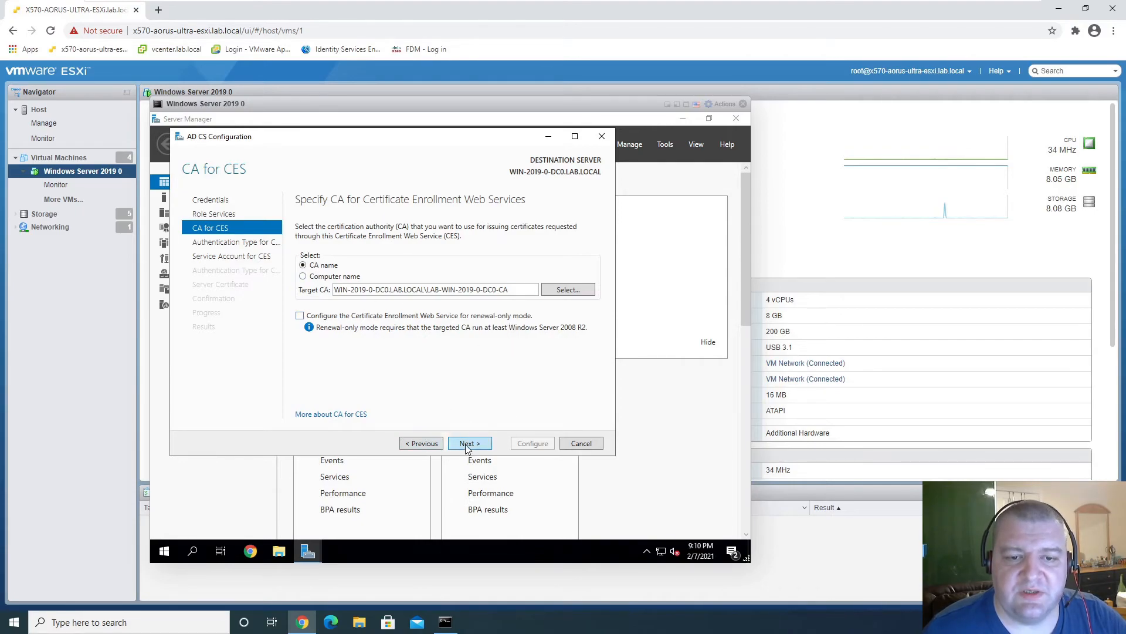
{"action": "left_click", "coordinate": [470, 444]}
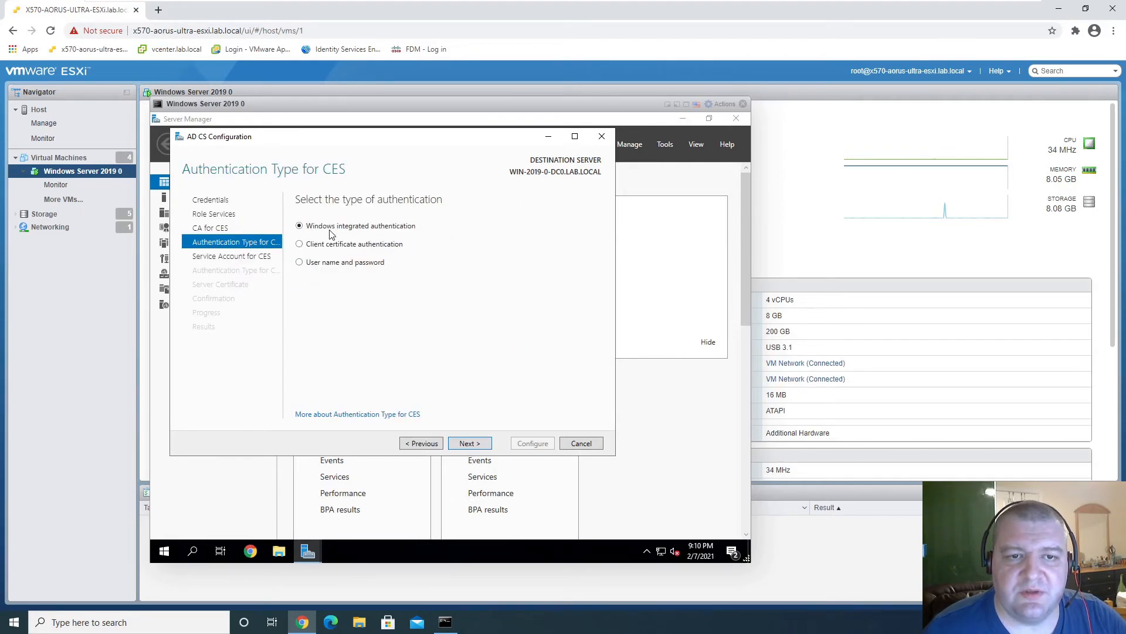
{"action": "mouse_move", "coordinate": [366, 251]}
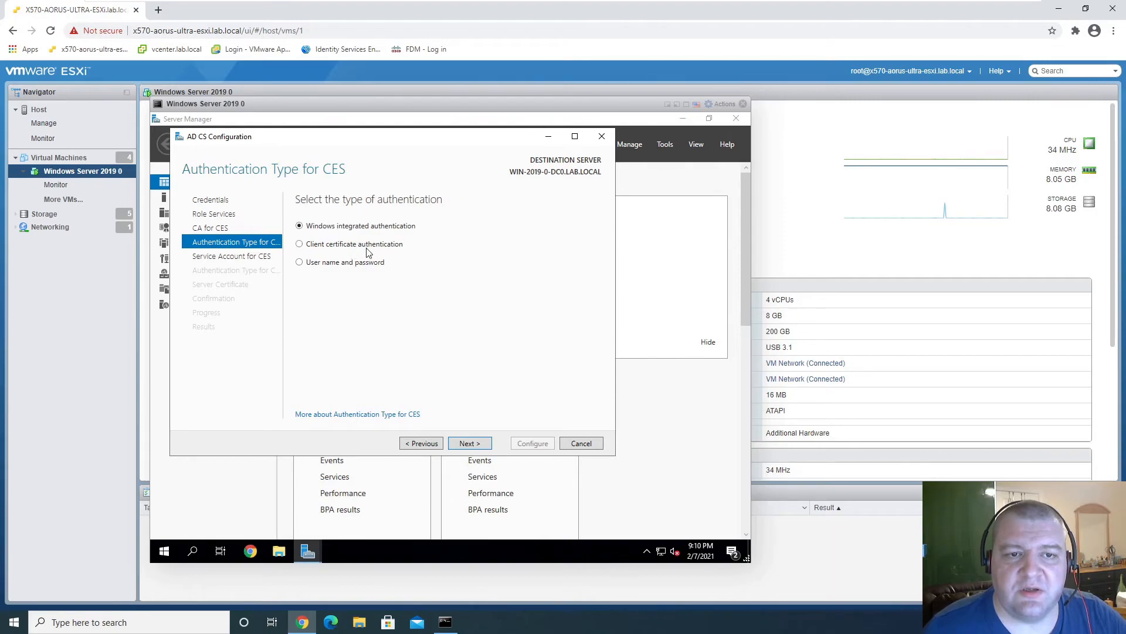
{"action": "mouse_move", "coordinate": [321, 231]}
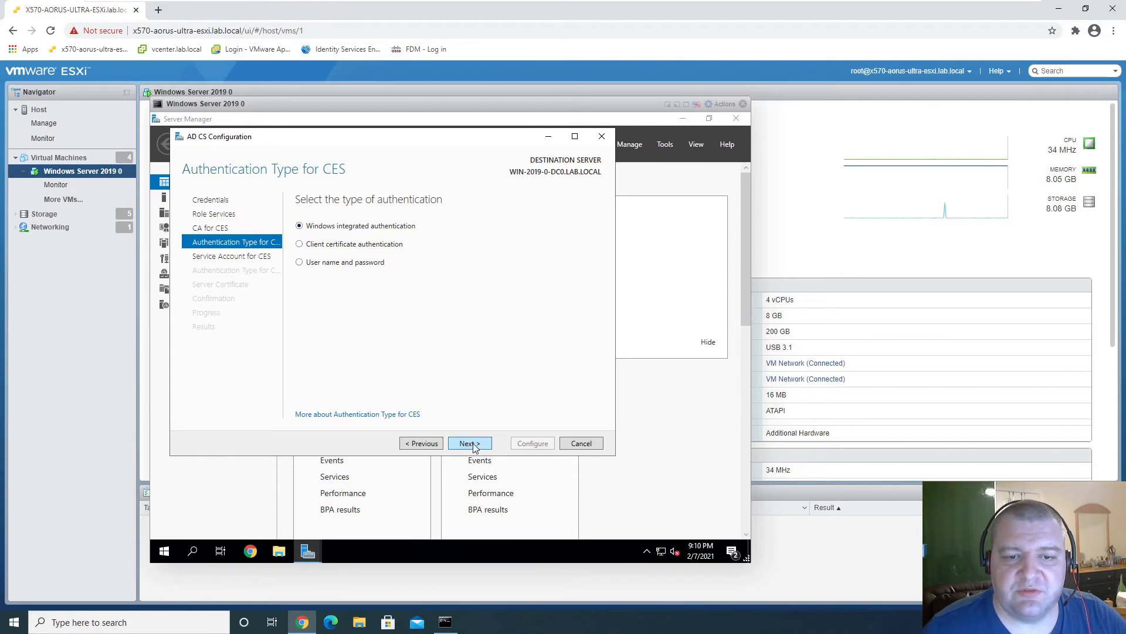
Keep Windows integrated authentication for CES and continue to its service account page
{"action": "left_click", "coordinate": [470, 443]}
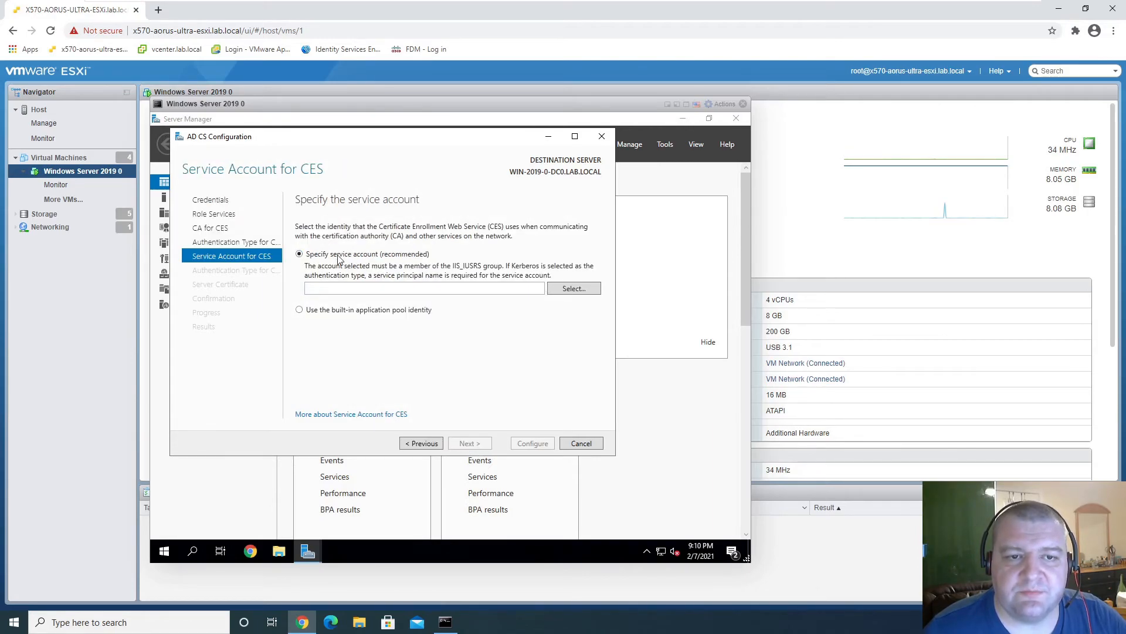
{"action": "mouse_move", "coordinate": [359, 223]}
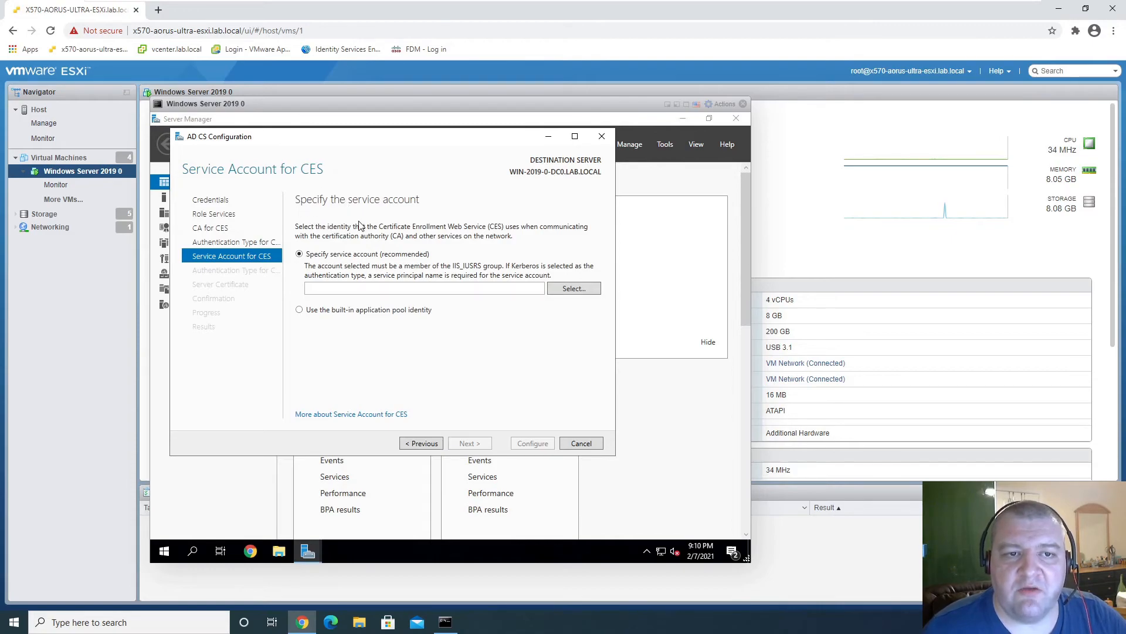
{"action": "mouse_move", "coordinate": [475, 279]}
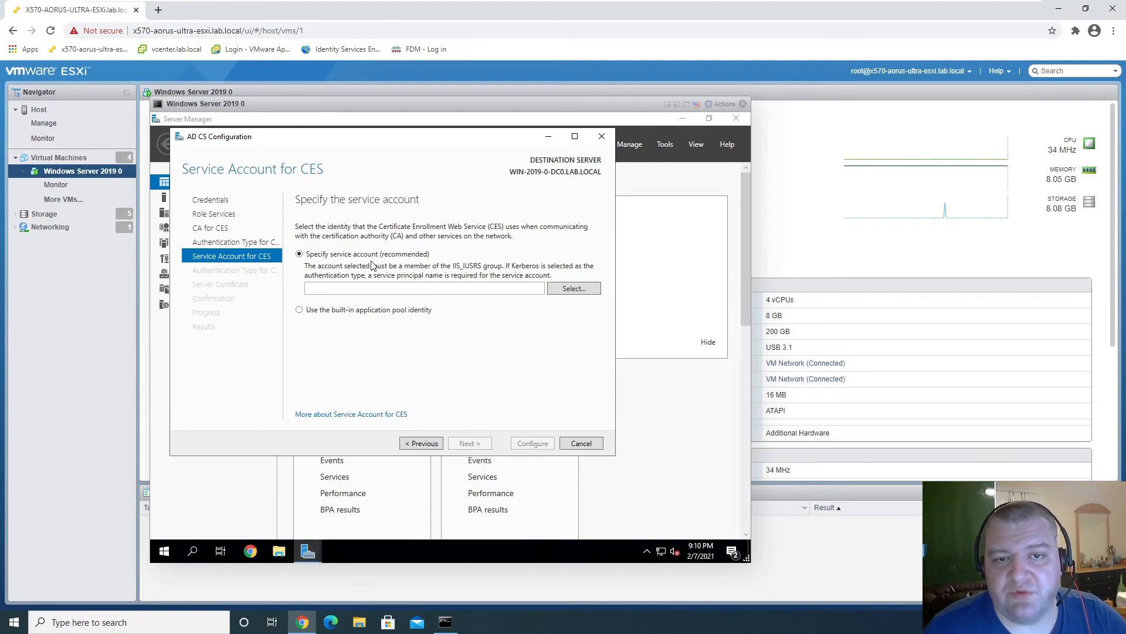
{"action": "mouse_move", "coordinate": [409, 270]}
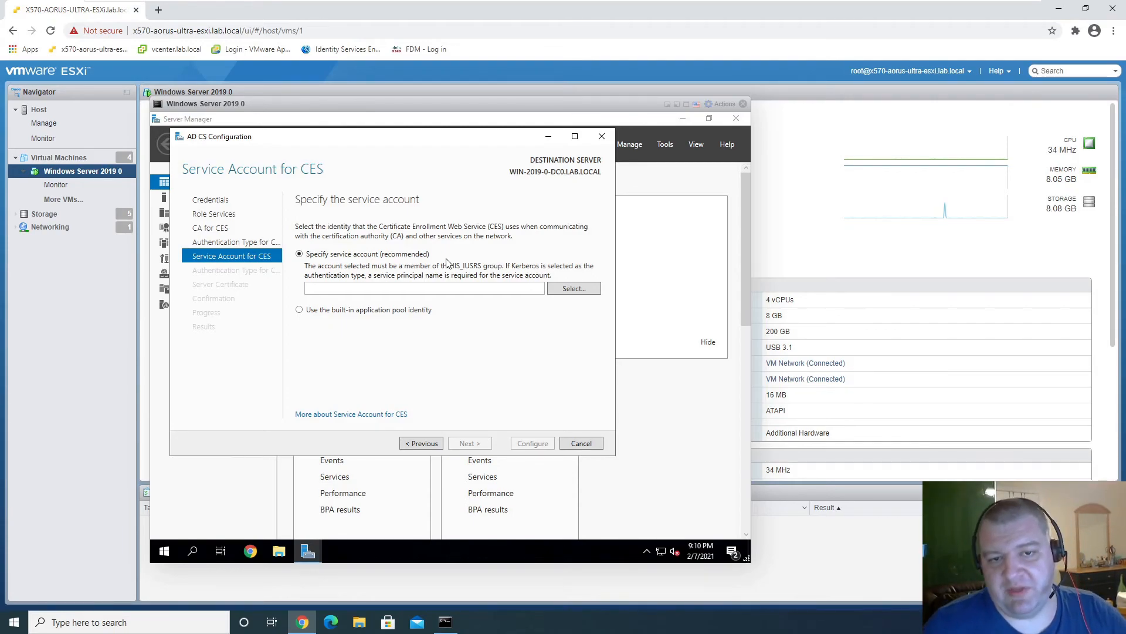
{"action": "mouse_move", "coordinate": [415, 281]}
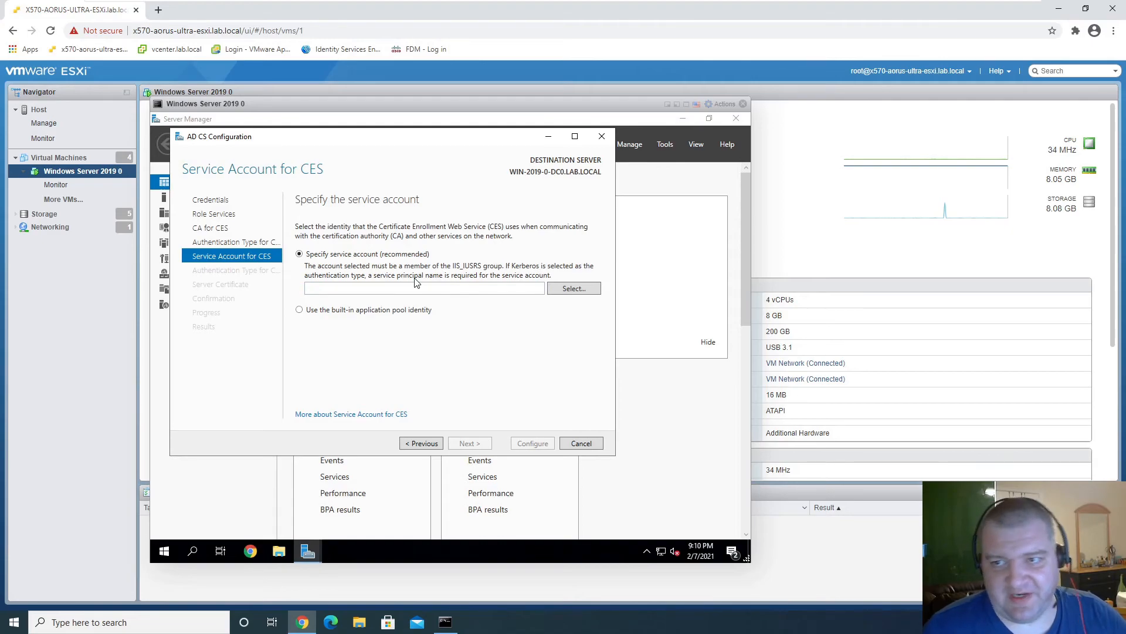
{"action": "mouse_move", "coordinate": [392, 311]}
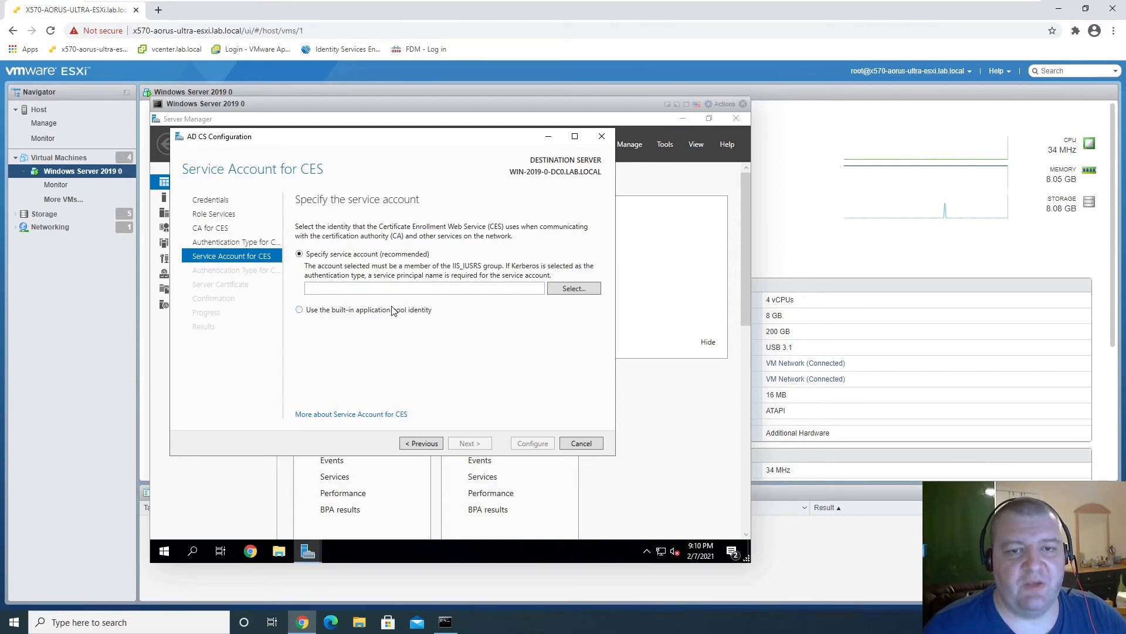
Run CES under the built-in application pool identity and continue to CEP authentication
{"action": "left_click", "coordinate": [299, 308]}
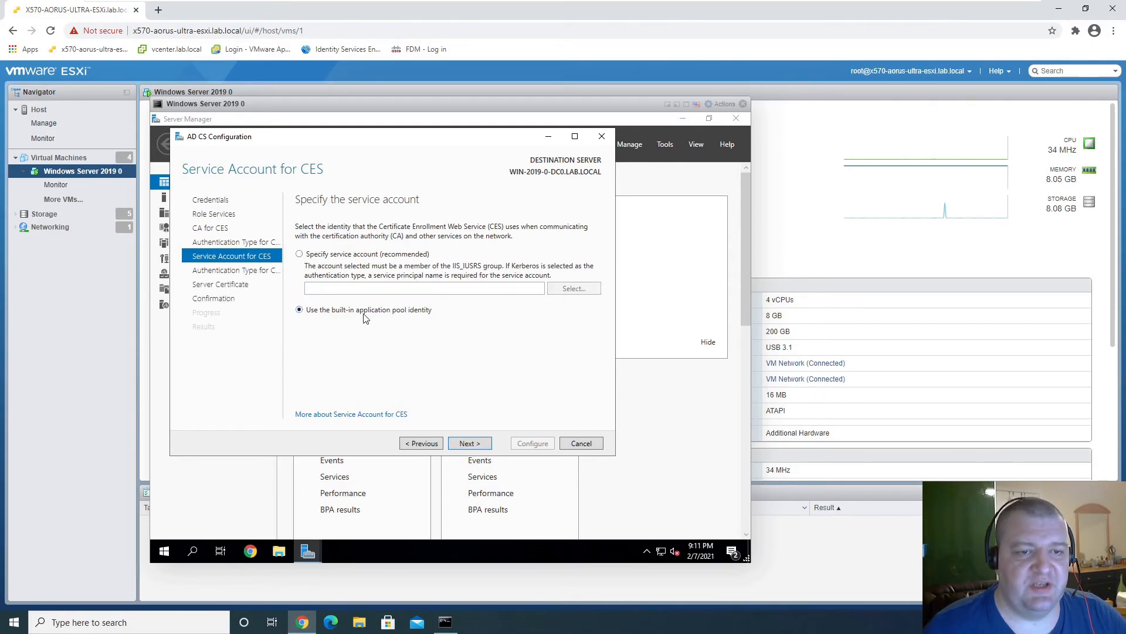
{"action": "mouse_move", "coordinate": [352, 315]}
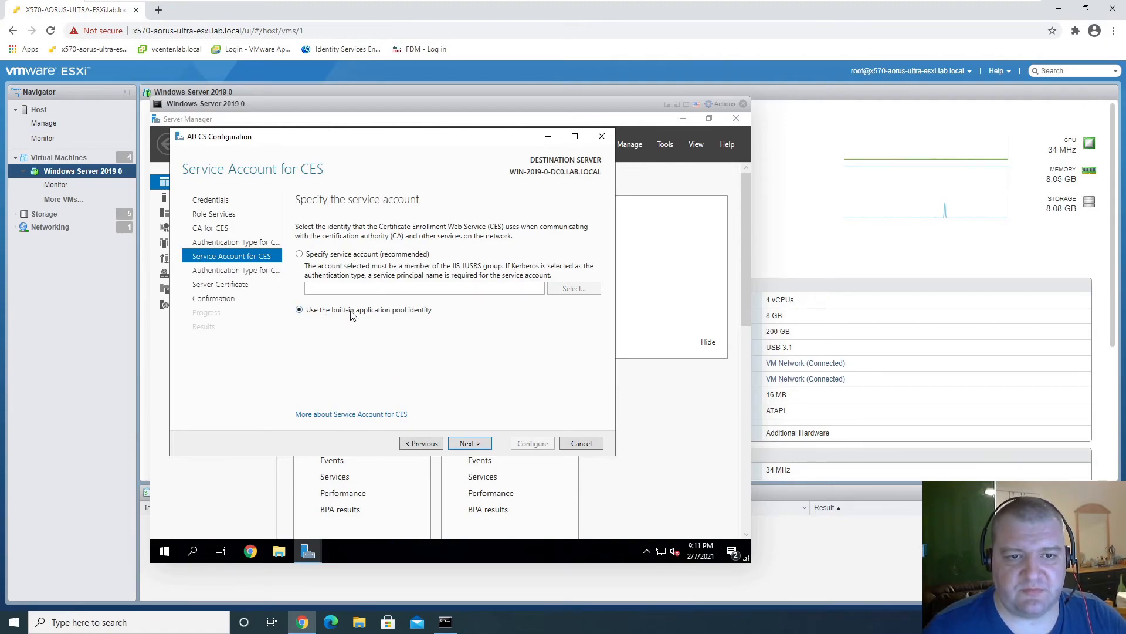
{"action": "mouse_move", "coordinate": [469, 442]}
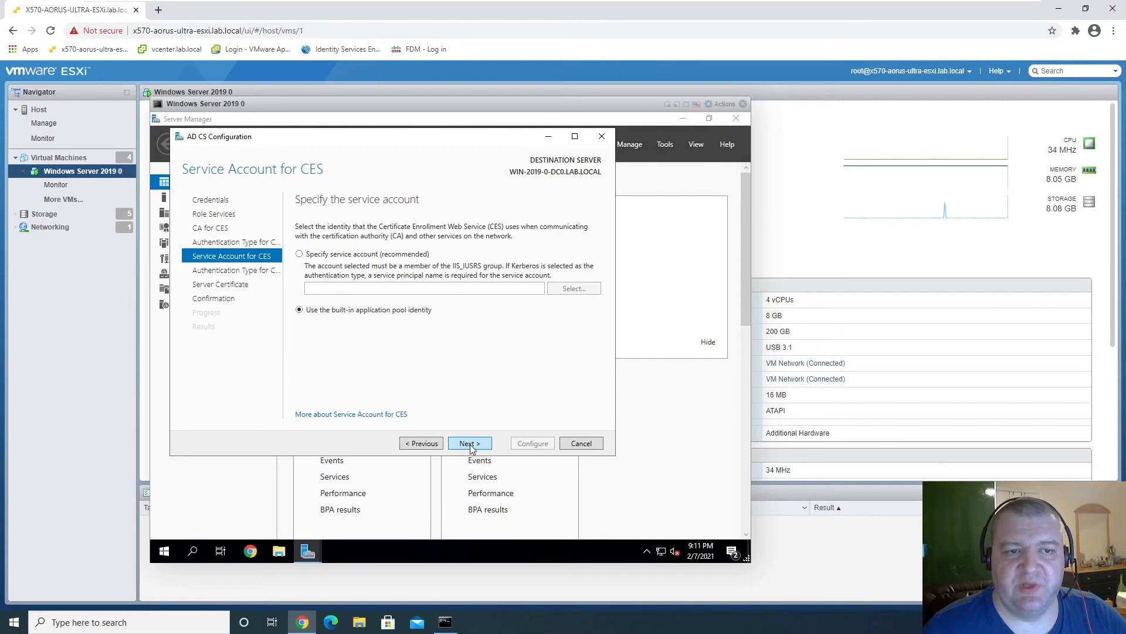
{"action": "left_click", "coordinate": [470, 444]}
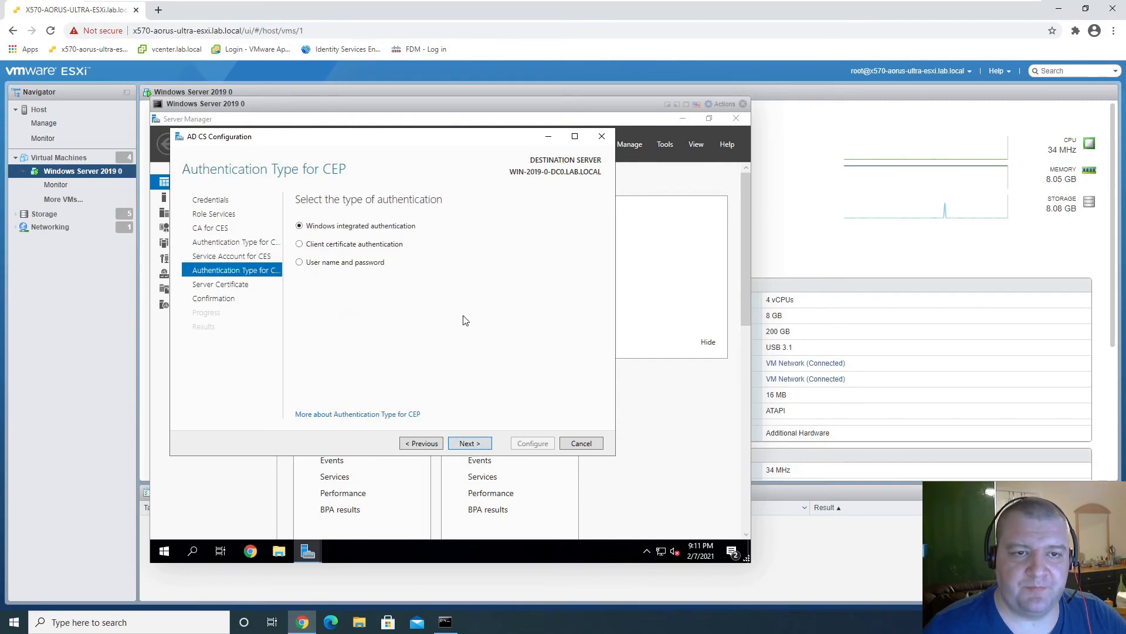
{"action": "mouse_move", "coordinate": [393, 212]}
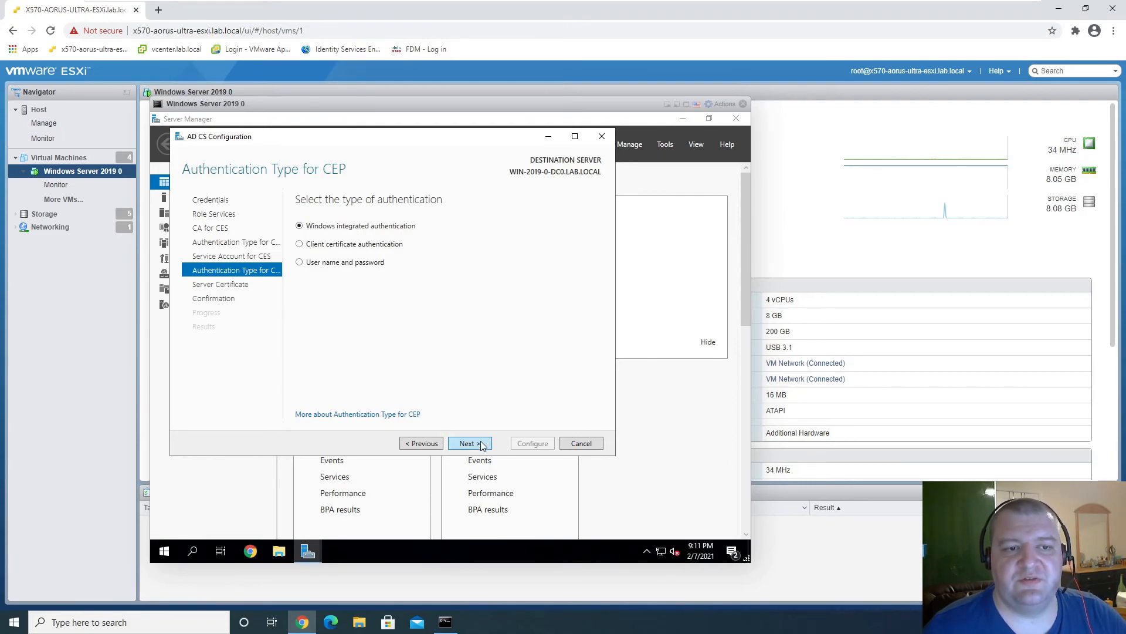
Keep Windows integrated authentication for CEP and secure SSL with the existing LAB-WIN-2019-0-DC0-CA certificate
{"action": "left_click", "coordinate": [469, 443]}
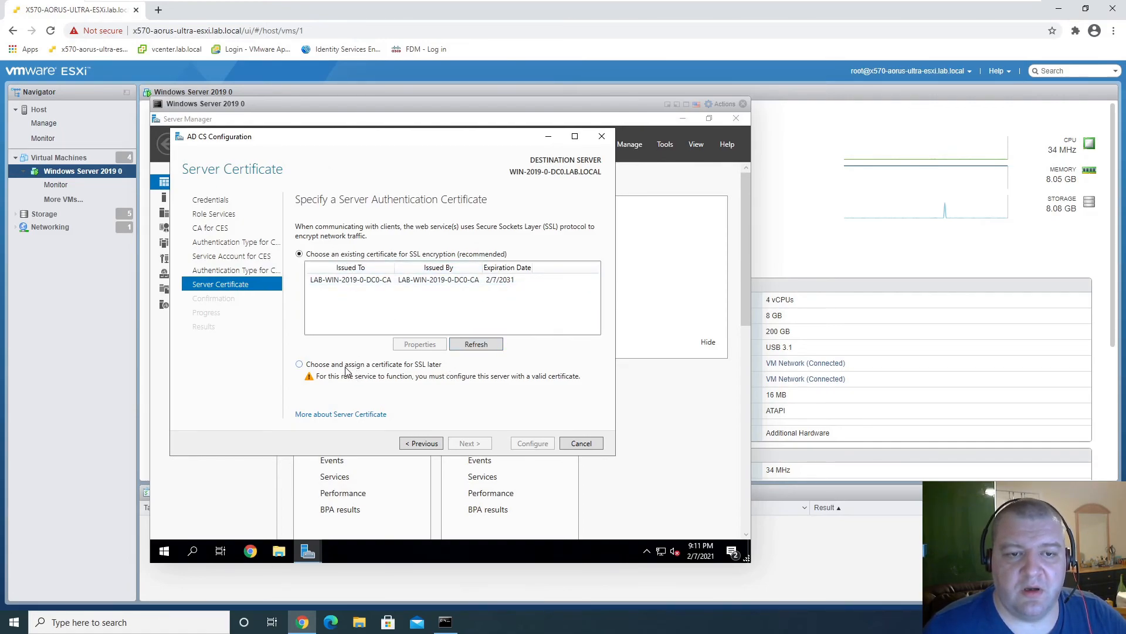
{"action": "mouse_move", "coordinate": [409, 258]}
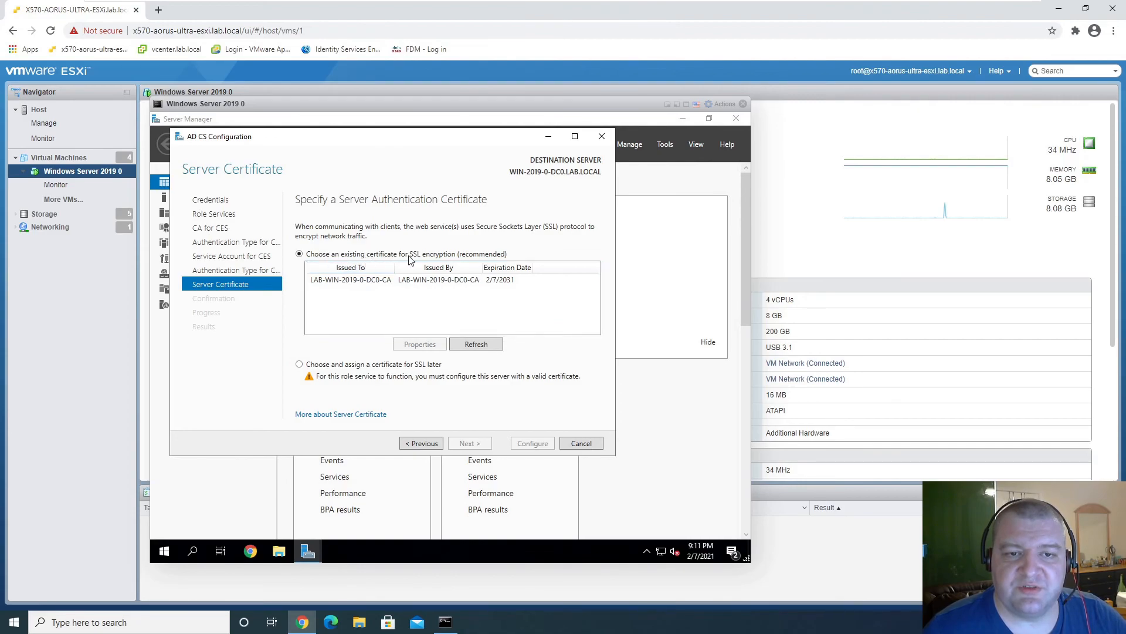
{"action": "mouse_move", "coordinate": [473, 262]}
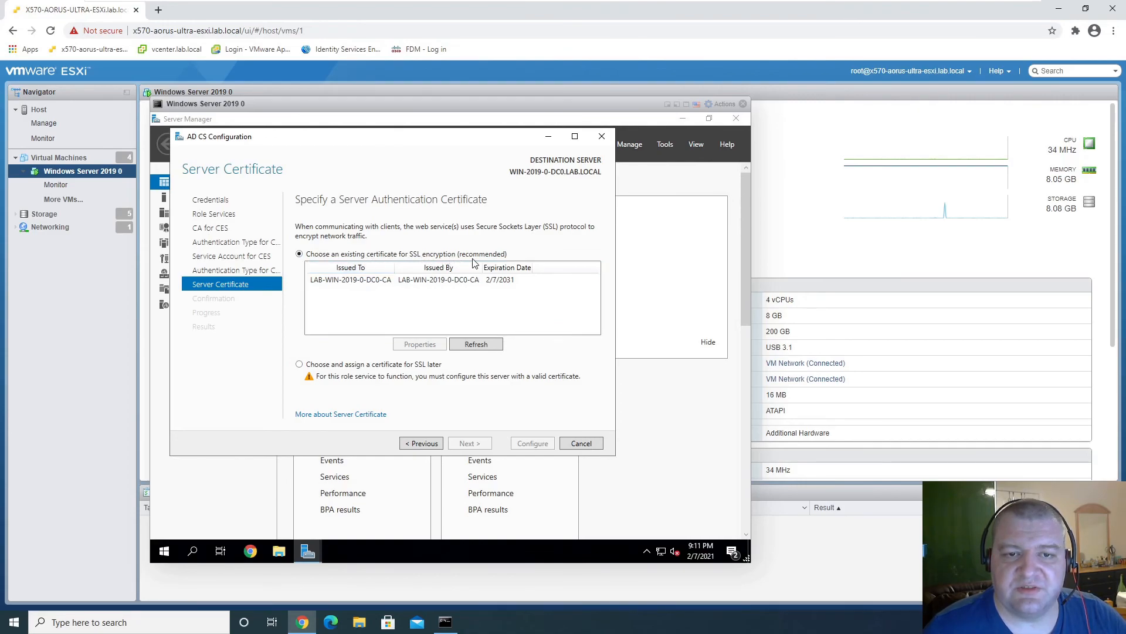
{"action": "mouse_move", "coordinate": [434, 233]}
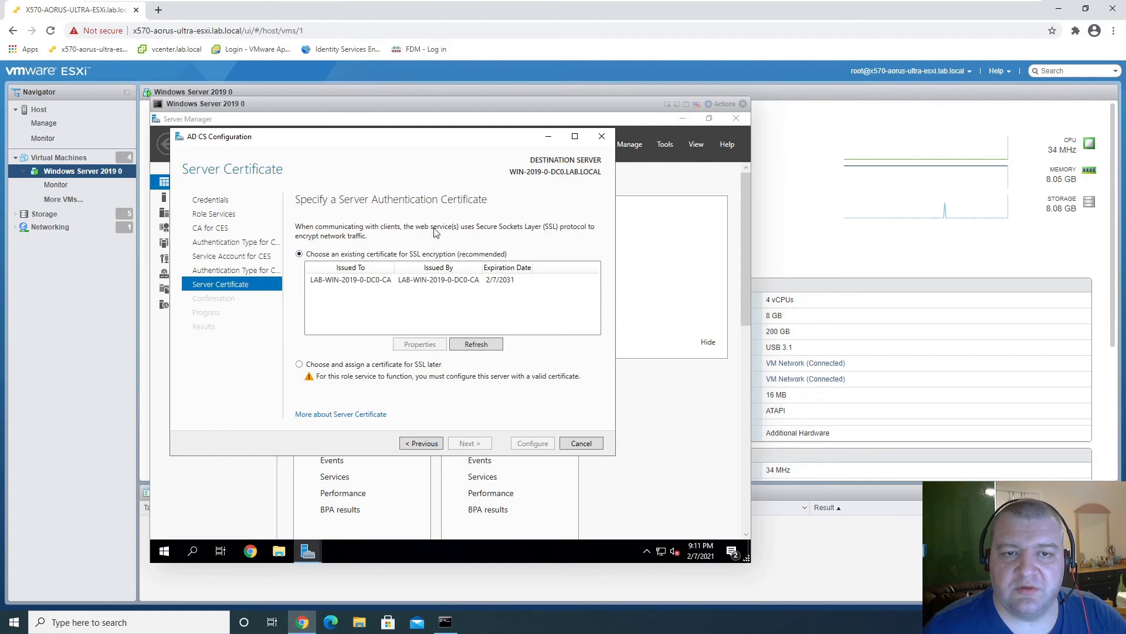
{"action": "left_click", "coordinate": [380, 279]}
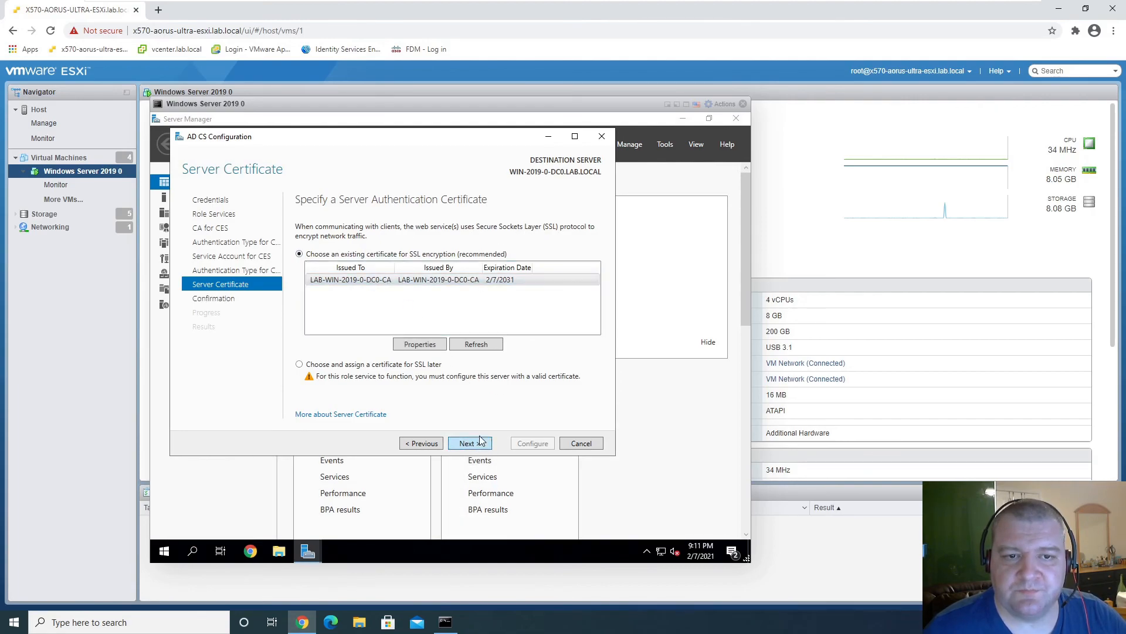
{"action": "left_click", "coordinate": [465, 442]}
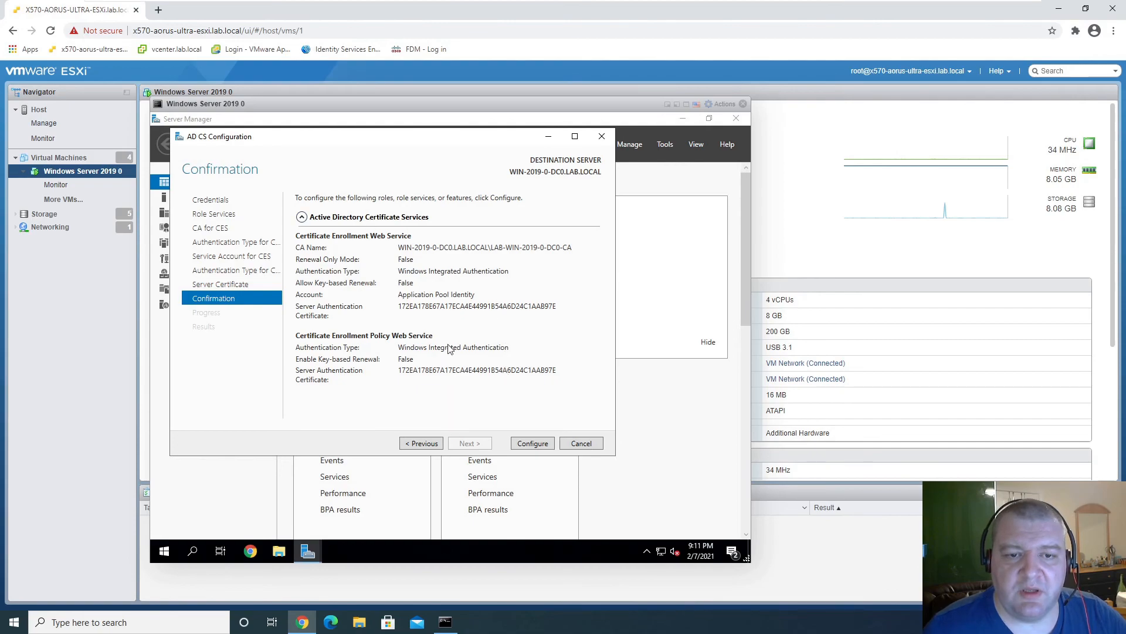
{"action": "mouse_move", "coordinate": [416, 372]}
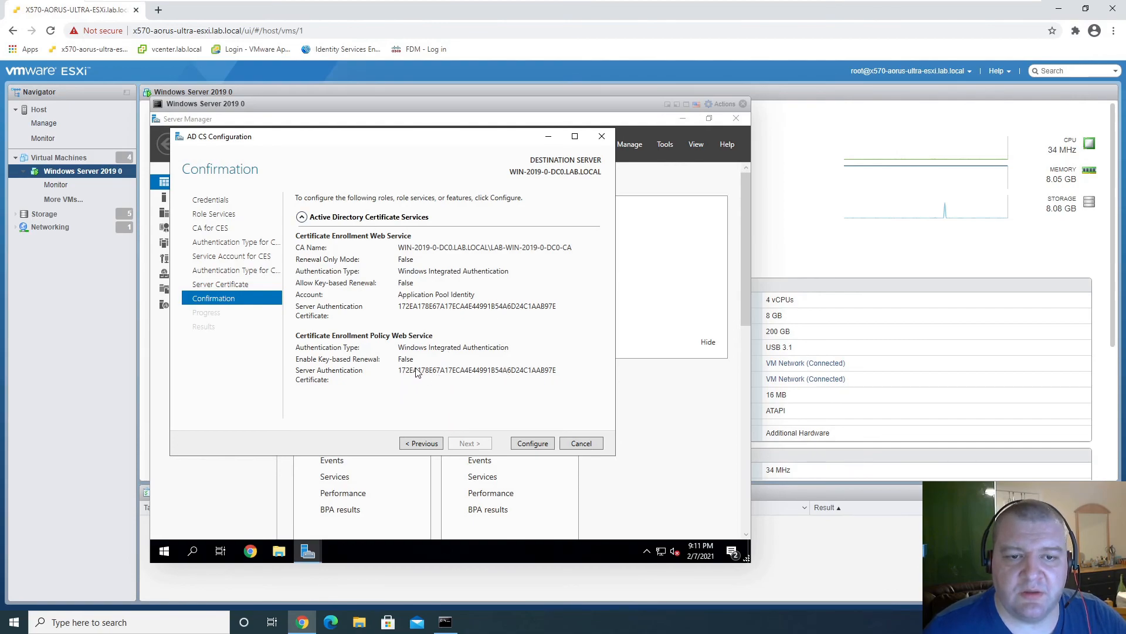
{"action": "mouse_move", "coordinate": [480, 309]}
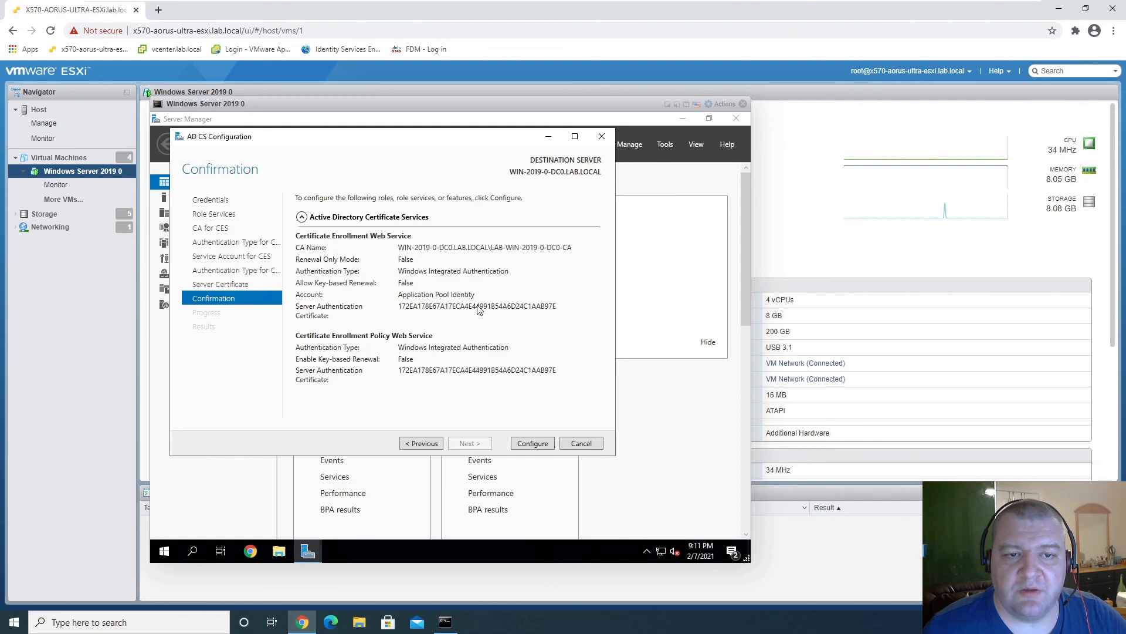
{"action": "mouse_move", "coordinate": [473, 316]}
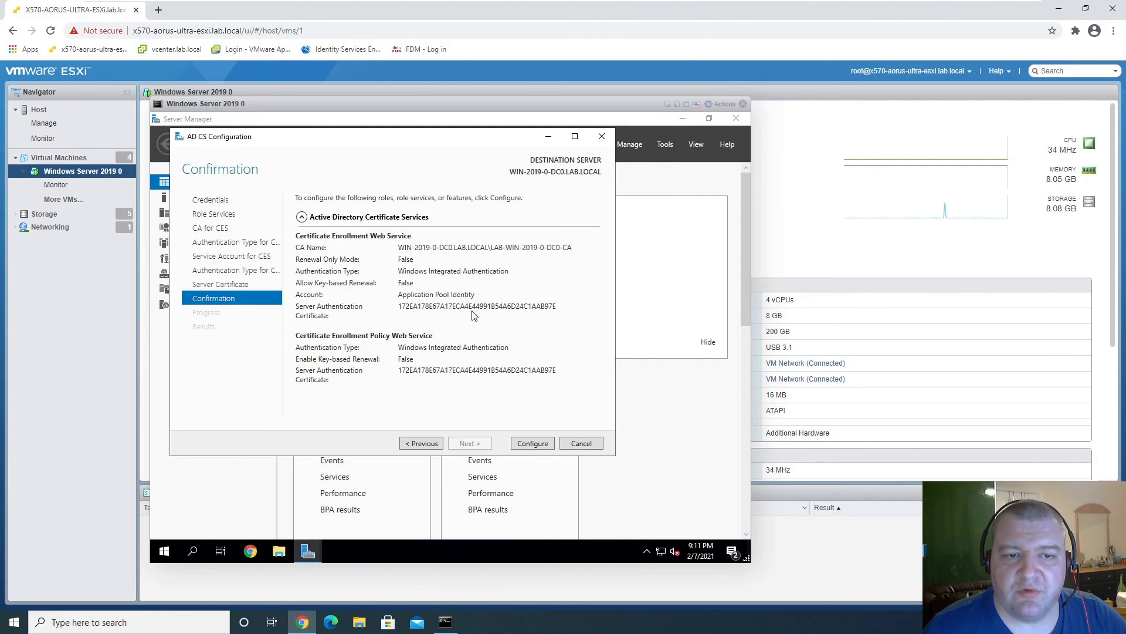
{"action": "mouse_move", "coordinate": [349, 386]}
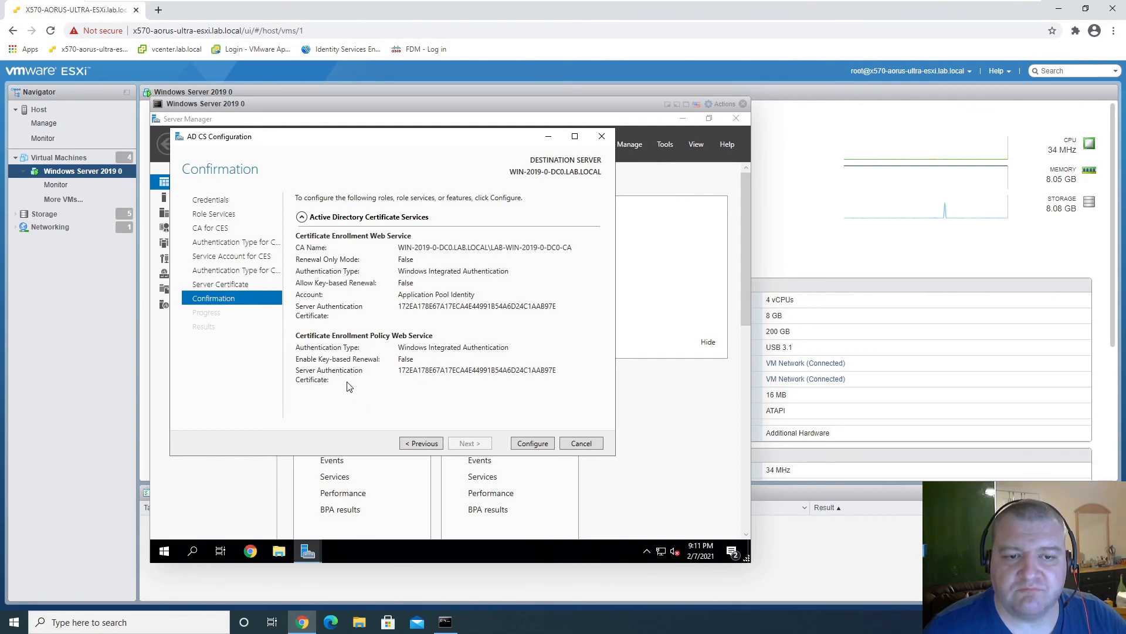
Apply the CES and CEP configuration, then close the wizard and Server Manager to the desktop
{"action": "left_click", "coordinate": [532, 443]}
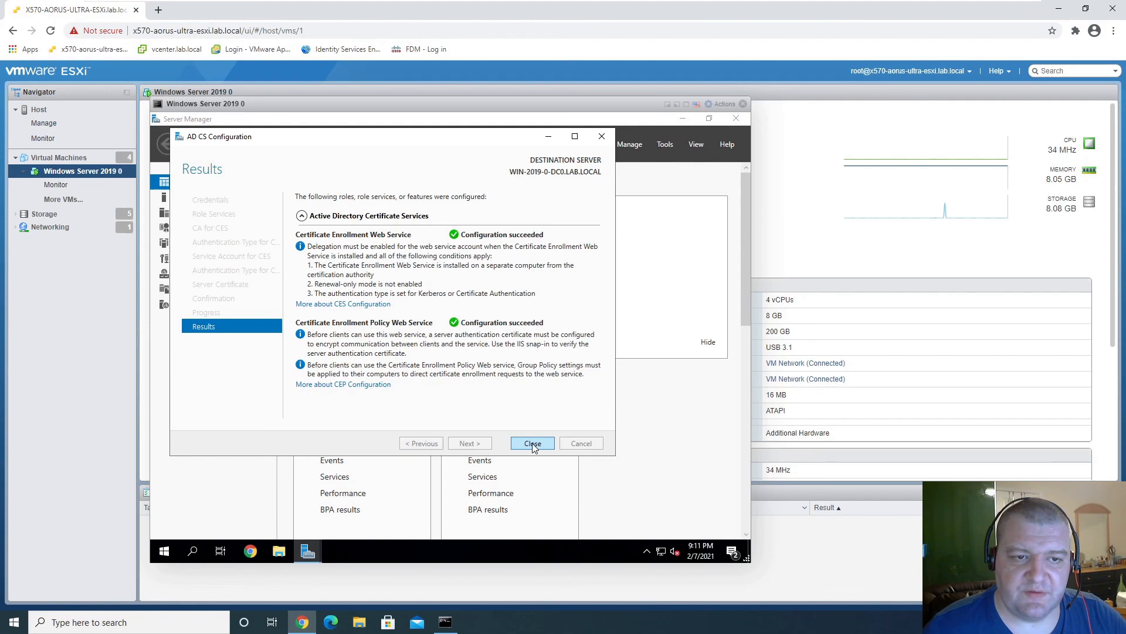
{"action": "left_click", "coordinate": [532, 443]}
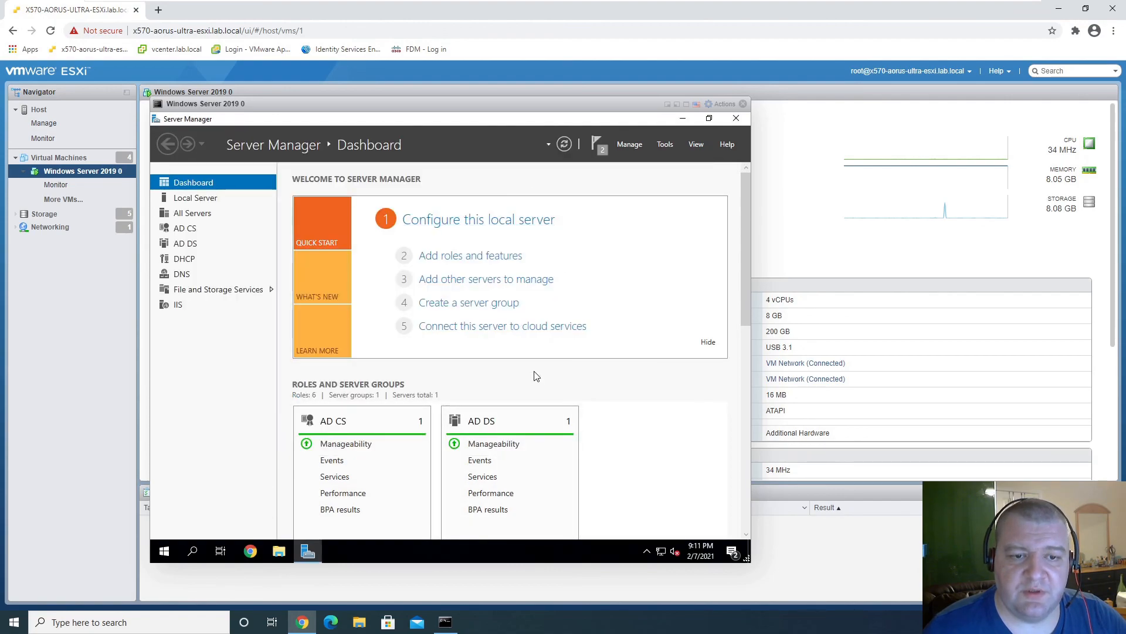
{"action": "left_click", "coordinate": [736, 118]}
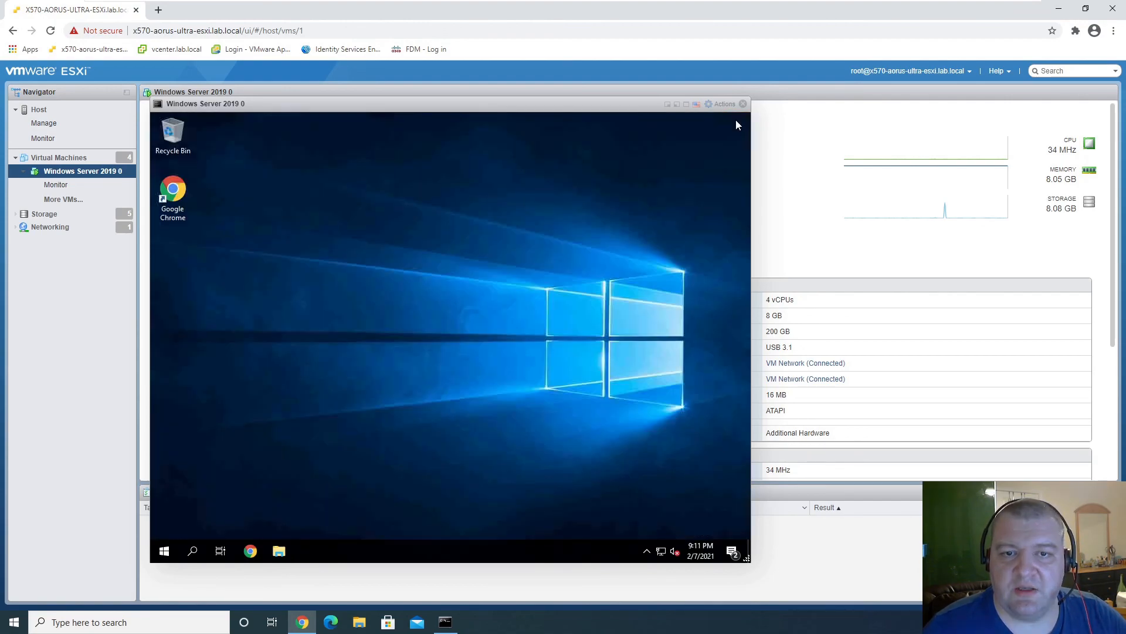
{"action": "mouse_move", "coordinate": [448, 279]}
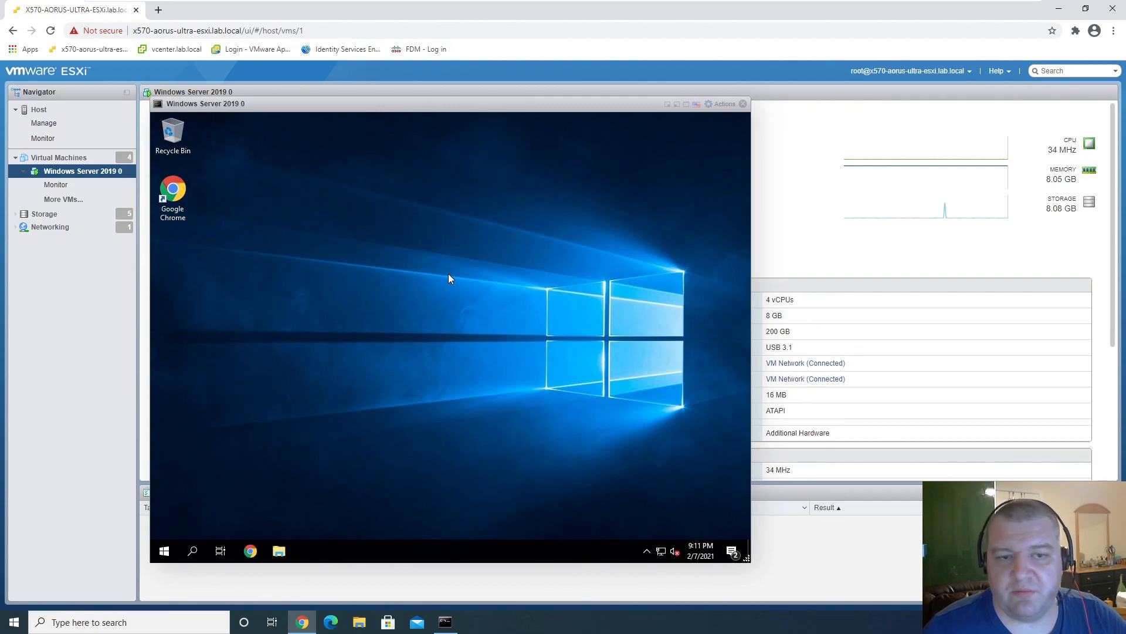